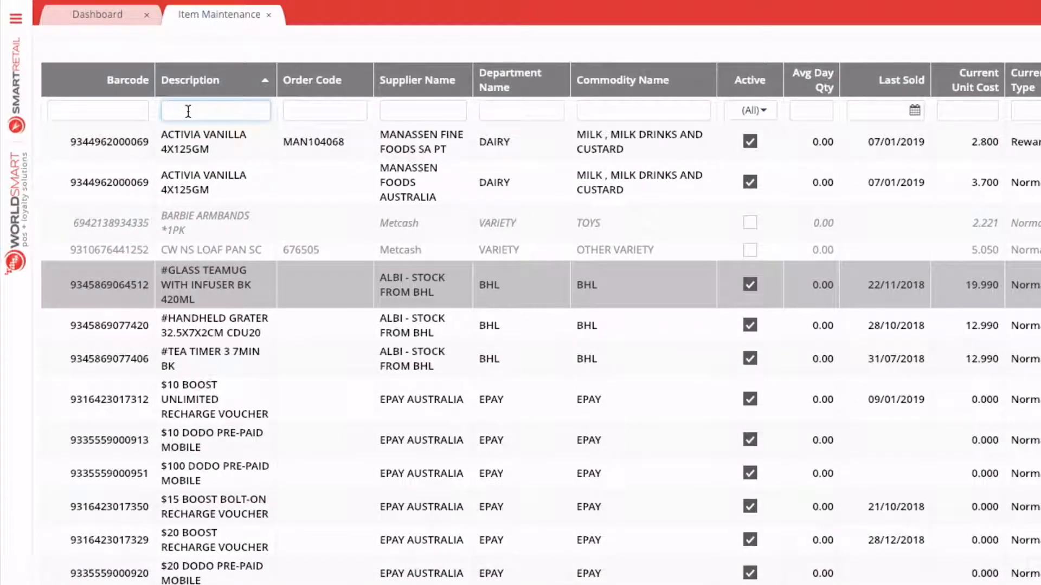
- Filter Item Maintenance by 'coca' and open the COCA COLA 2L item record
{"action": "type", "text": "coca"}
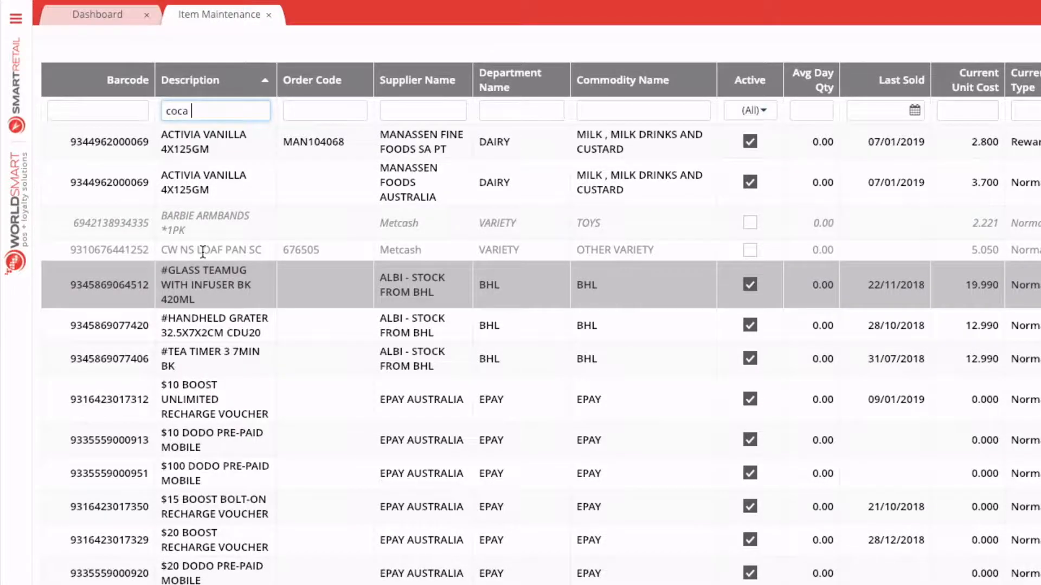
{"action": "double_click", "coordinate": [205, 284]}
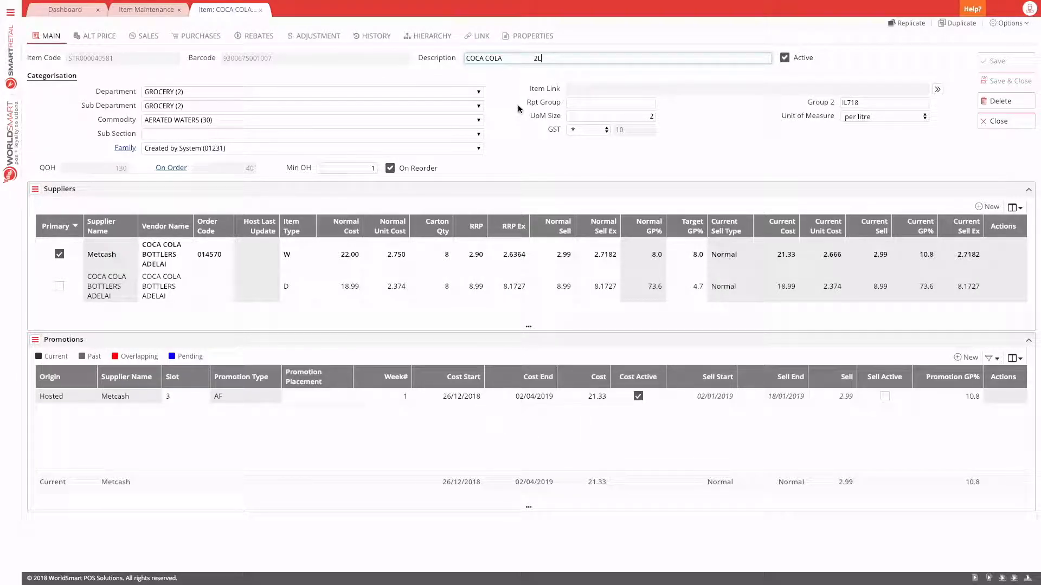
- Choose Print Label from the item's Options menu to request a shelf label
{"action": "left_click", "coordinate": [1009, 35]}
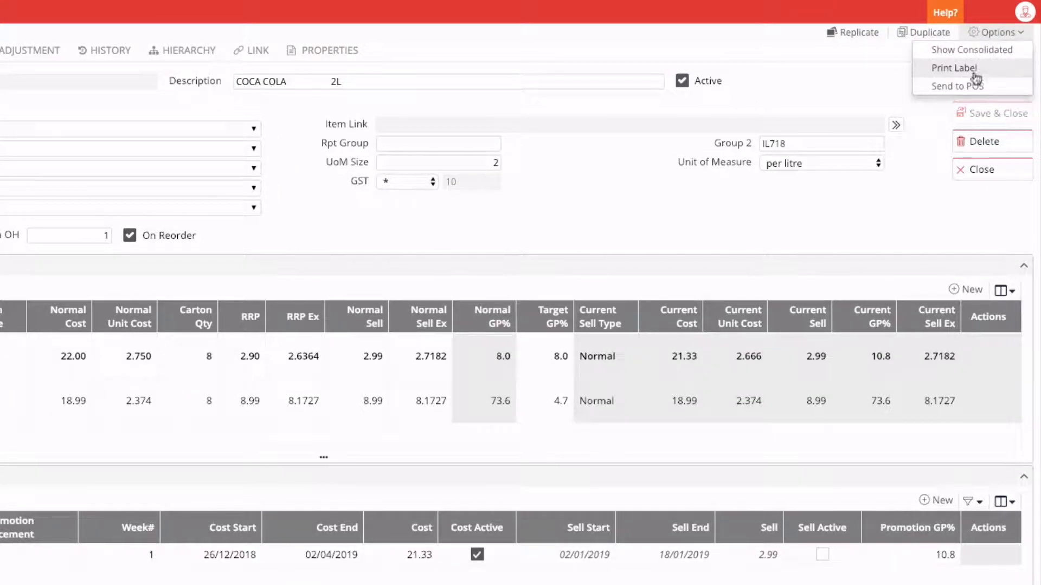
{"action": "left_click", "coordinate": [954, 68]}
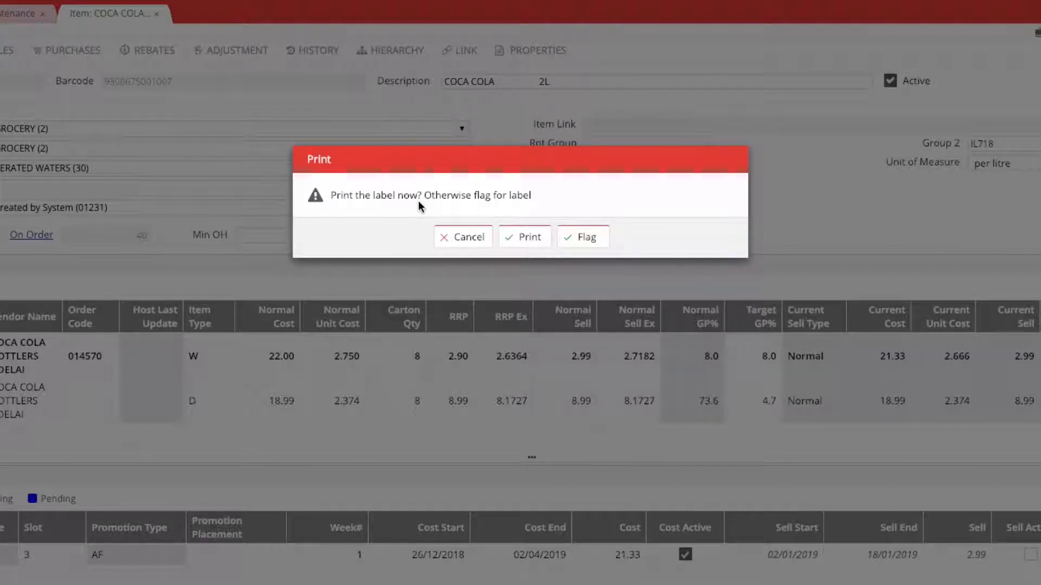
{"action": "mouse_move", "coordinate": [581, 228]}
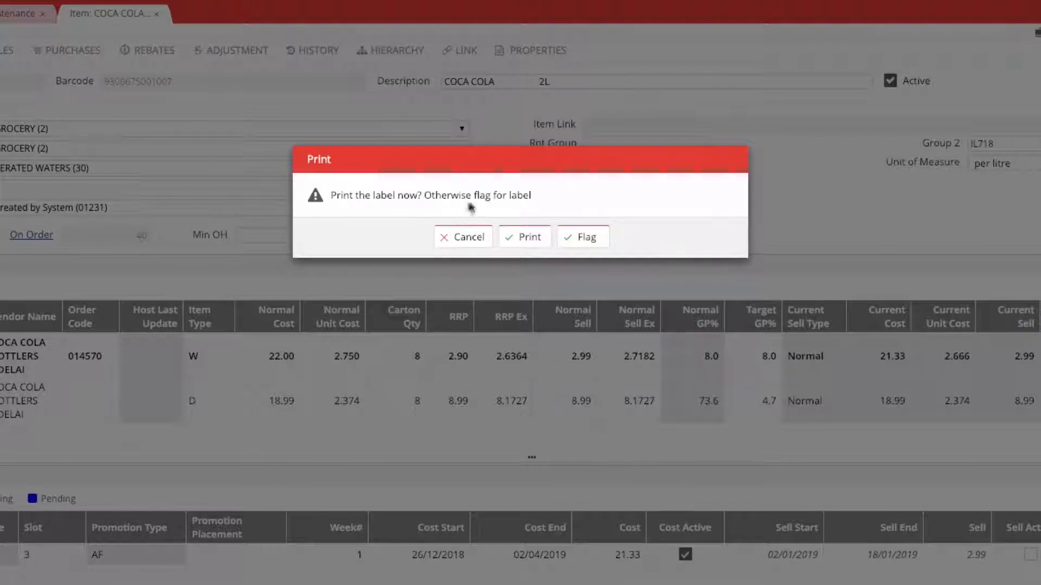
{"action": "mouse_move", "coordinate": [345, 212]}
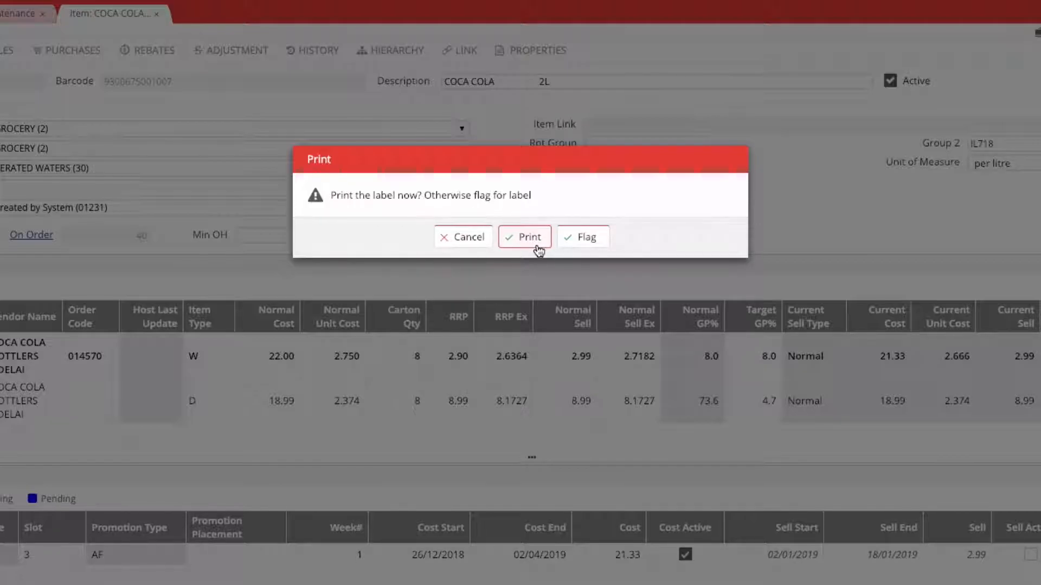
- Print now with Label Count 5 and BSA Label style, saving to generate the $2.99 labels
{"action": "left_click", "coordinate": [524, 238]}
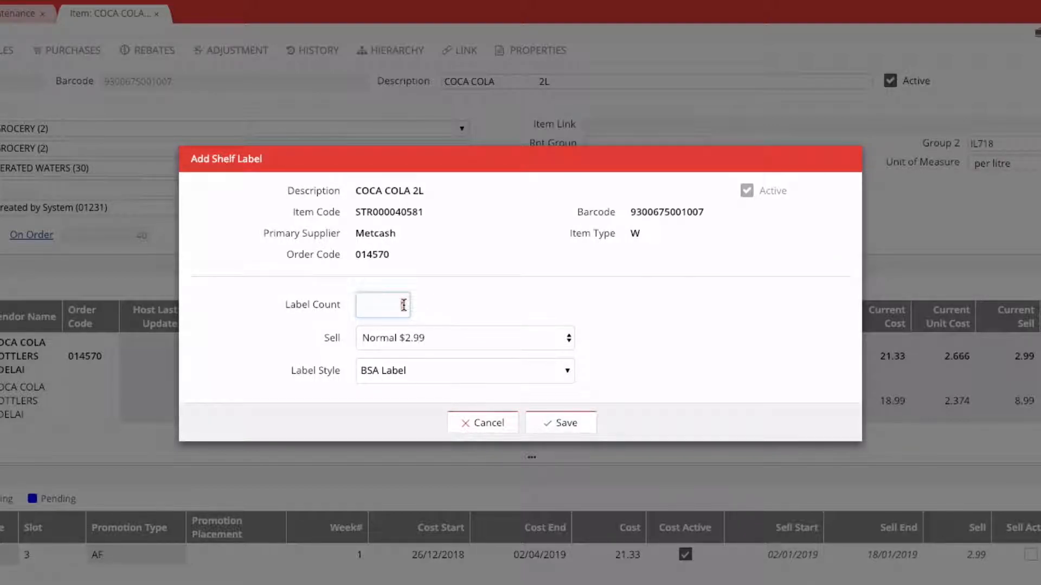
{"action": "type", "text": "5"}
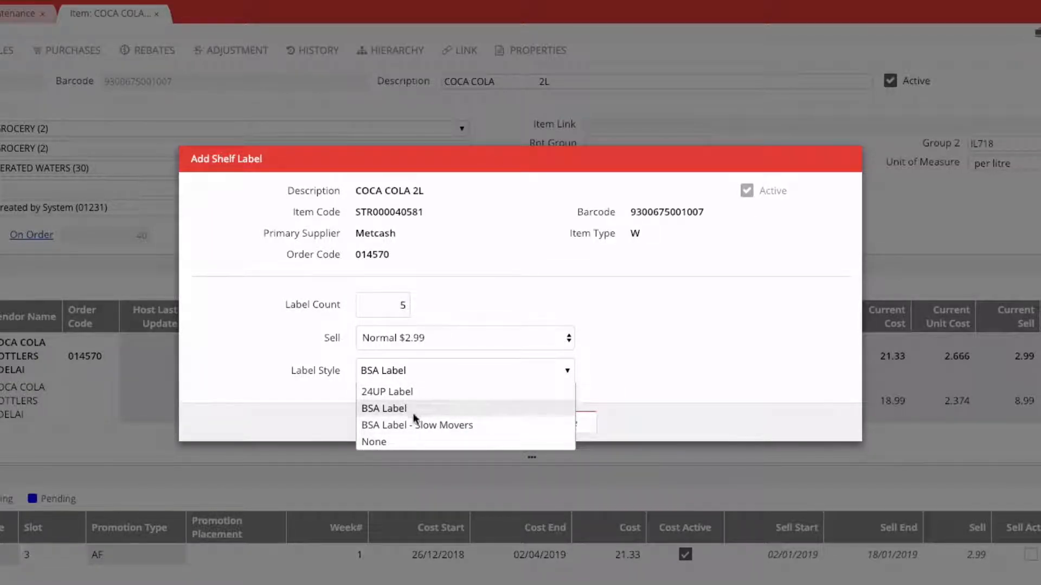
{"action": "left_click", "coordinate": [383, 409]}
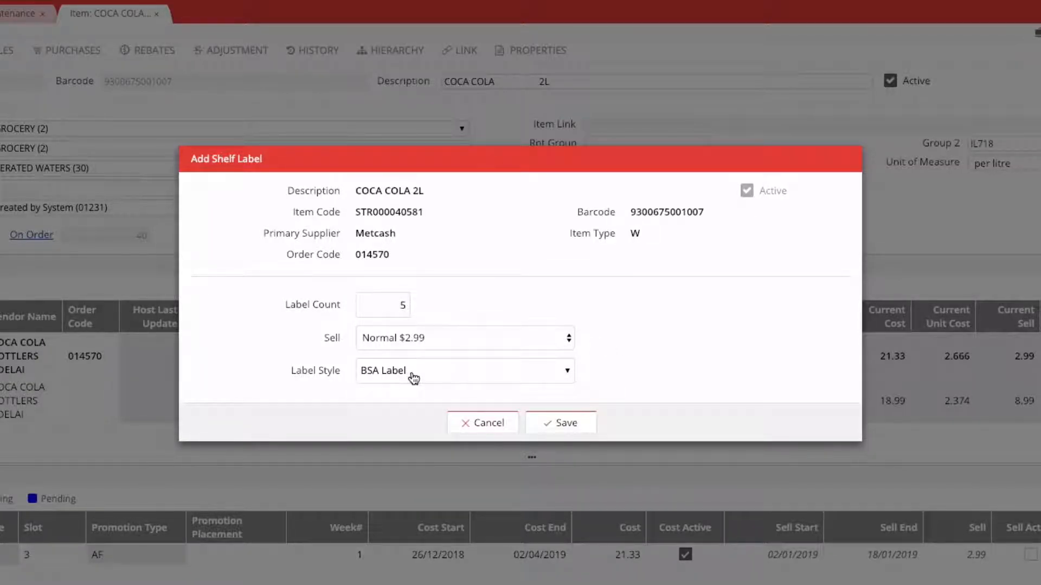
{"action": "mouse_move", "coordinate": [431, 369]}
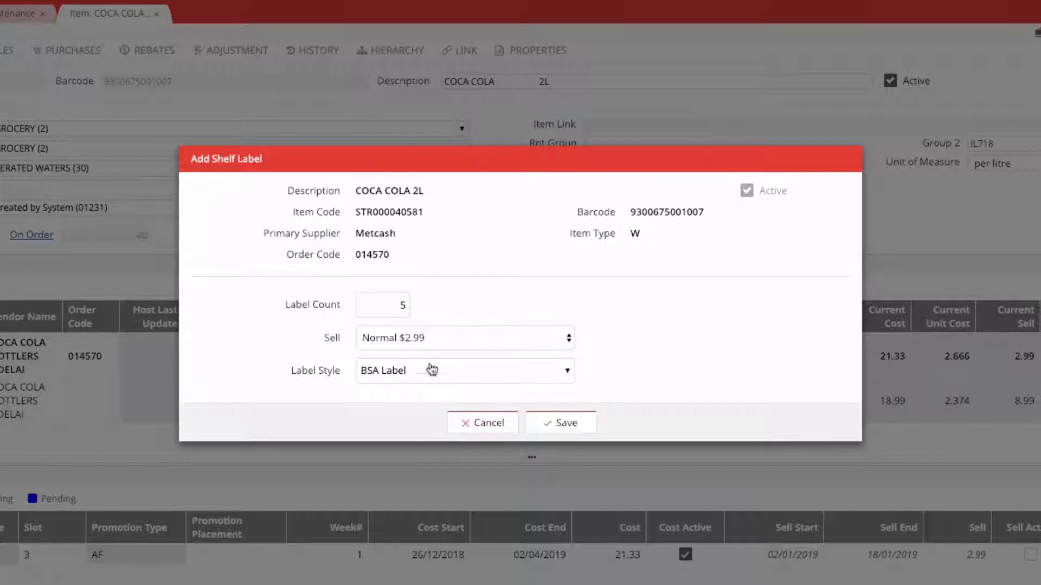
{"action": "mouse_move", "coordinate": [478, 386]}
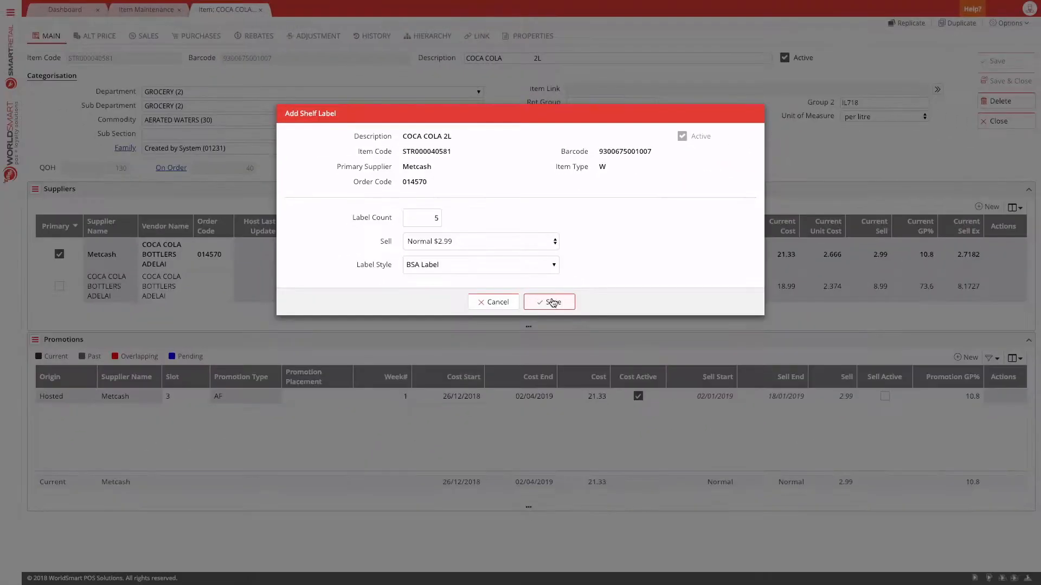
{"action": "left_click", "coordinate": [548, 302]}
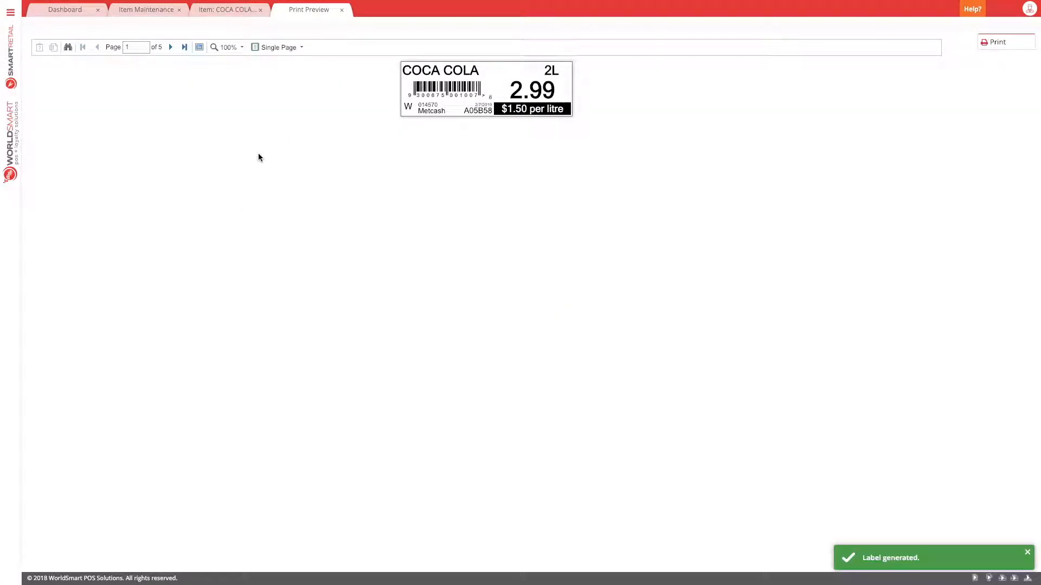
- Page through the labels, then switch the preview from Single Page to Continuous
{"action": "left_click", "coordinate": [170, 46]}
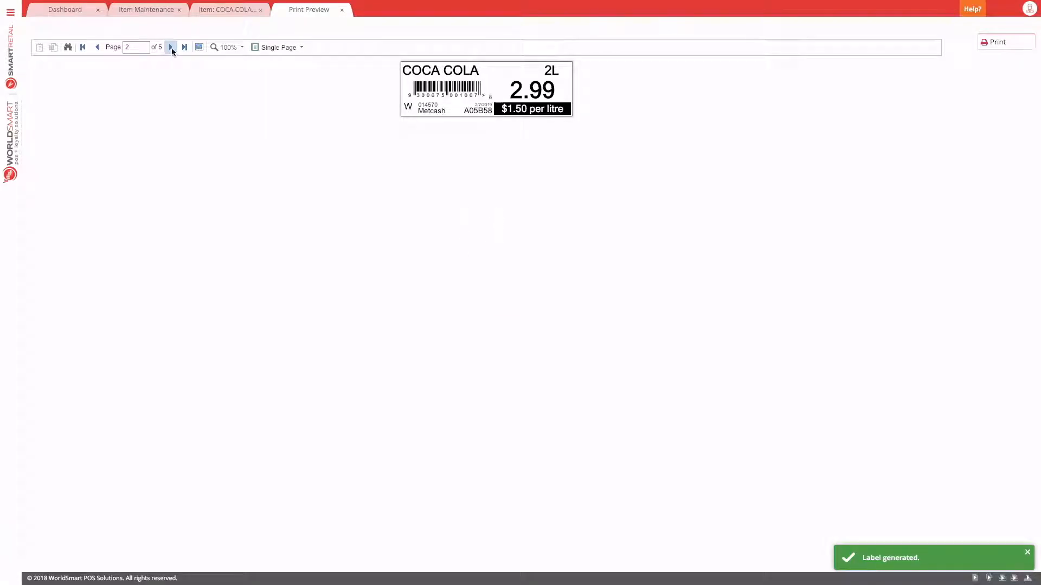
{"action": "left_click", "coordinate": [170, 47]}
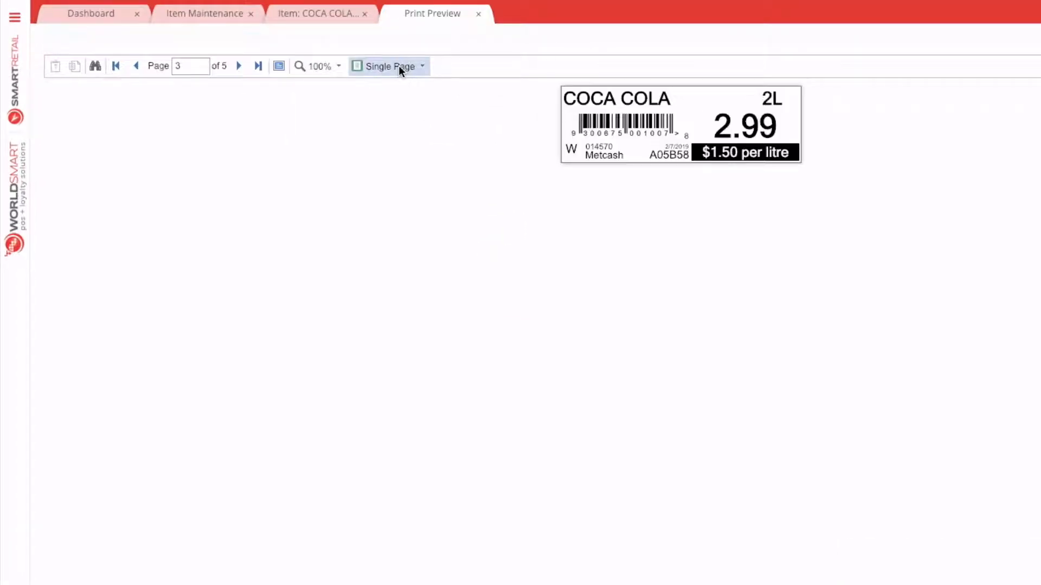
{"action": "left_click", "coordinate": [389, 66]}
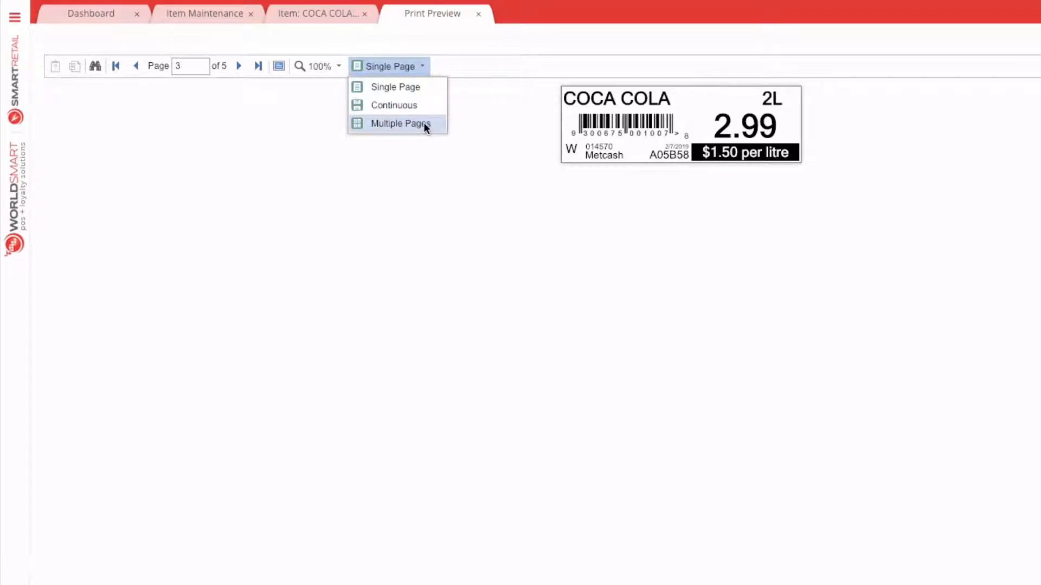
{"action": "left_click", "coordinate": [393, 106]}
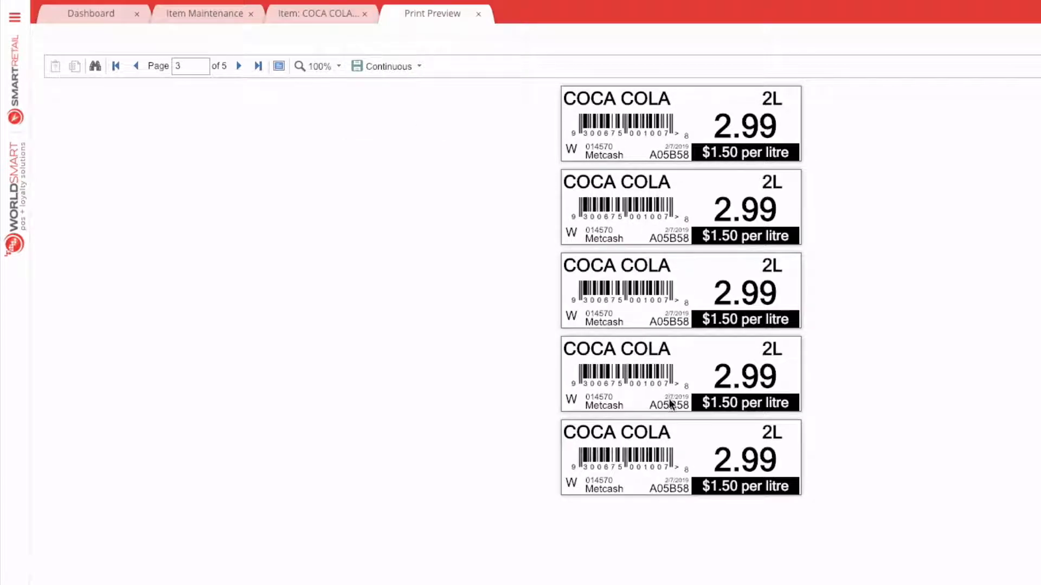
{"action": "mouse_move", "coordinate": [742, 444]}
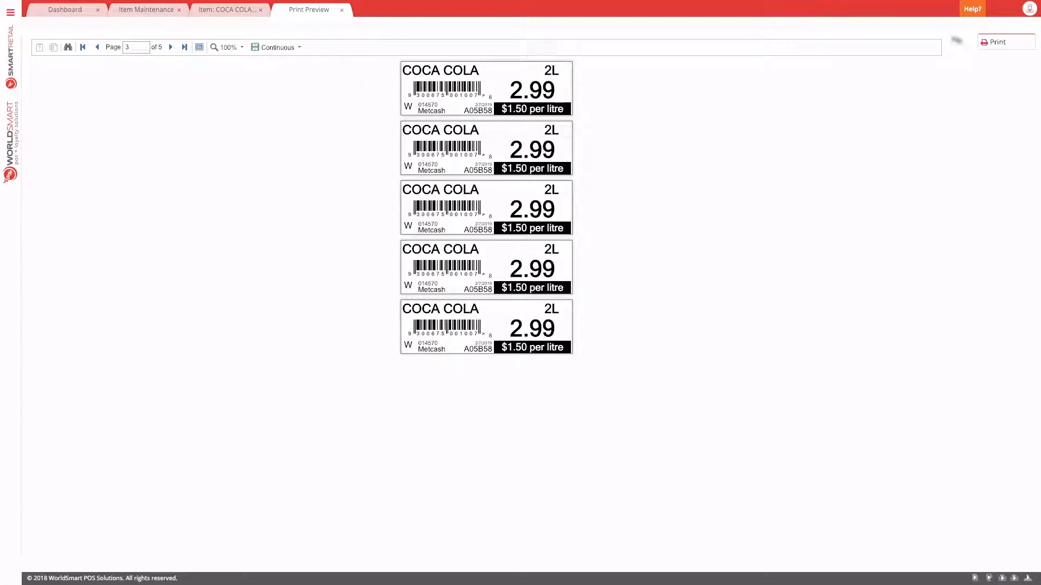
- Print all label pages on the TEC B-SA4G printer and return to the preview
{"action": "left_click", "coordinate": [1005, 41]}
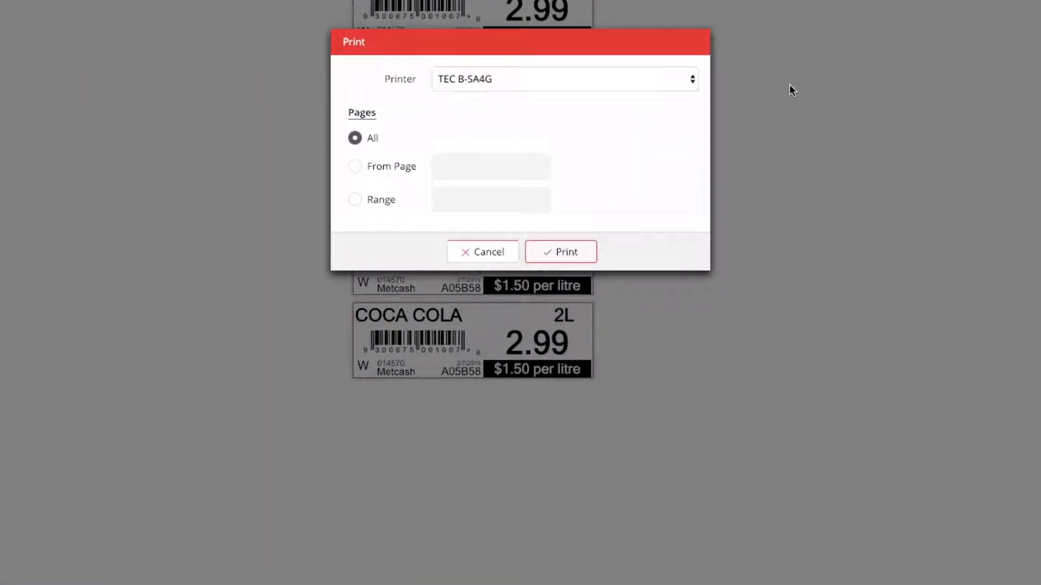
{"action": "mouse_move", "coordinate": [664, 87]}
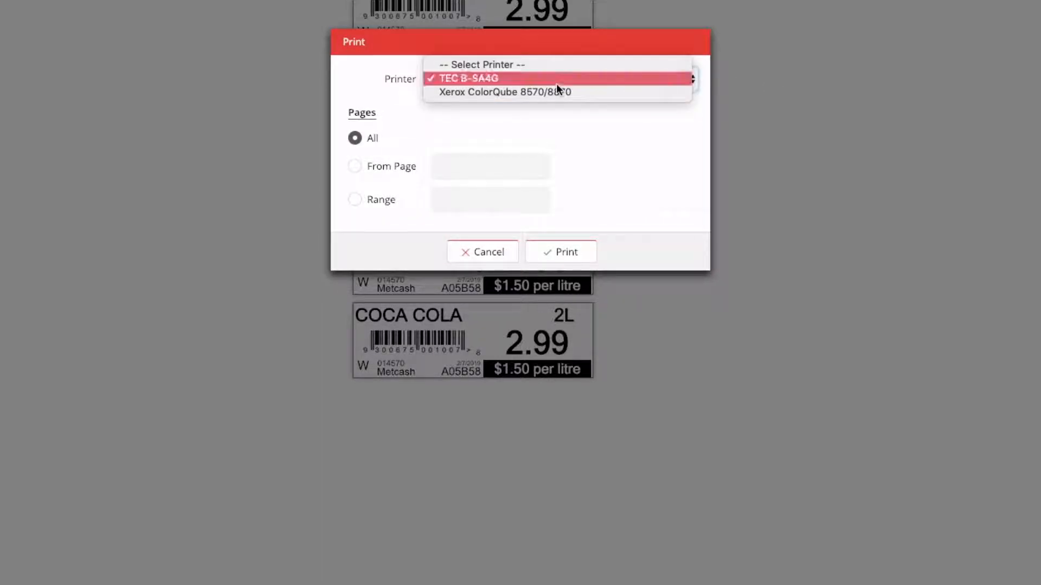
{"action": "left_click", "coordinate": [468, 78]}
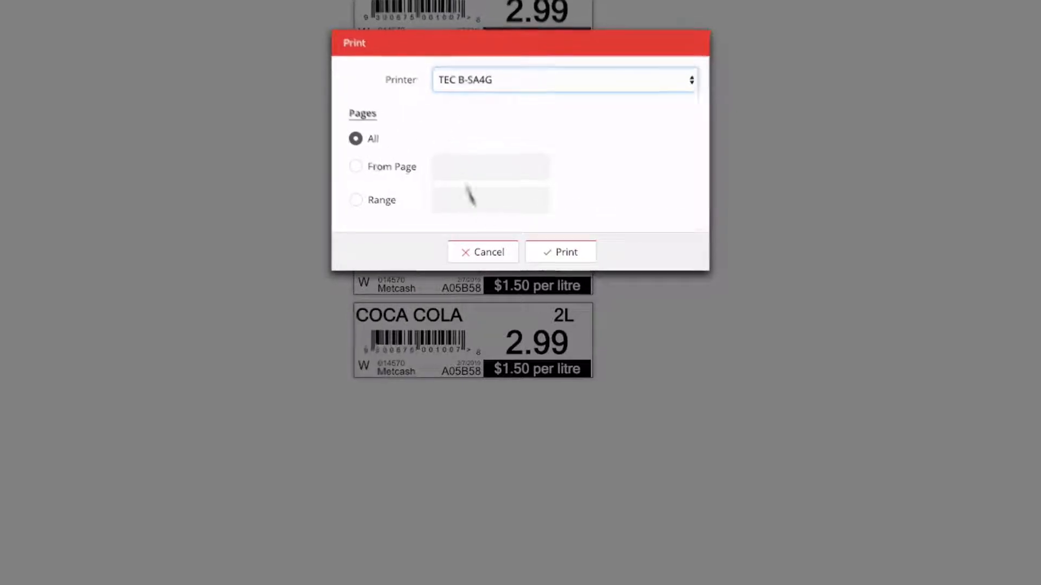
{"action": "left_click", "coordinate": [559, 252]}
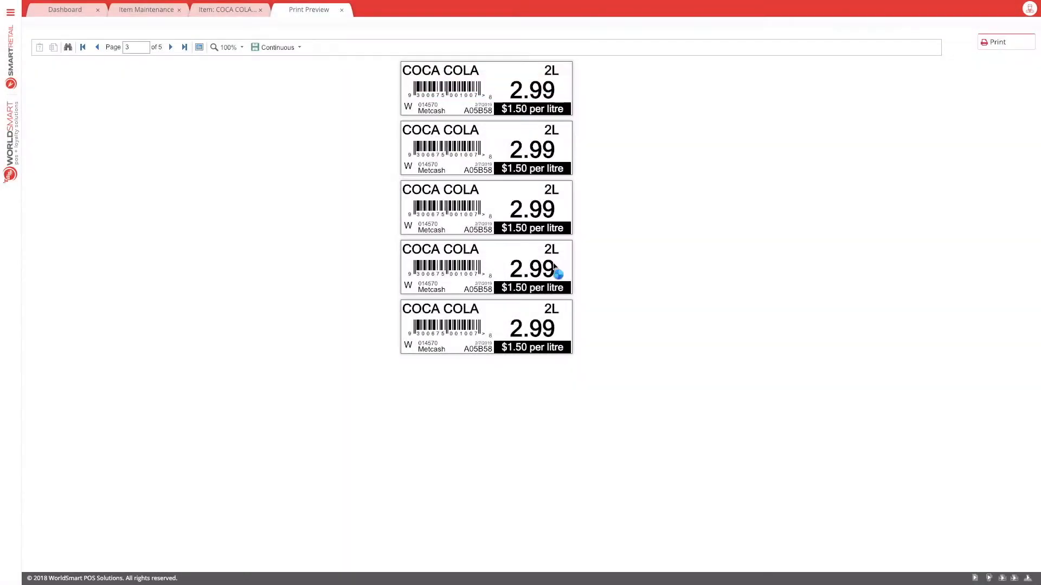
{"action": "left_click", "coordinate": [995, 43]}
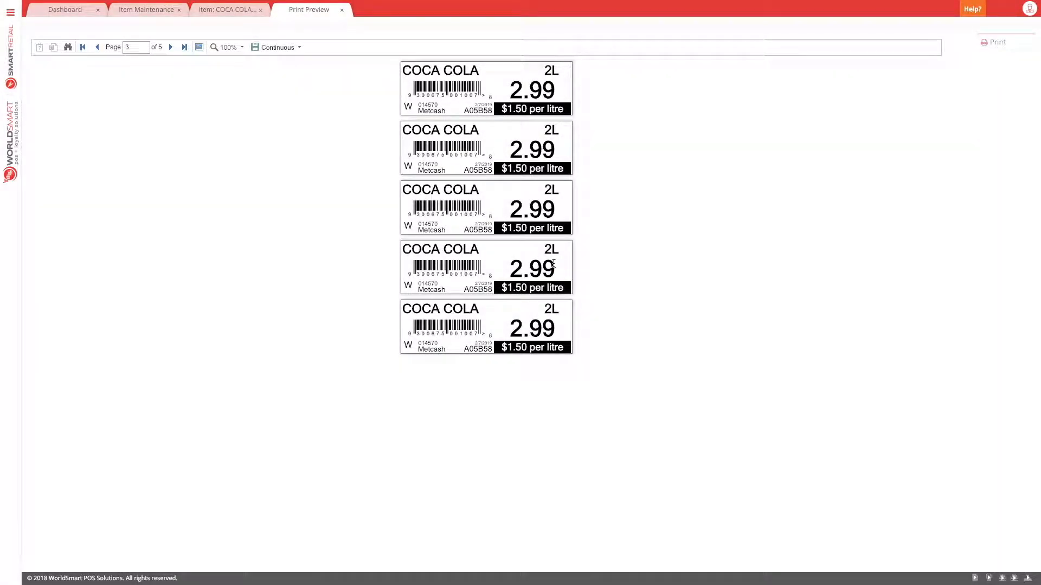
- Close the Print Preview tab, returning to the COCA COLA item tab
{"action": "left_click", "coordinate": [995, 43]}
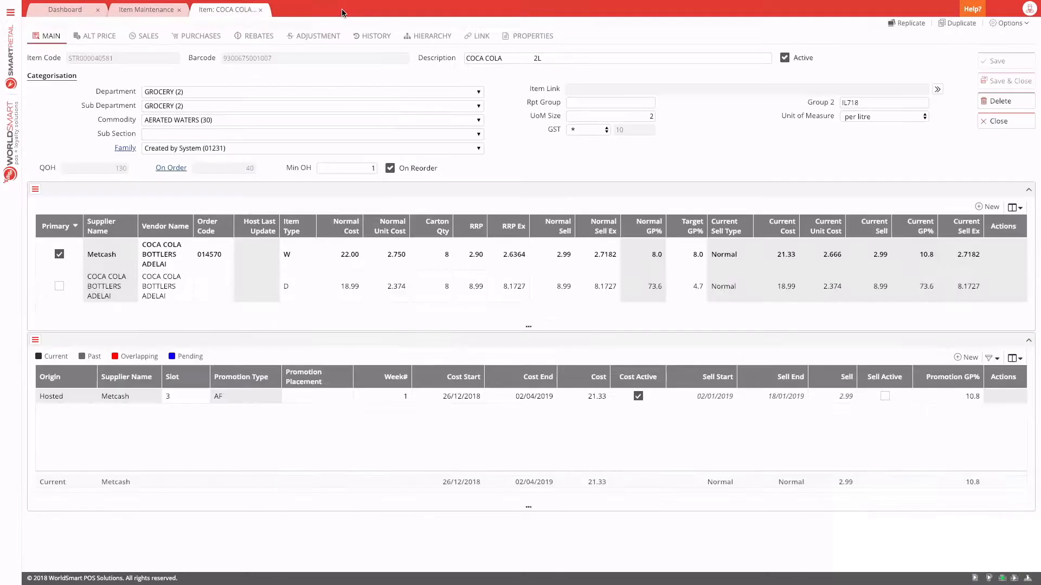
{"action": "mouse_move", "coordinate": [379, 112]}
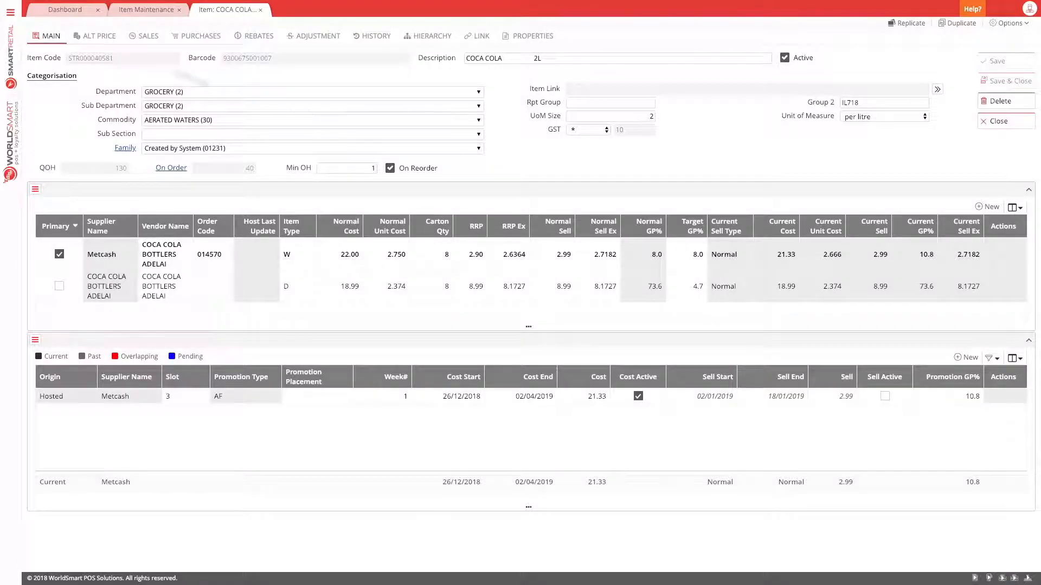
- Expand Shelf Labels/Talkers > Shelf Labels in the main navigation menu
{"action": "left_click", "coordinate": [11, 10]}
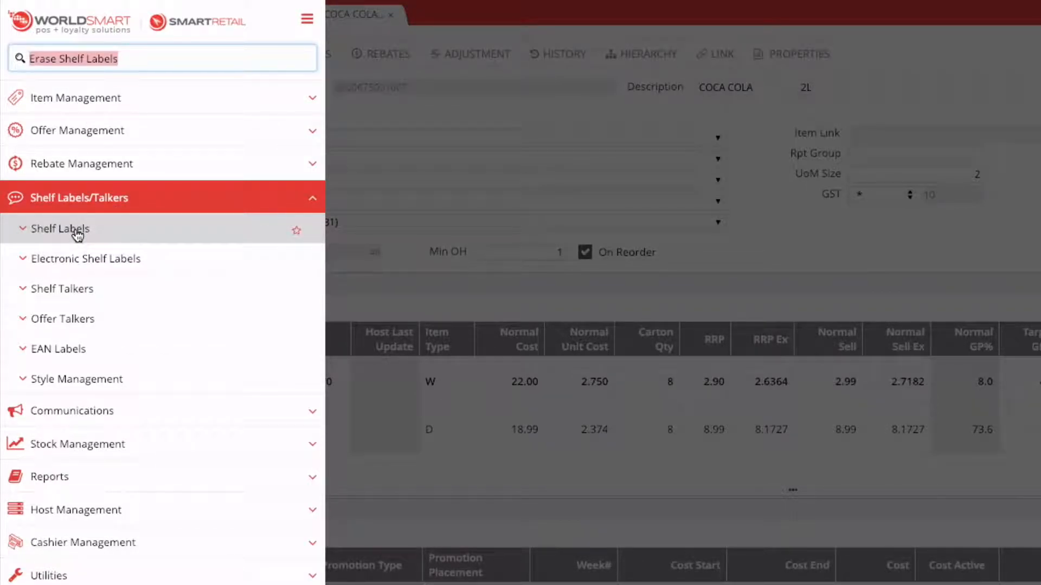
{"action": "mouse_move", "coordinate": [109, 294]}
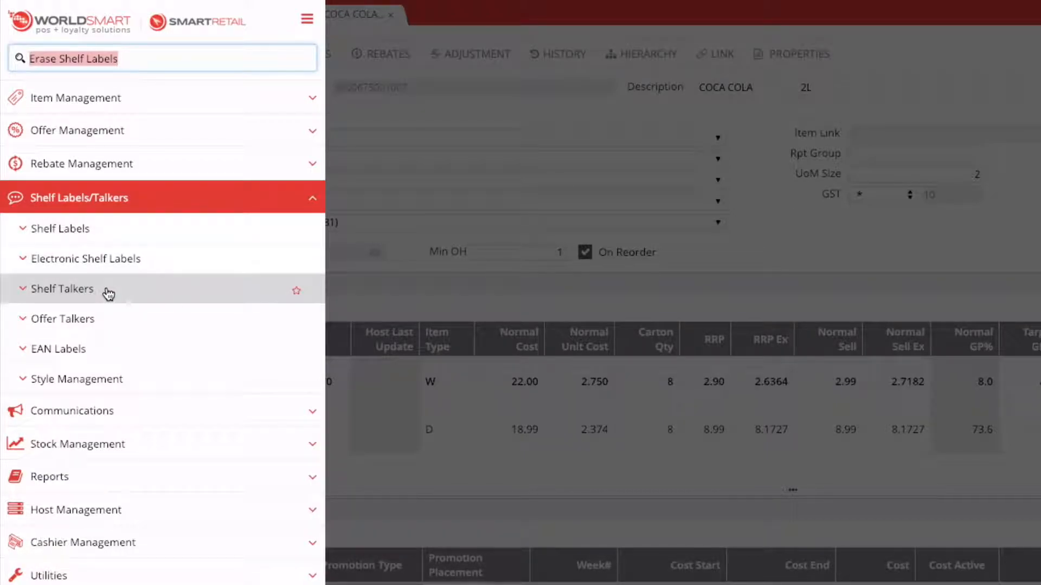
{"action": "mouse_move", "coordinate": [119, 349]}
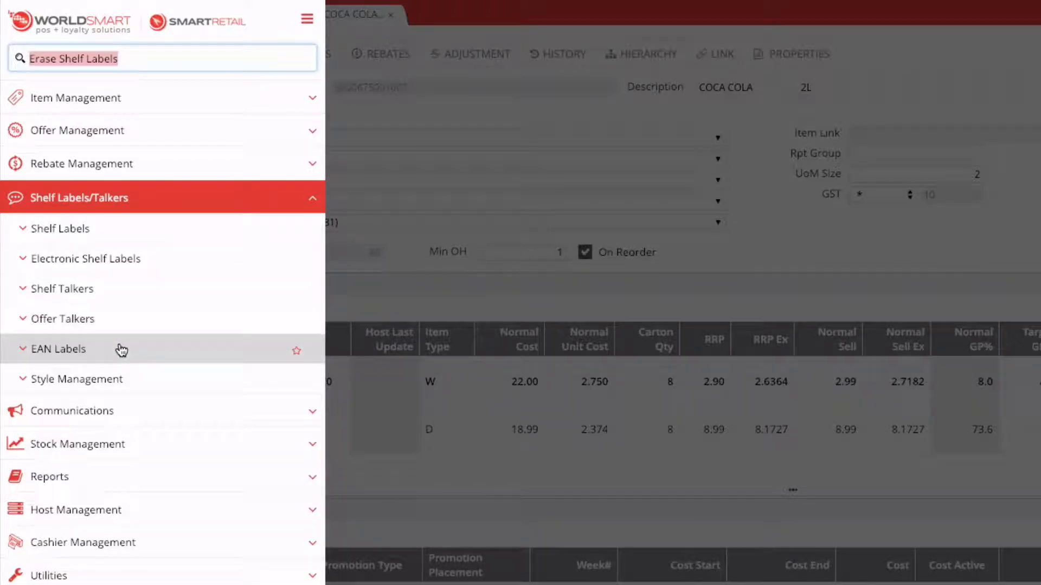
{"action": "mouse_move", "coordinate": [61, 229]}
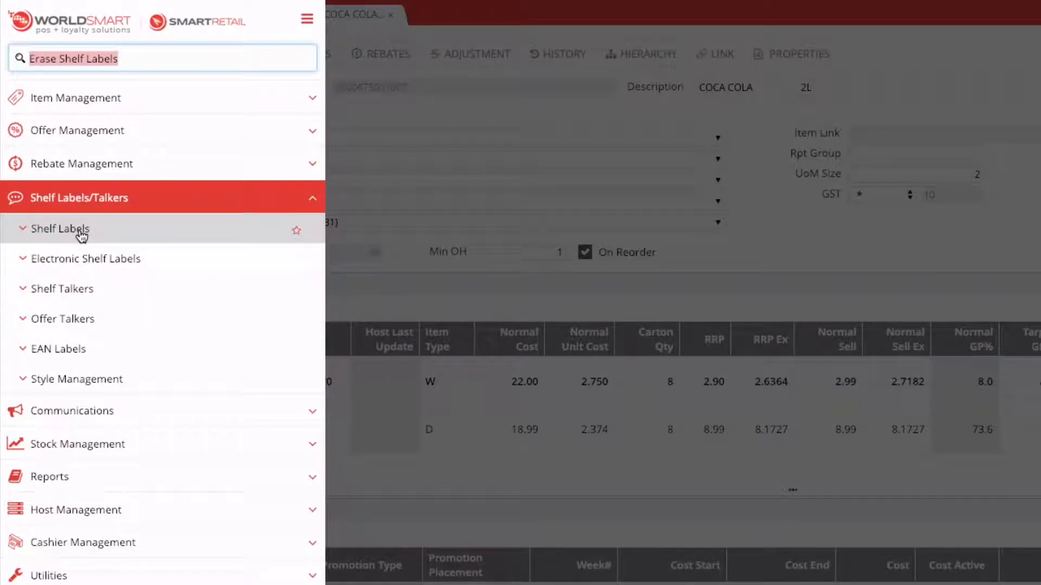
{"action": "mouse_move", "coordinate": [128, 294]}
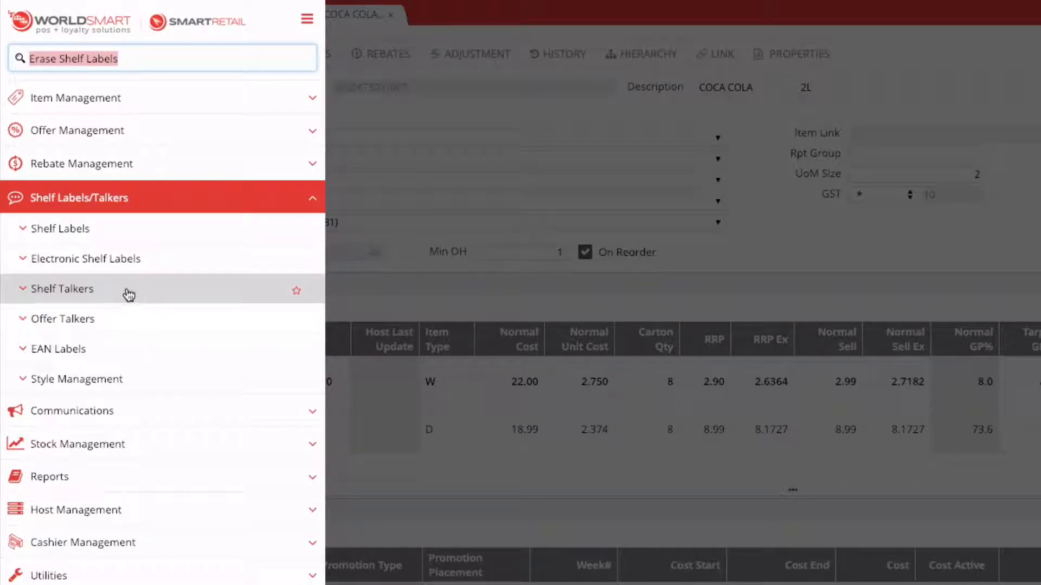
{"action": "mouse_move", "coordinate": [132, 325]}
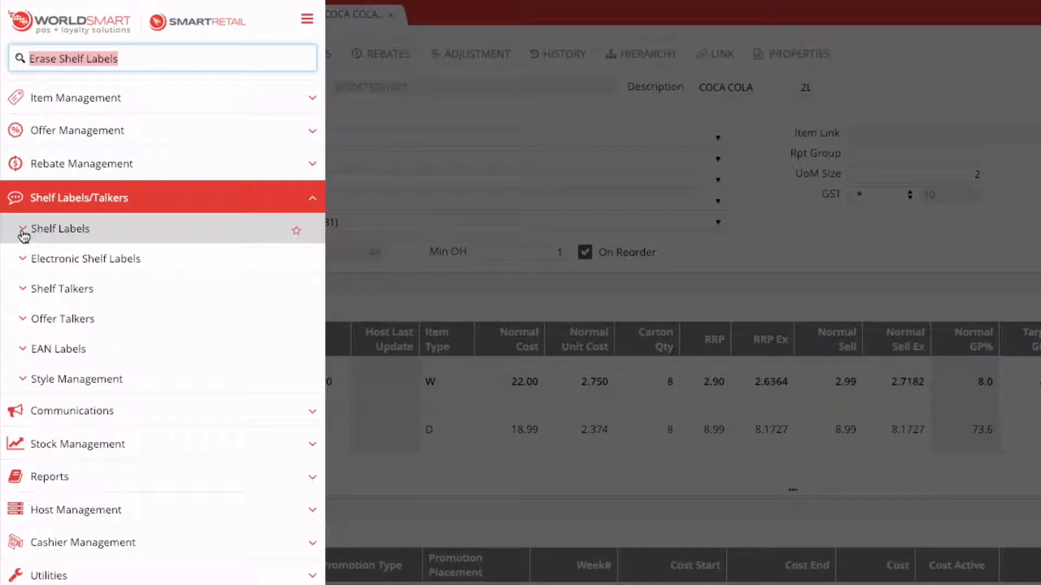
{"action": "left_click", "coordinate": [61, 229]}
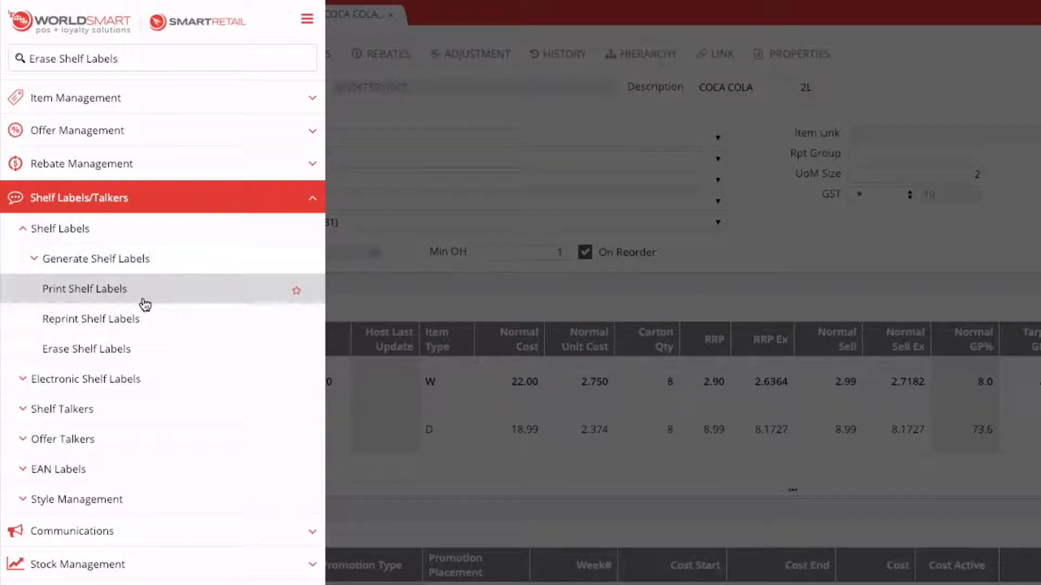
{"action": "mouse_move", "coordinate": [161, 321]}
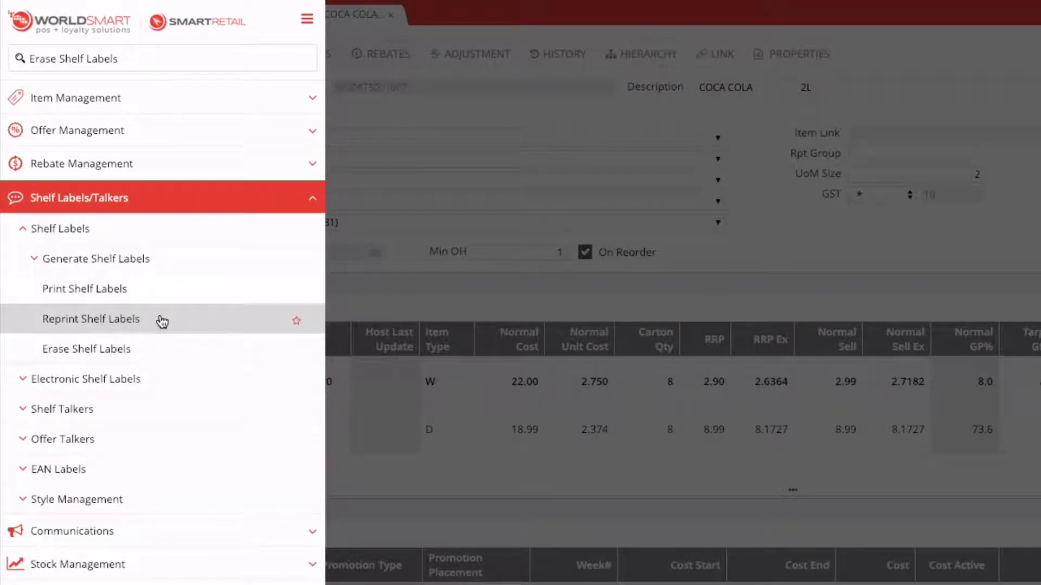
{"action": "mouse_move", "coordinate": [119, 357]}
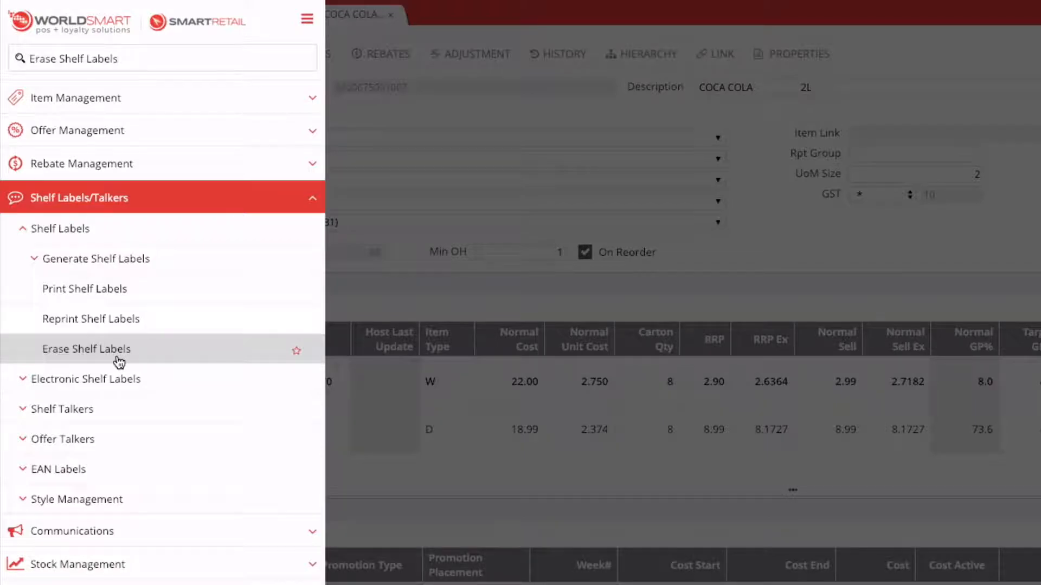
- Expand Generate Shelf Labels to show Automatically, Manually and by PDE, then return to the item
{"action": "left_click", "coordinate": [97, 260]}
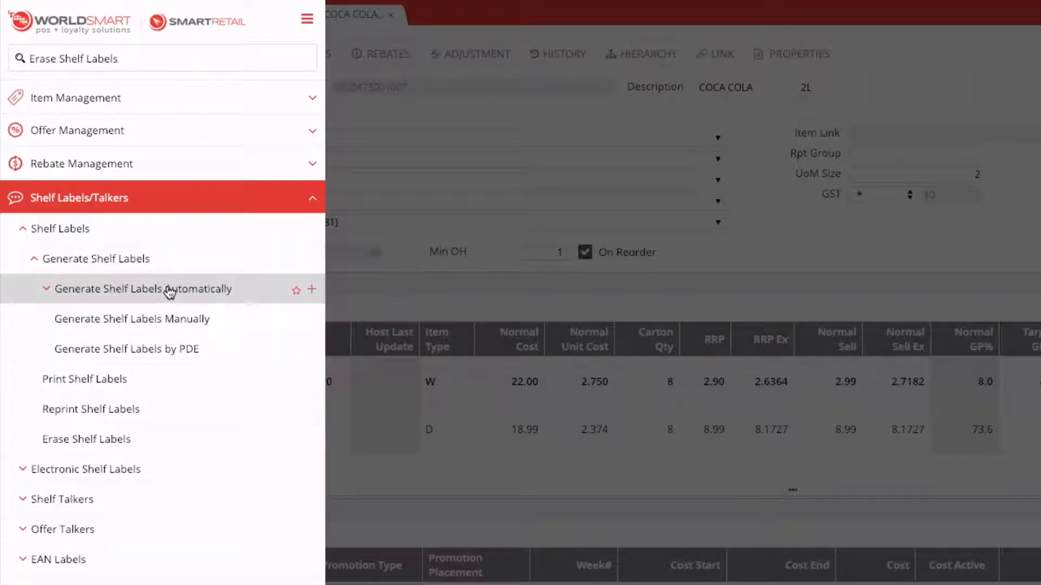
{"action": "mouse_move", "coordinate": [228, 290]}
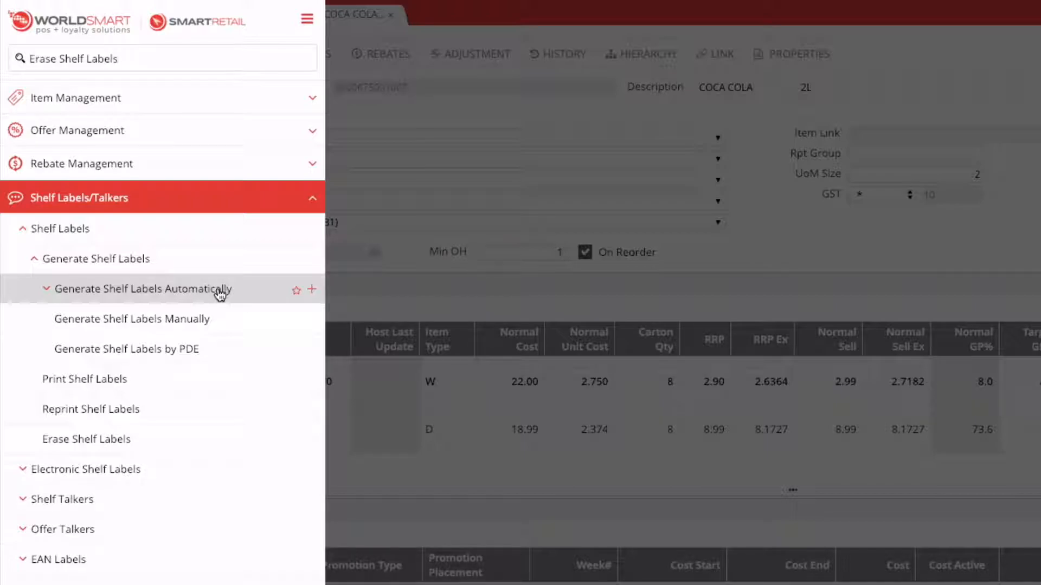
{"action": "mouse_move", "coordinate": [138, 319]}
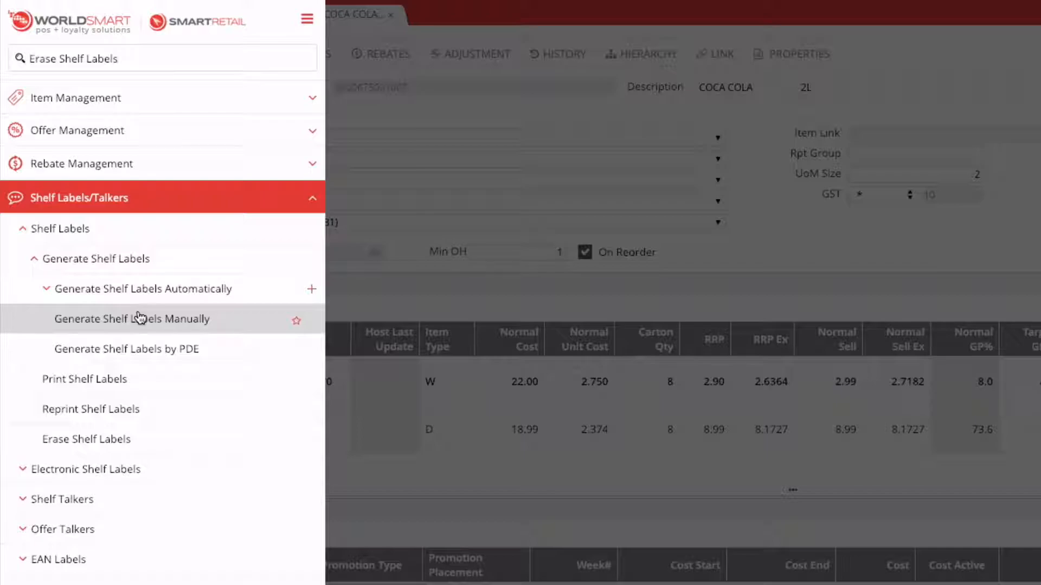
{"action": "mouse_move", "coordinate": [163, 324]}
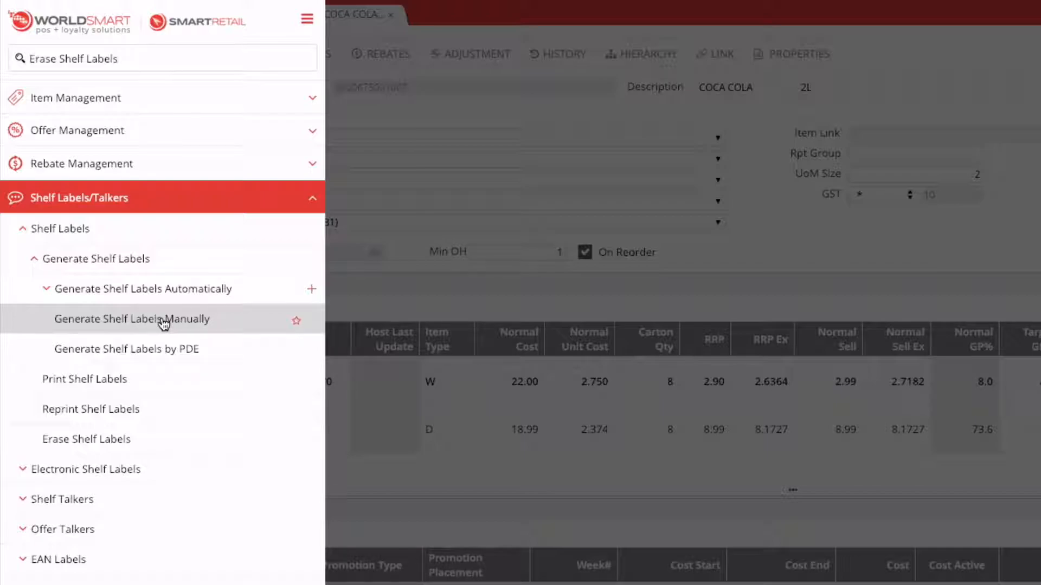
{"action": "mouse_move", "coordinate": [175, 353]}
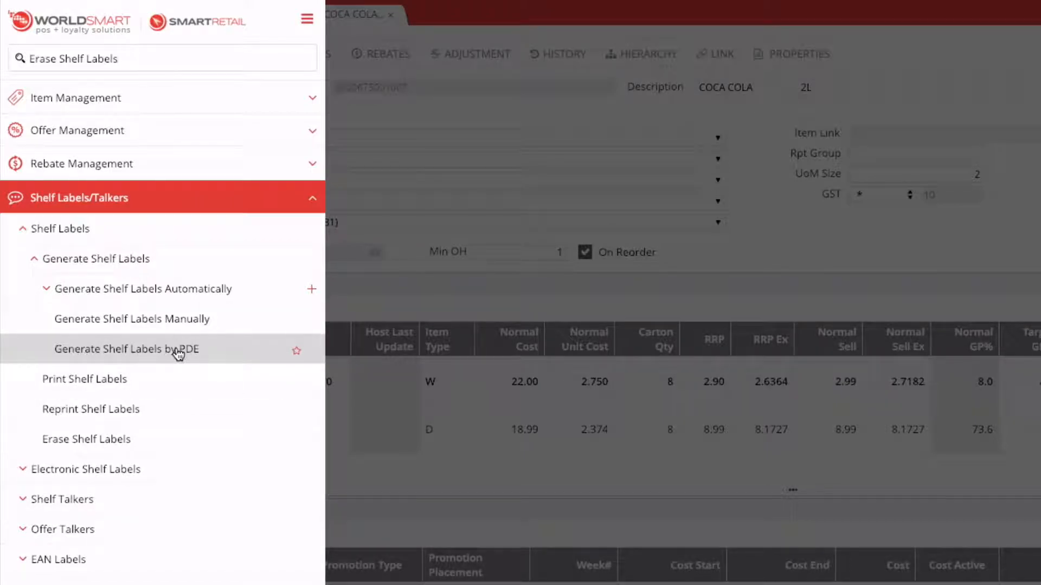
{"action": "mouse_move", "coordinate": [142, 289]}
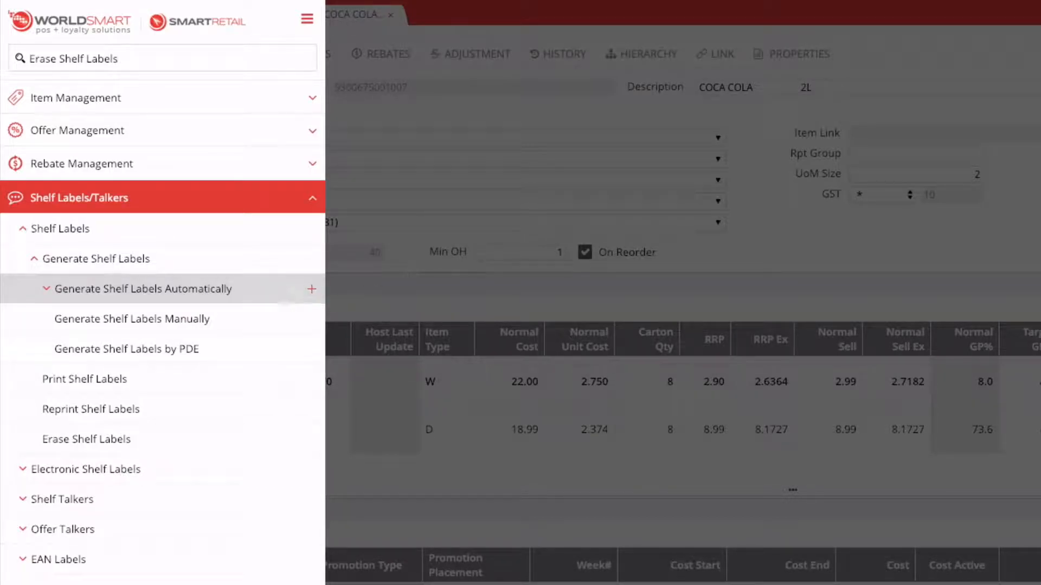
{"action": "left_click", "coordinate": [307, 18]}
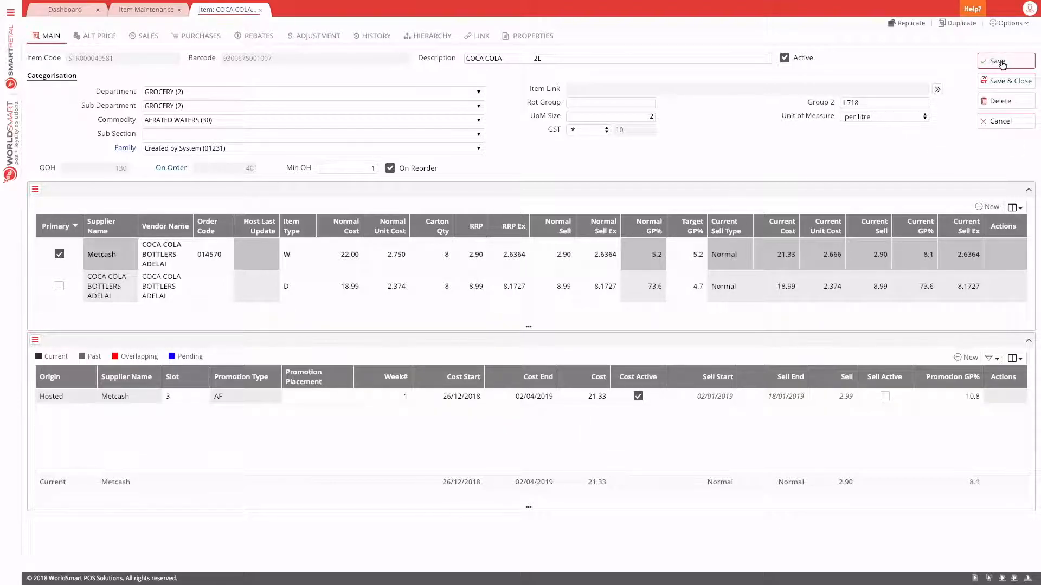
- Save COCA COLA 2L and replicate the changes to the six listed cola items
{"action": "left_click", "coordinate": [1002, 61]}
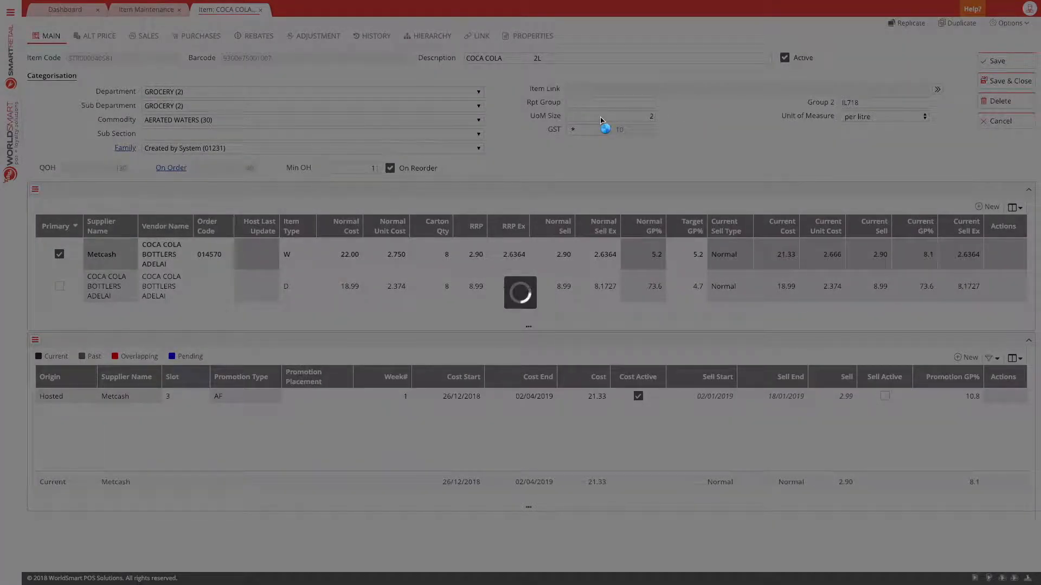
{"action": "left_click", "coordinate": [907, 23]}
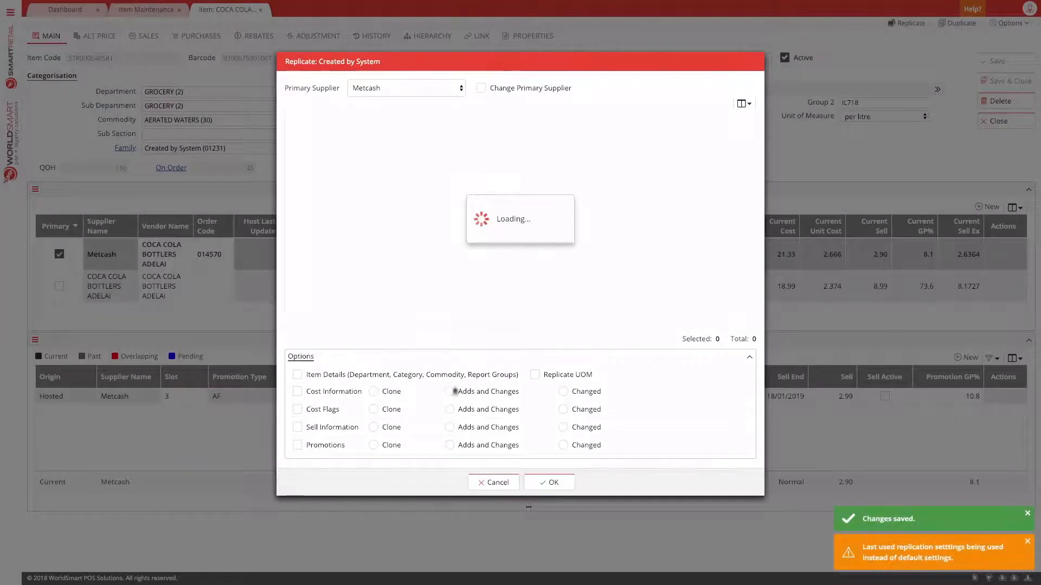
{"action": "left_click", "coordinate": [481, 88]}
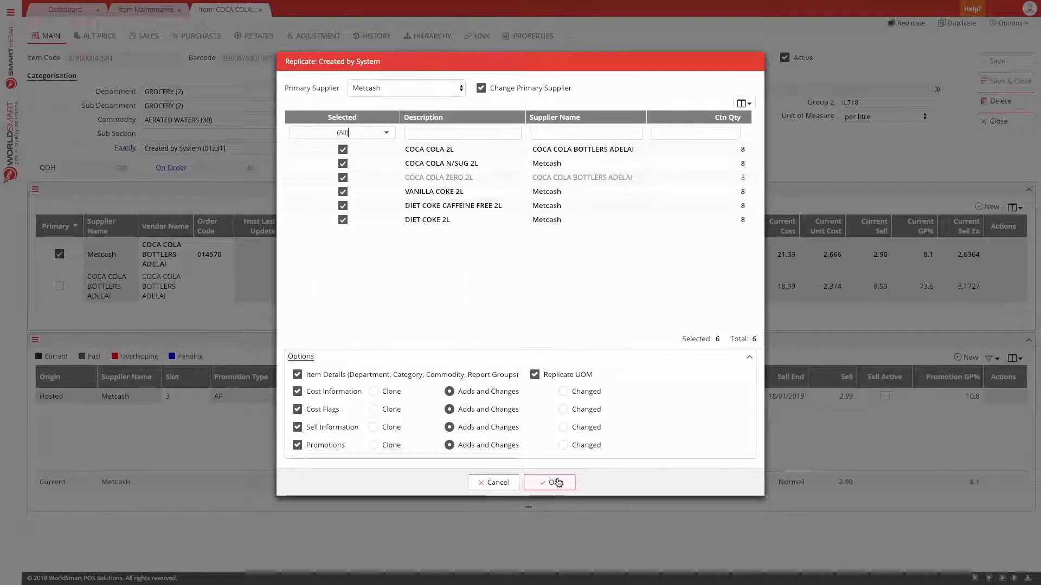
{"action": "left_click", "coordinate": [549, 483]}
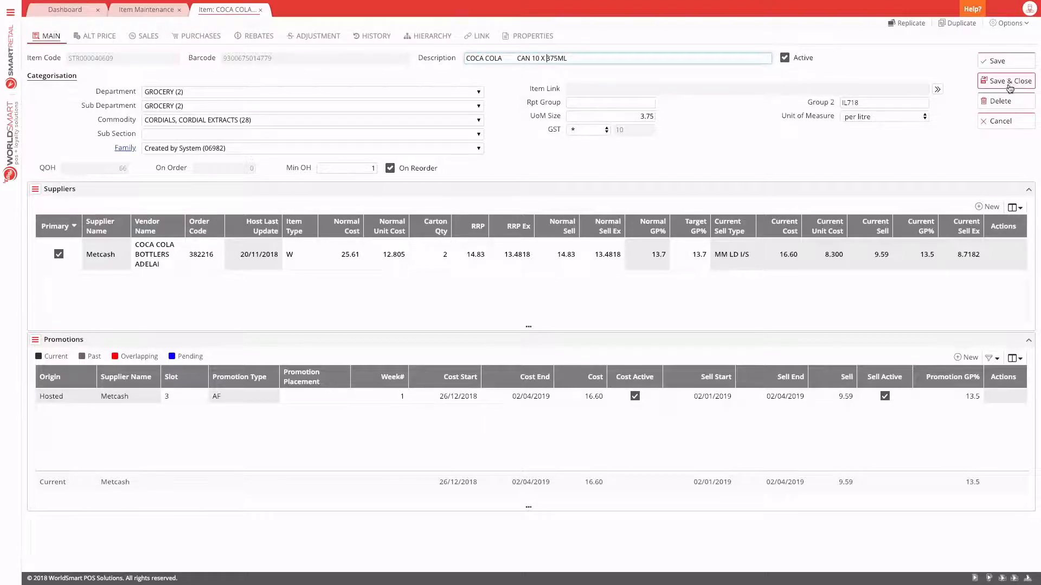
- Save & Close the COCA COLA CAN 10 X 375ML item record
{"action": "left_click", "coordinate": [1004, 80]}
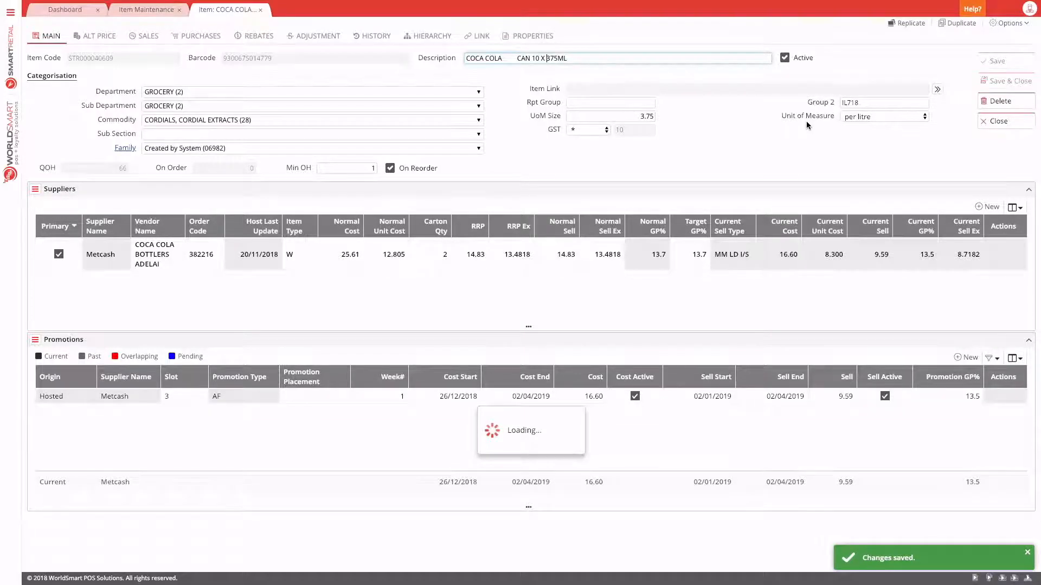
{"action": "left_click", "coordinate": [261, 10]}
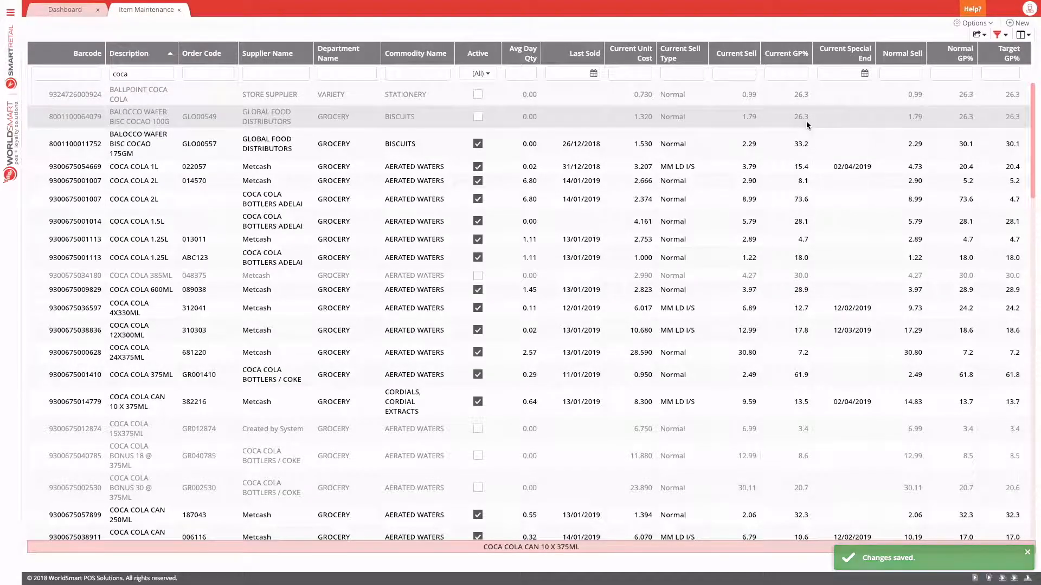
{"action": "scroll", "scroll_direction": "down", "scroll_amount": 3}
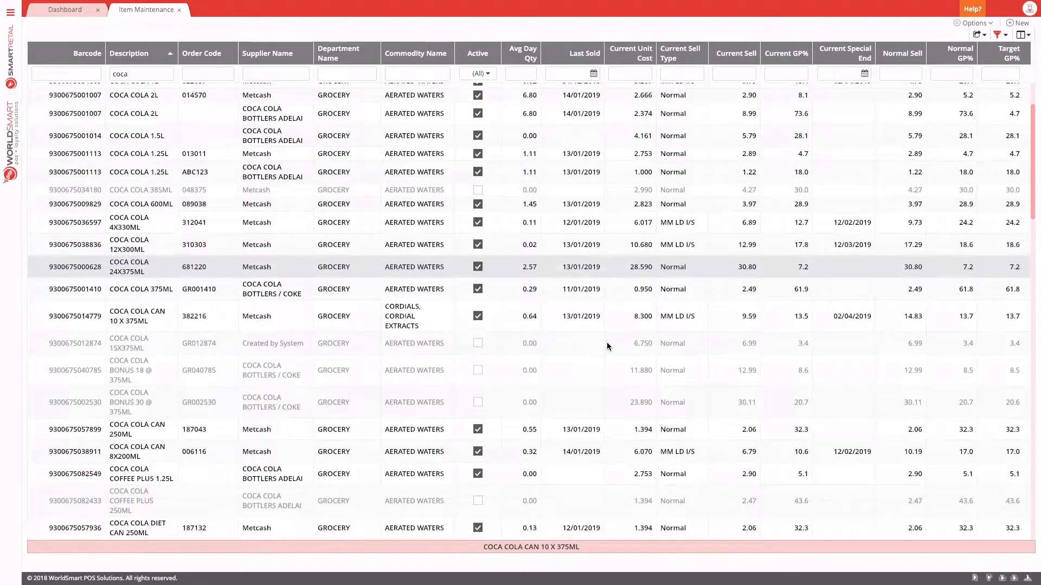
{"action": "scroll", "scroll_direction": "down", "scroll_amount": 3}
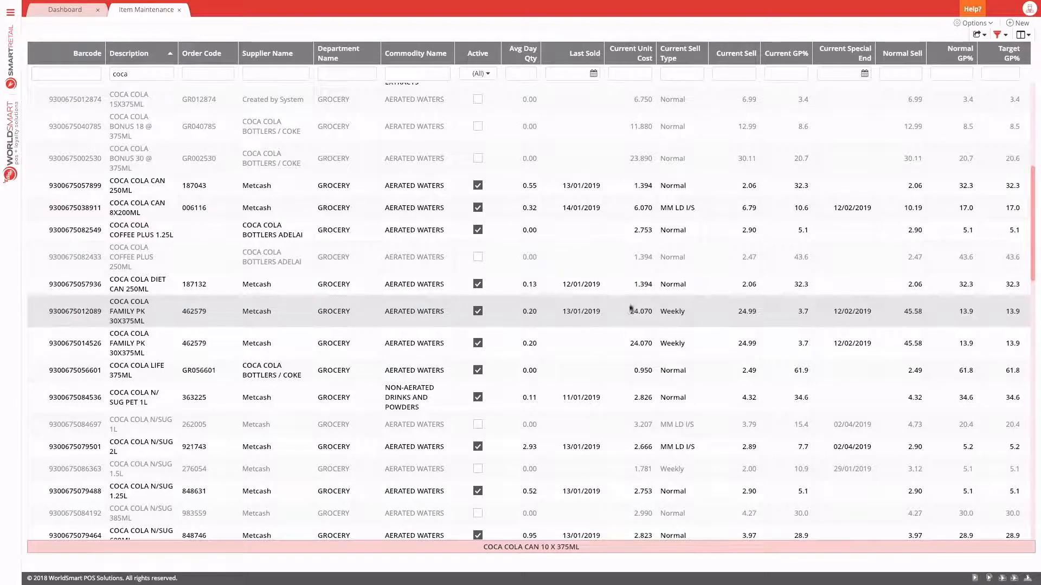
{"action": "scroll", "scroll_direction": "up", "scroll_amount": 3}
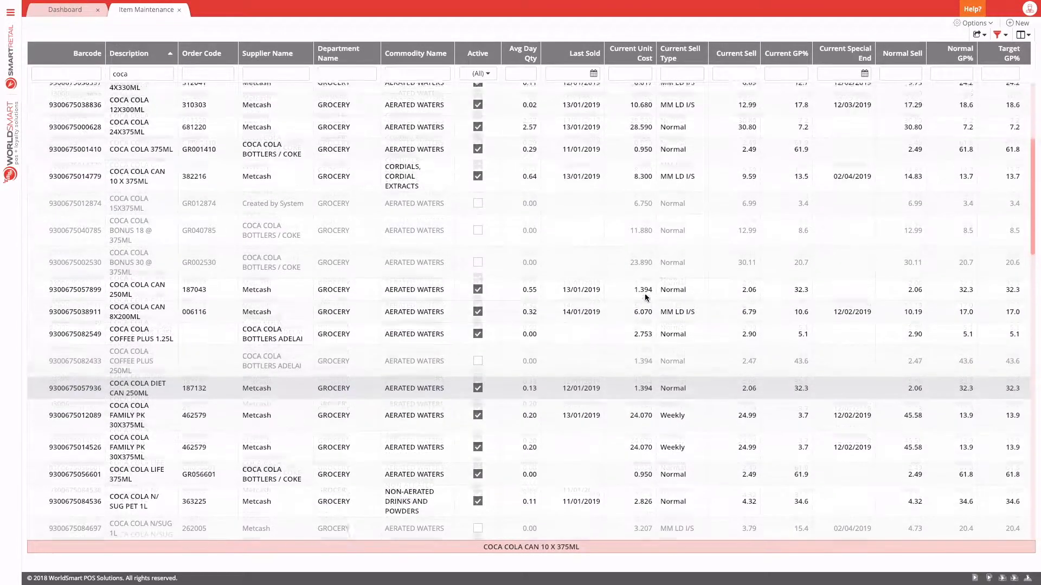
{"action": "scroll", "scroll_direction": "up", "scroll_amount": 3}
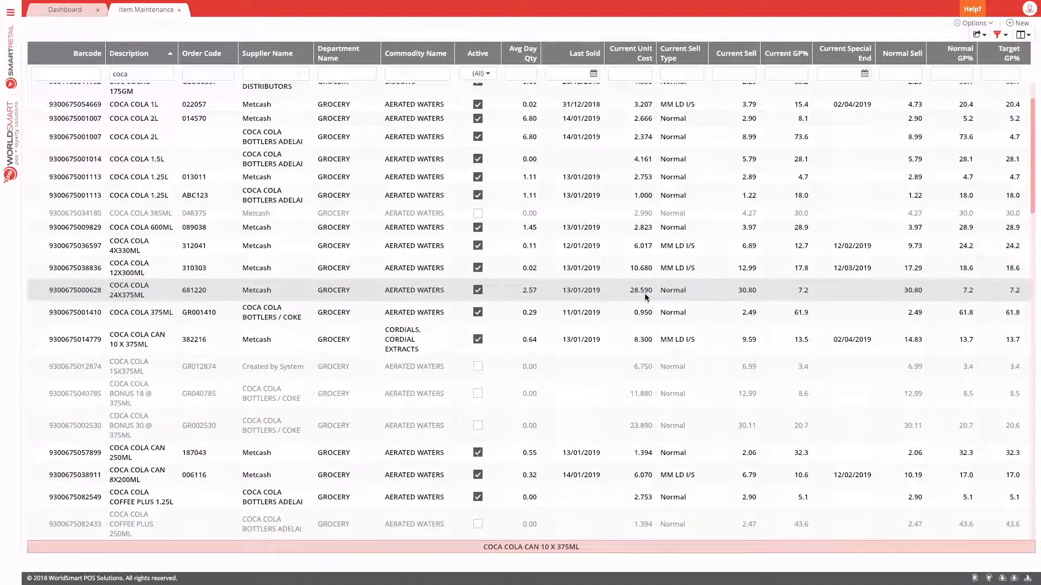
{"action": "left_click", "coordinate": [972, 23]}
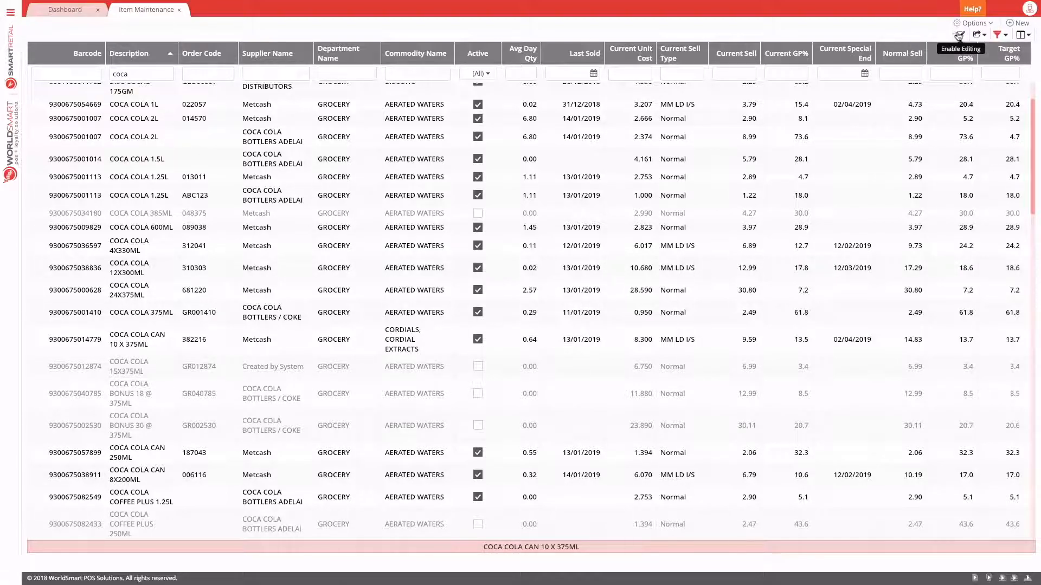
{"action": "left_click", "coordinate": [11, 10]}
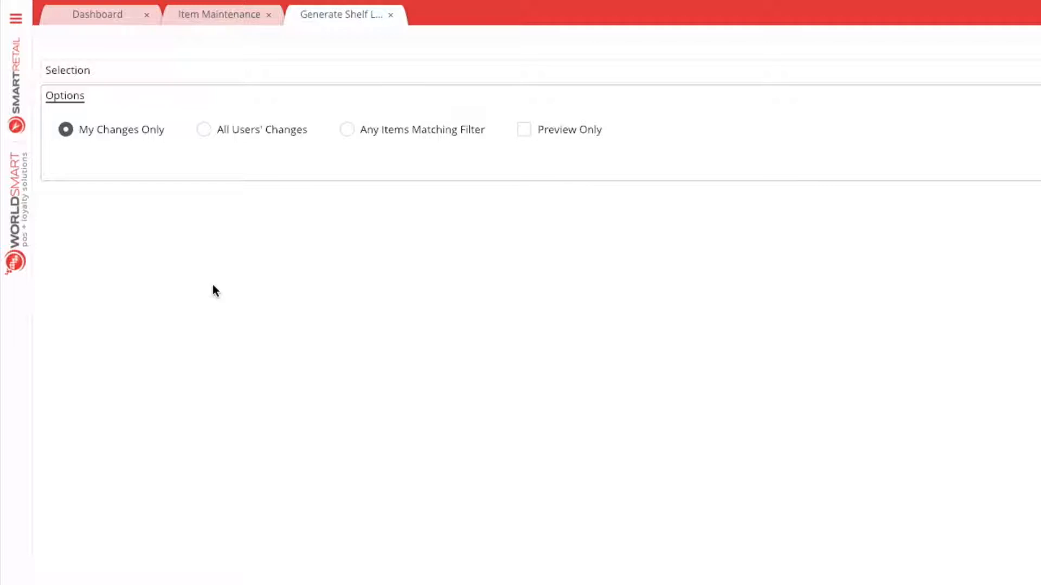
{"action": "mouse_move", "coordinate": [119, 135]}
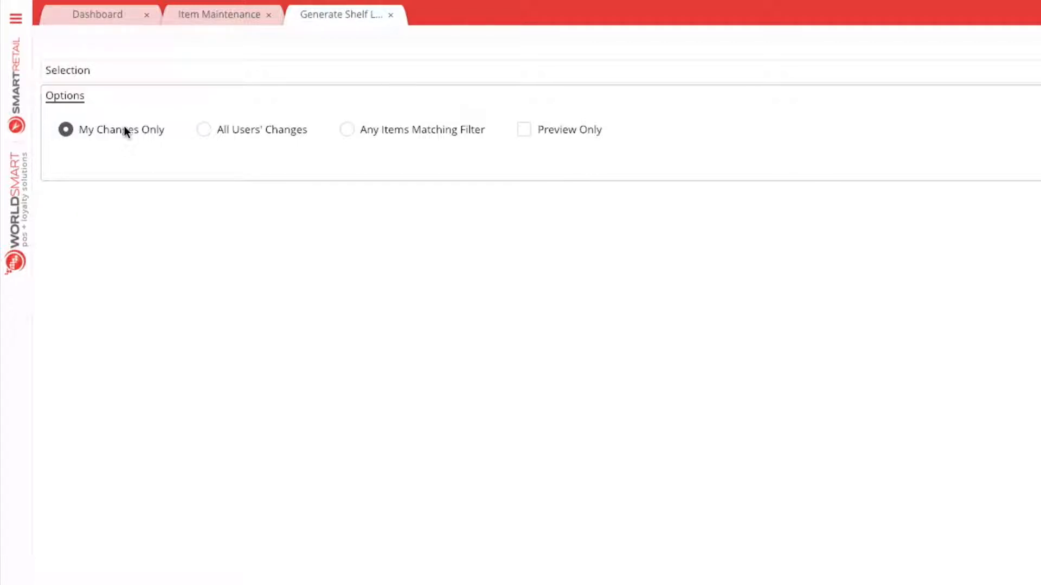
- Try All Users' Changes, then restrict the automatic label run to My Changes Only
{"action": "left_click", "coordinate": [203, 129]}
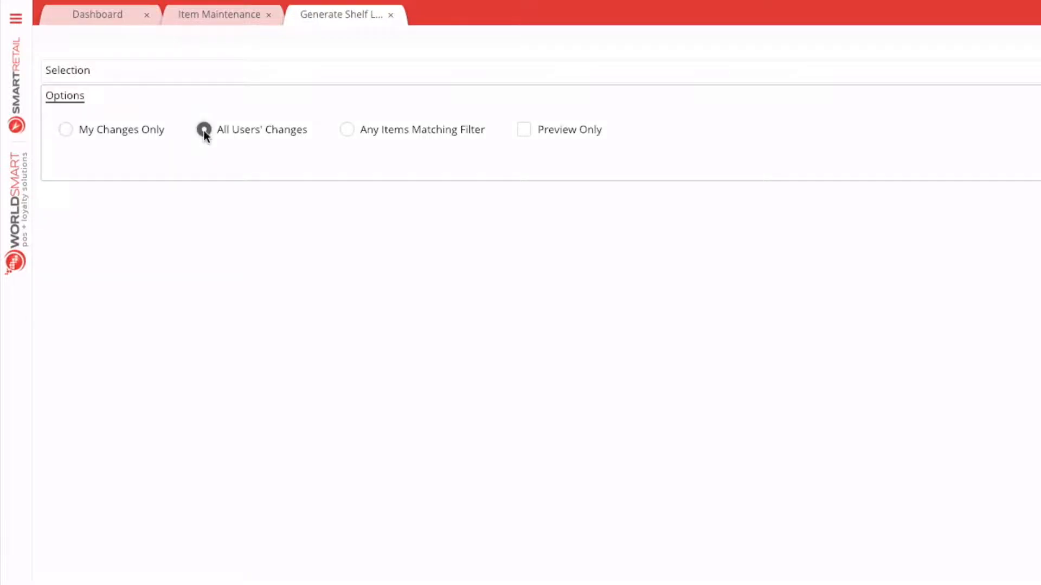
{"action": "left_click", "coordinate": [204, 129]}
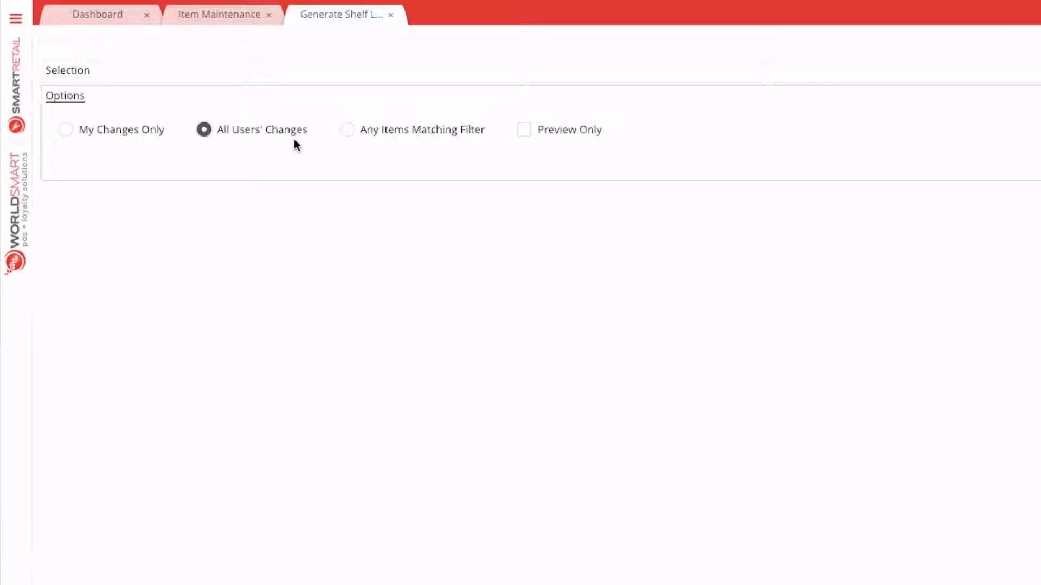
{"action": "left_click", "coordinate": [65, 129]}
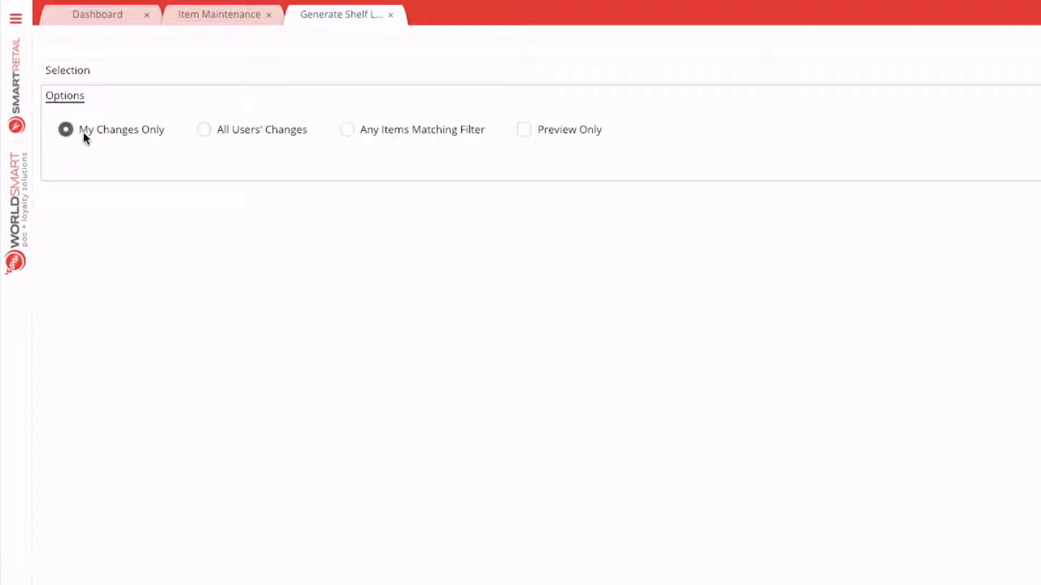
{"action": "mouse_move", "coordinate": [192, 148]}
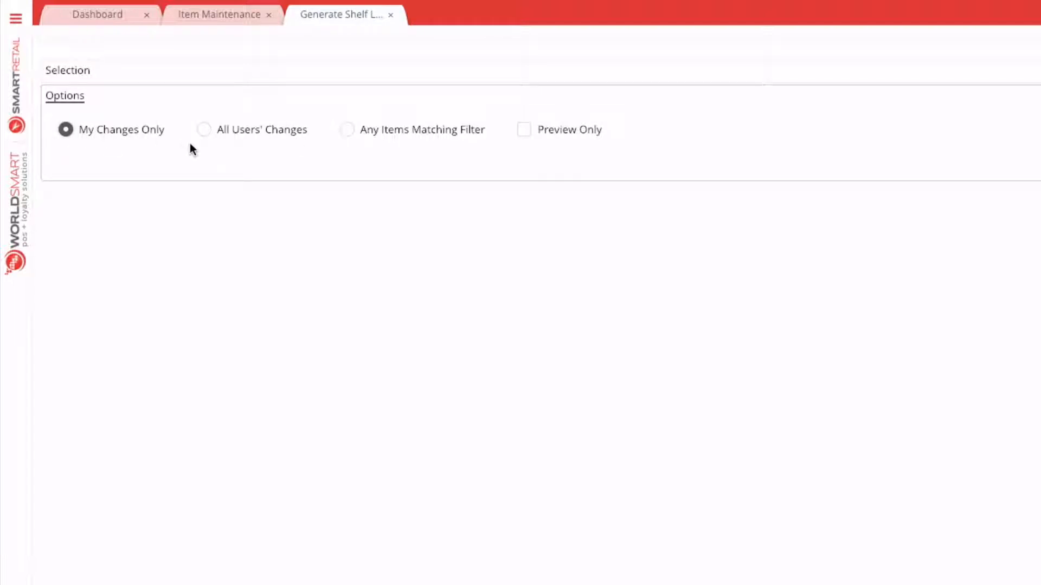
{"action": "left_click", "coordinate": [524, 129]}
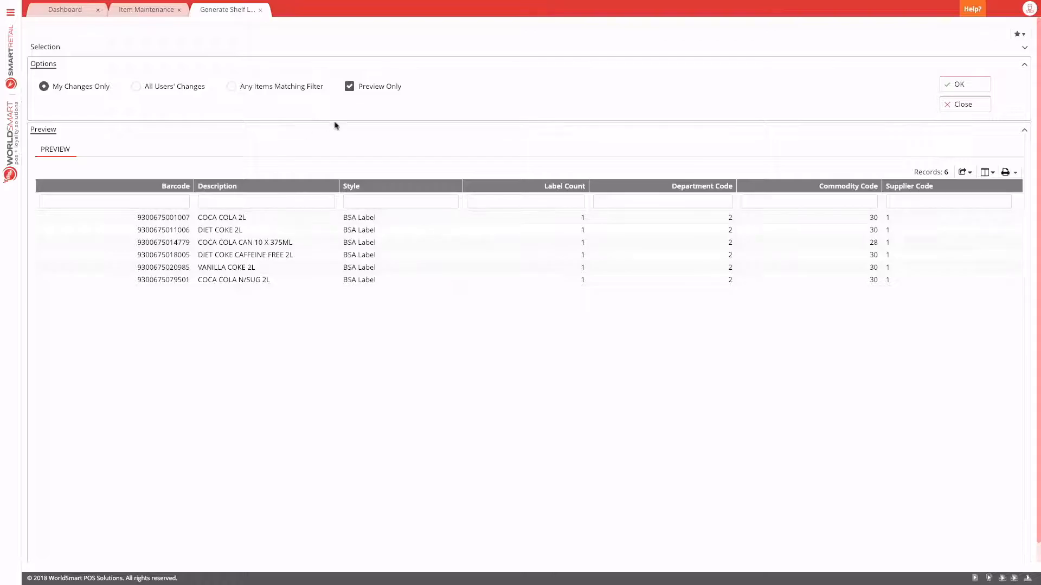
- Untick Preview Only, generate the six cola labels and confirm they should be printed
{"action": "left_click", "coordinate": [349, 87]}
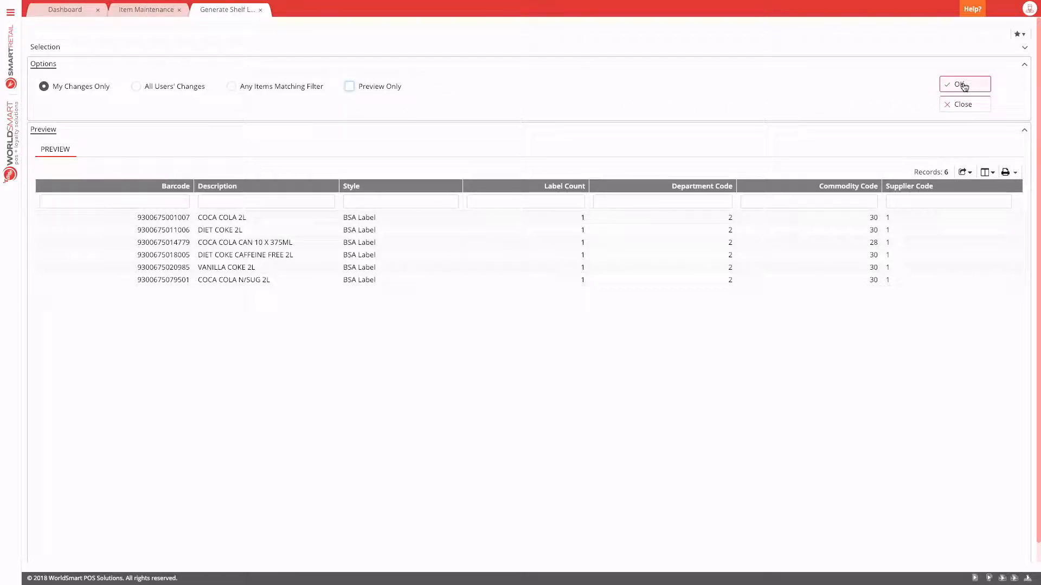
{"action": "left_click", "coordinate": [964, 85]}
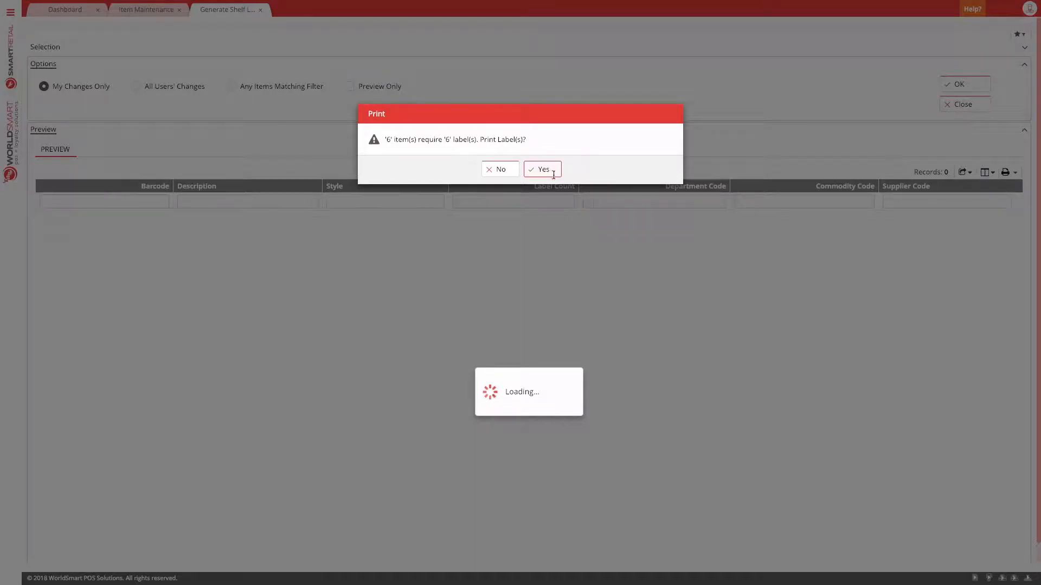
{"action": "left_click", "coordinate": [542, 170]}
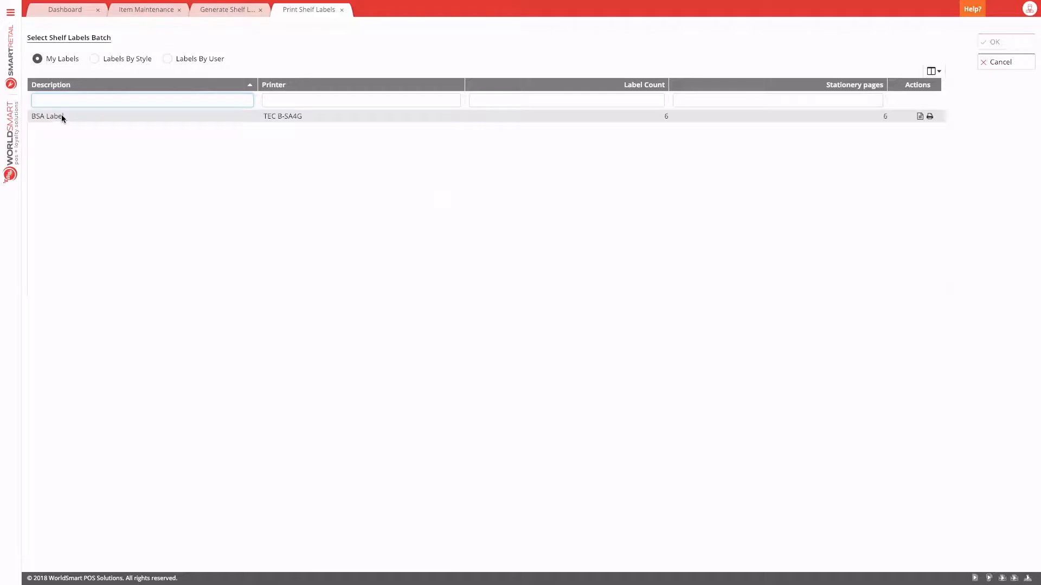
- Select the six-label BSA Label batch and bring up its print preview
{"action": "left_click", "coordinate": [46, 116]}
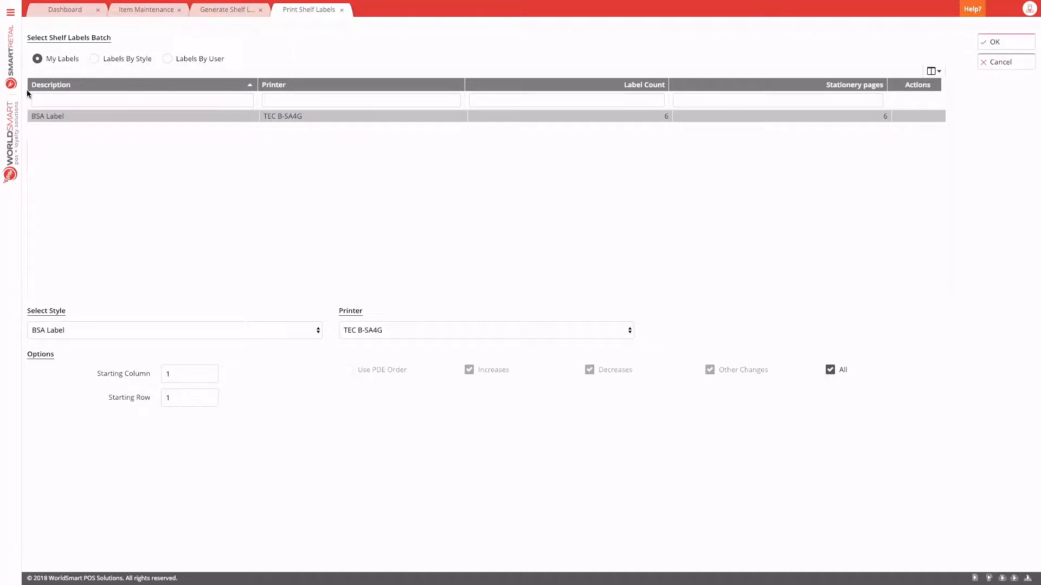
{"action": "left_click", "coordinate": [179, 10]}
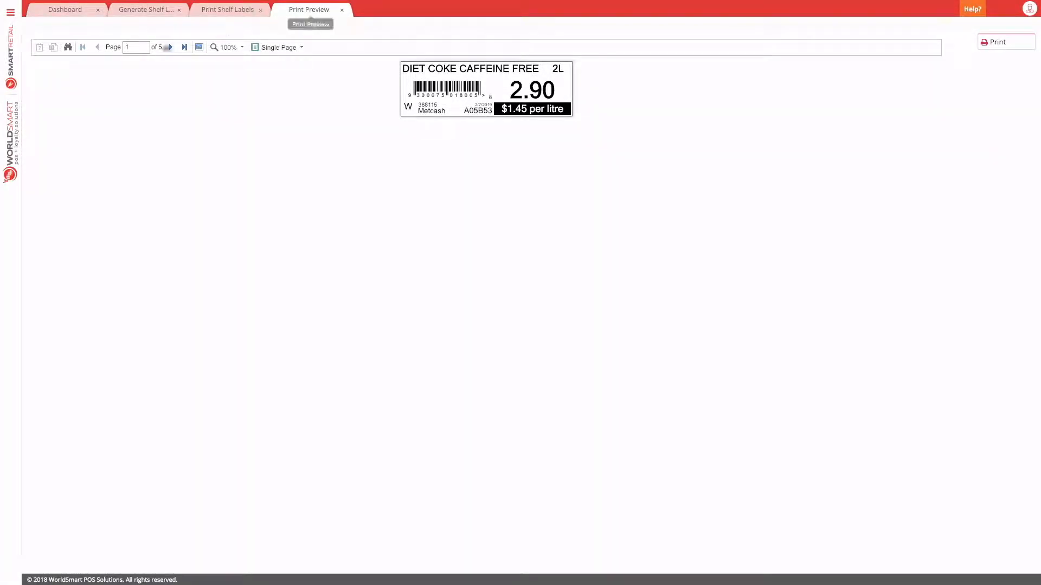
- Switch the preview layout from Single Page to Continuous
{"action": "left_click", "coordinate": [170, 47]}
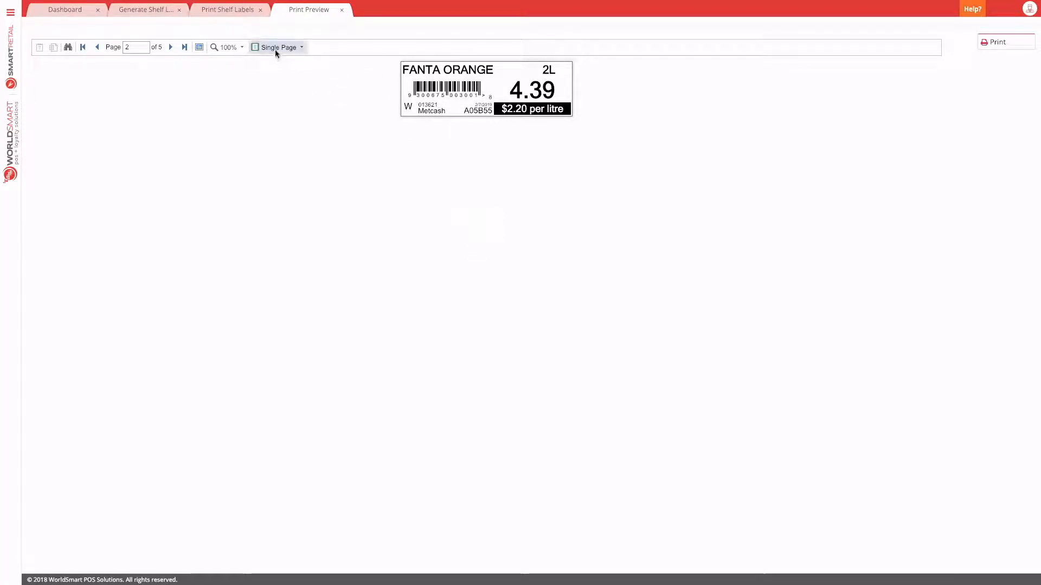
{"action": "left_click", "coordinate": [278, 47]}
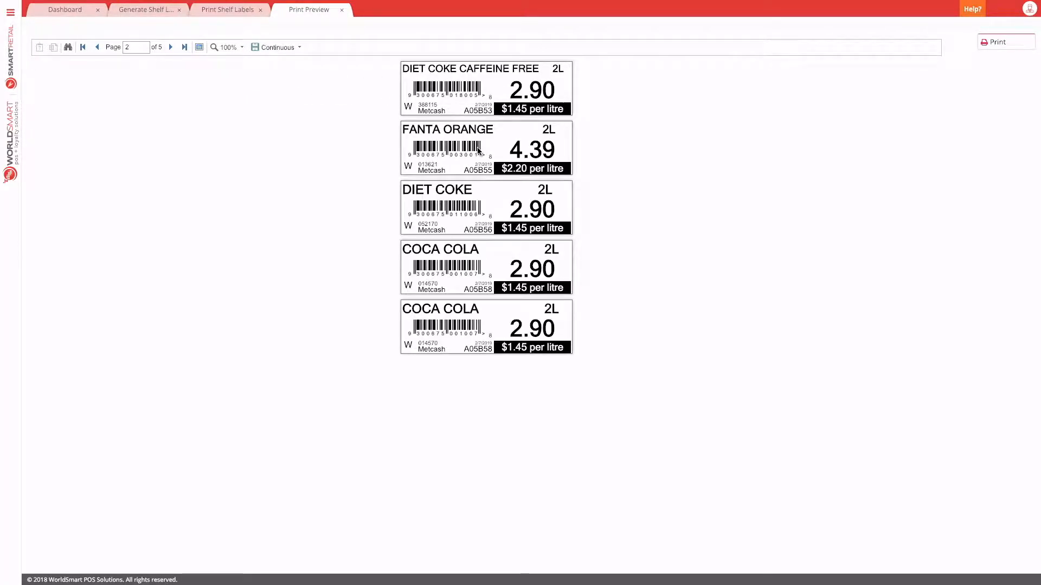
{"action": "mouse_move", "coordinate": [472, 250]}
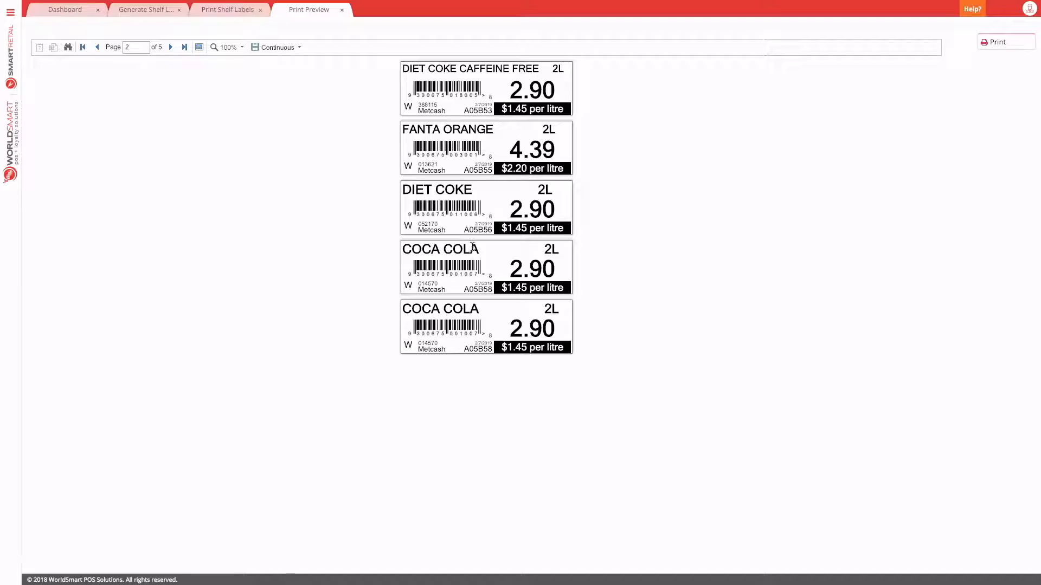
{"action": "mouse_move", "coordinate": [369, 32]}
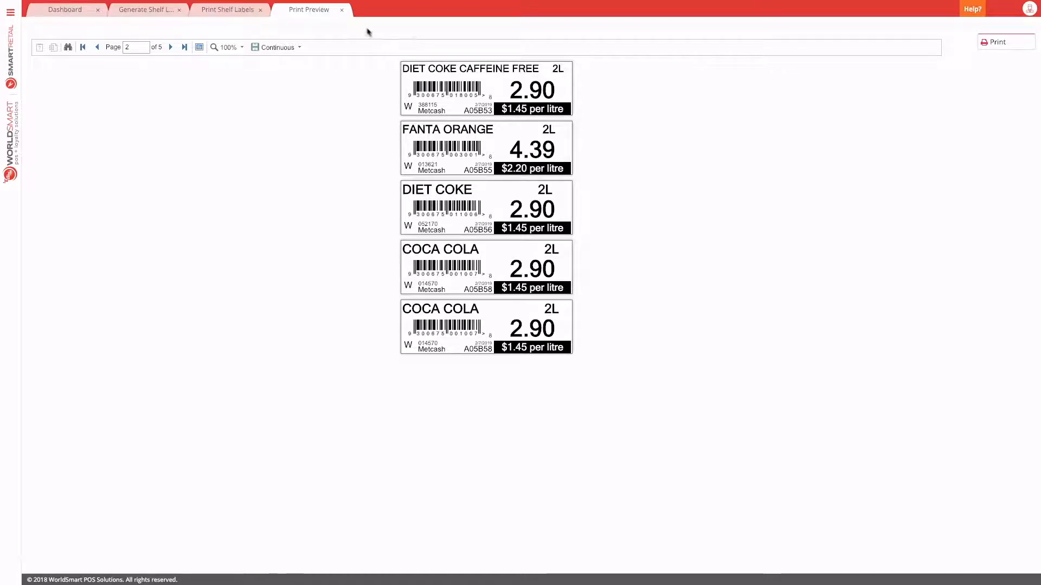
- Close the preview, check the BSA Label style list and choose the TEC B-SA4G printer
{"action": "left_click", "coordinate": [340, 10]}
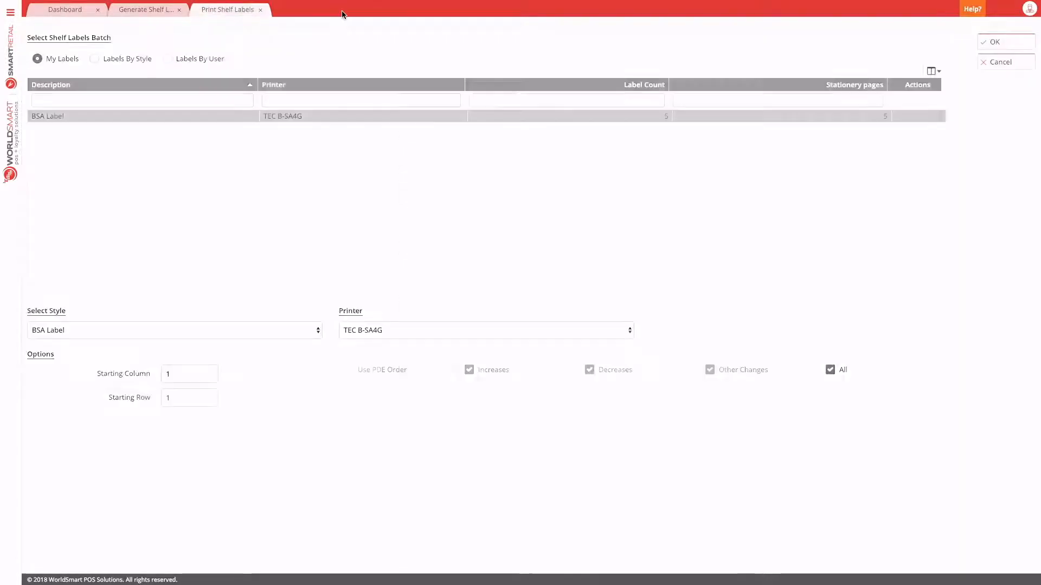
{"action": "mouse_move", "coordinate": [152, 119]}
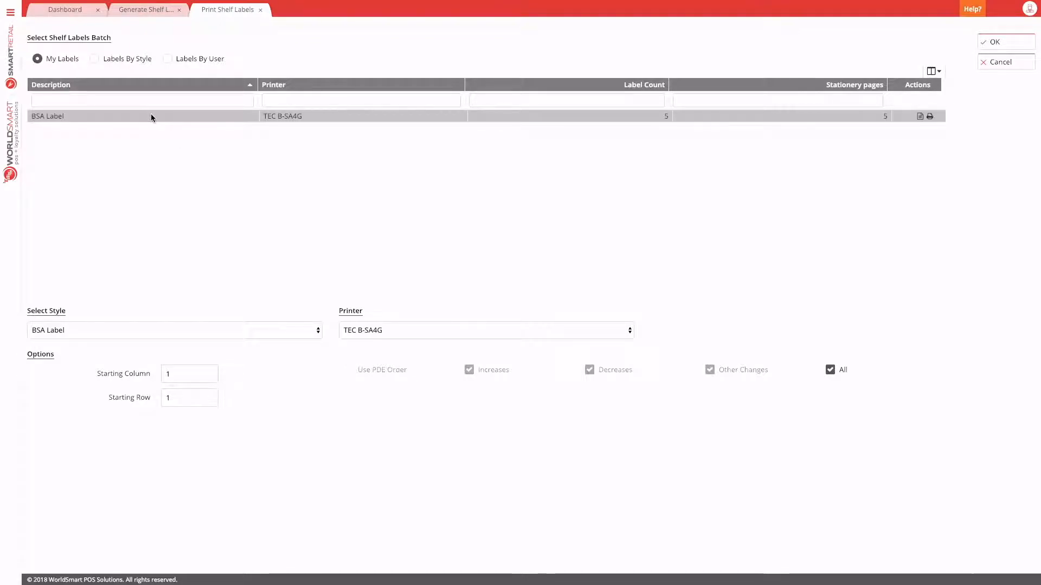
{"action": "left_click", "coordinate": [174, 330]}
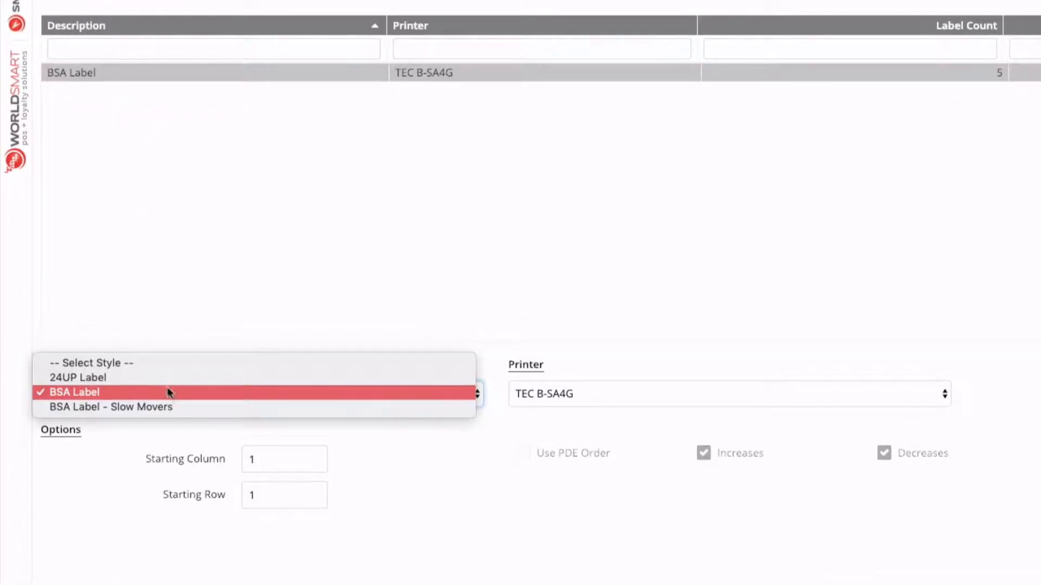
{"action": "mouse_move", "coordinate": [163, 407]}
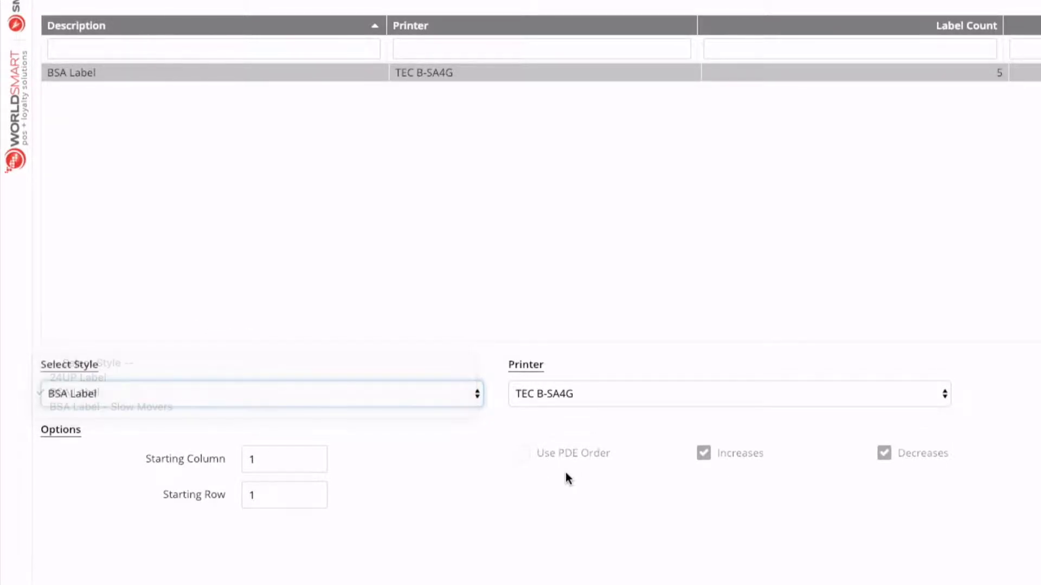
{"action": "left_click", "coordinate": [259, 393]}
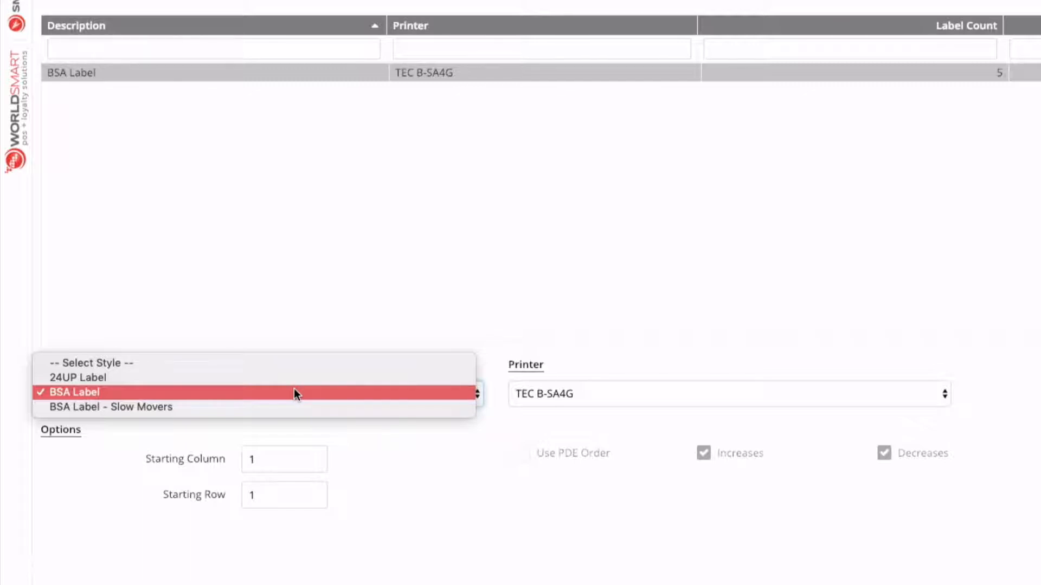
{"action": "mouse_move", "coordinate": [290, 395]}
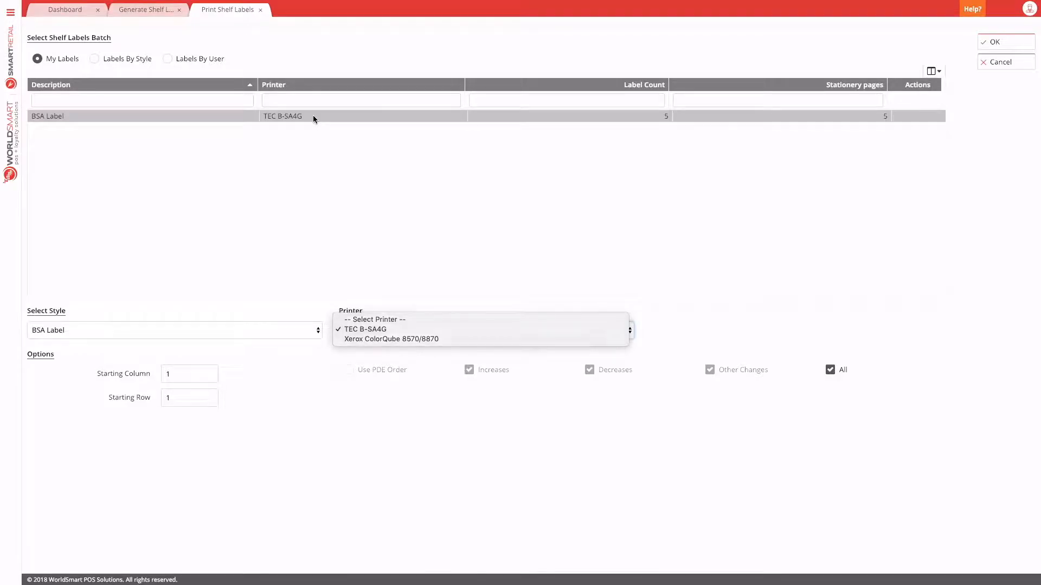
{"action": "left_click", "coordinate": [364, 330]}
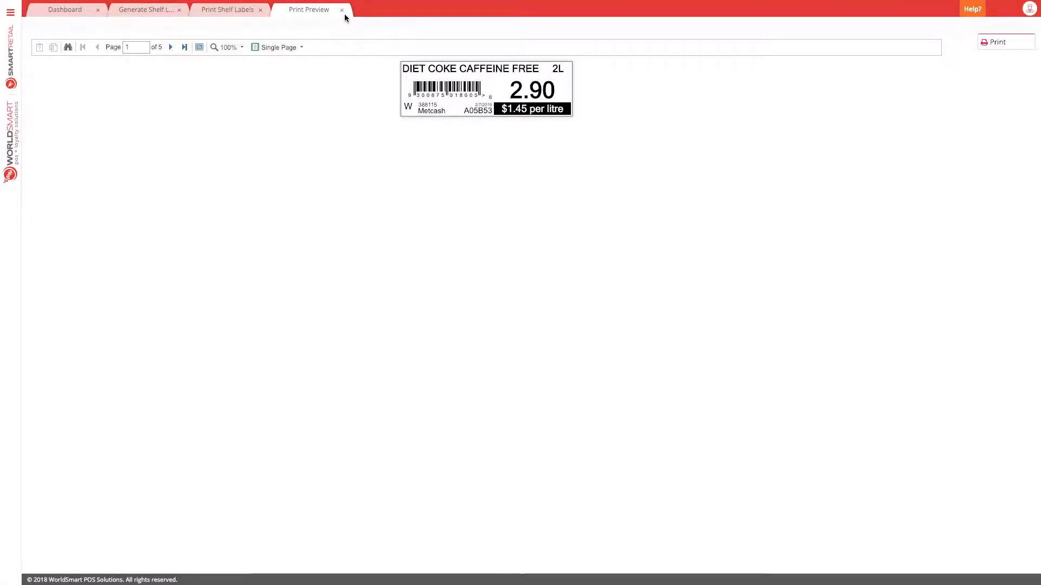
- Bring up the Print dialog from the preview toolbar
{"action": "left_click", "coordinate": [996, 42]}
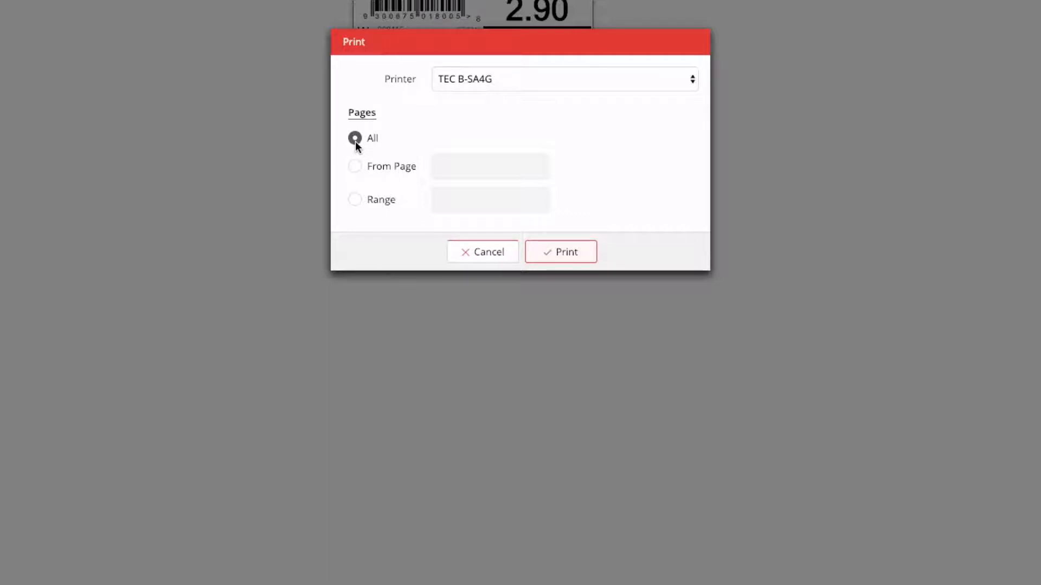
- Try printing from page 3, then choose Range 2-4 and send those pages to the printer
{"action": "left_click", "coordinate": [355, 166]}
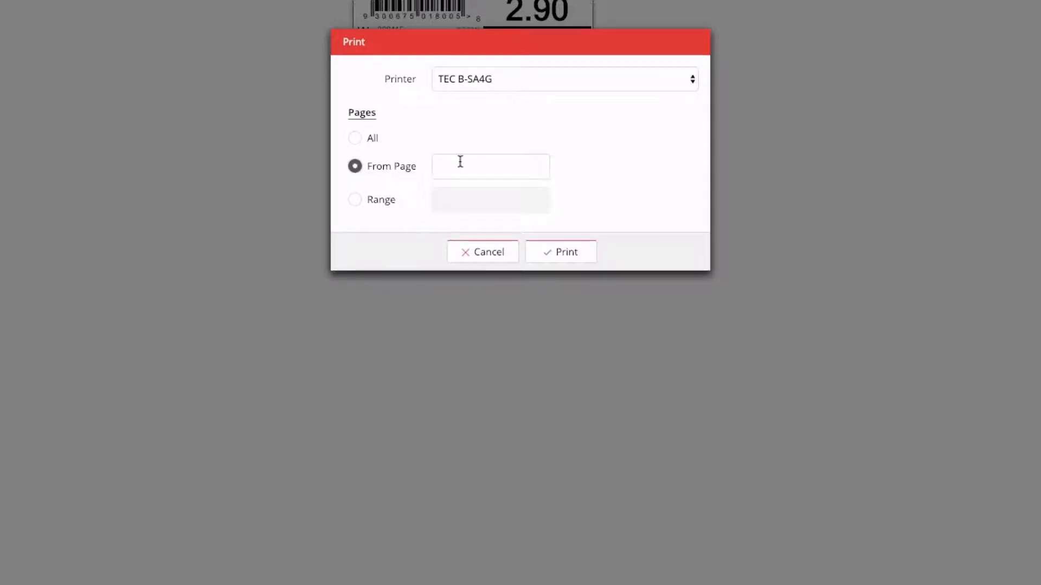
{"action": "type", "text": "3"}
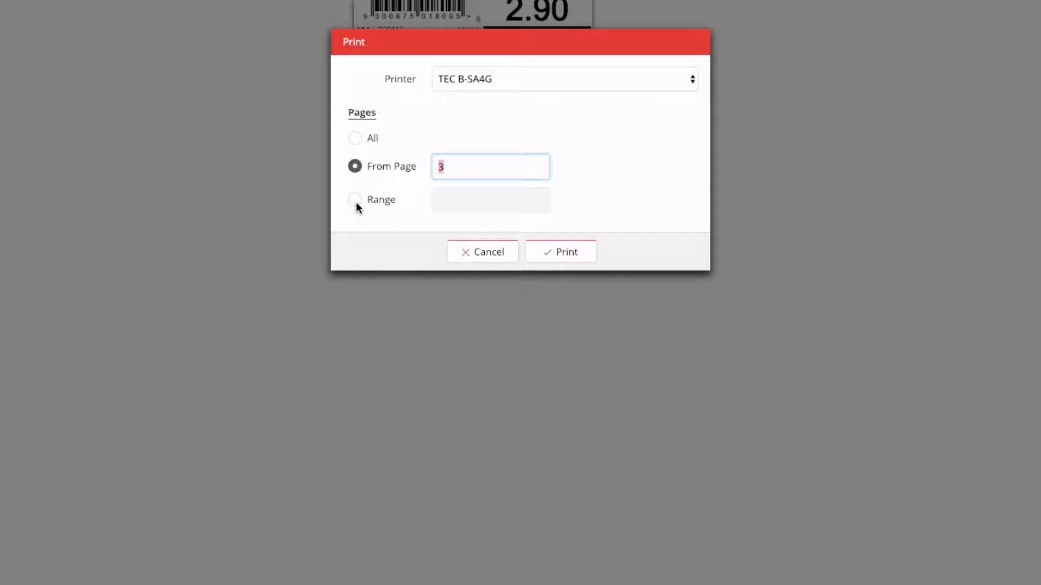
{"action": "left_click", "coordinate": [356, 200]}
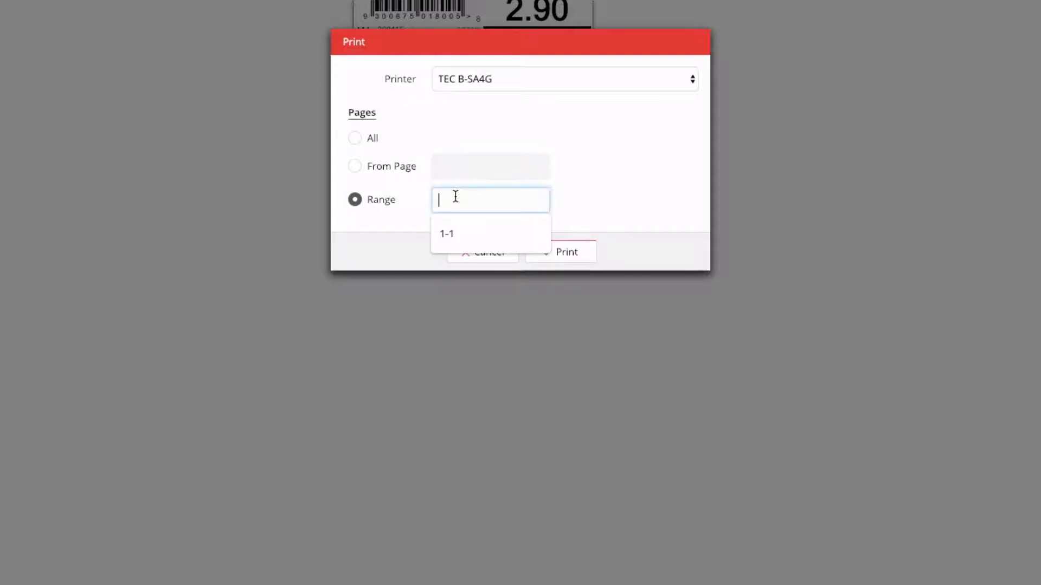
{"action": "type", "text": "2-4"}
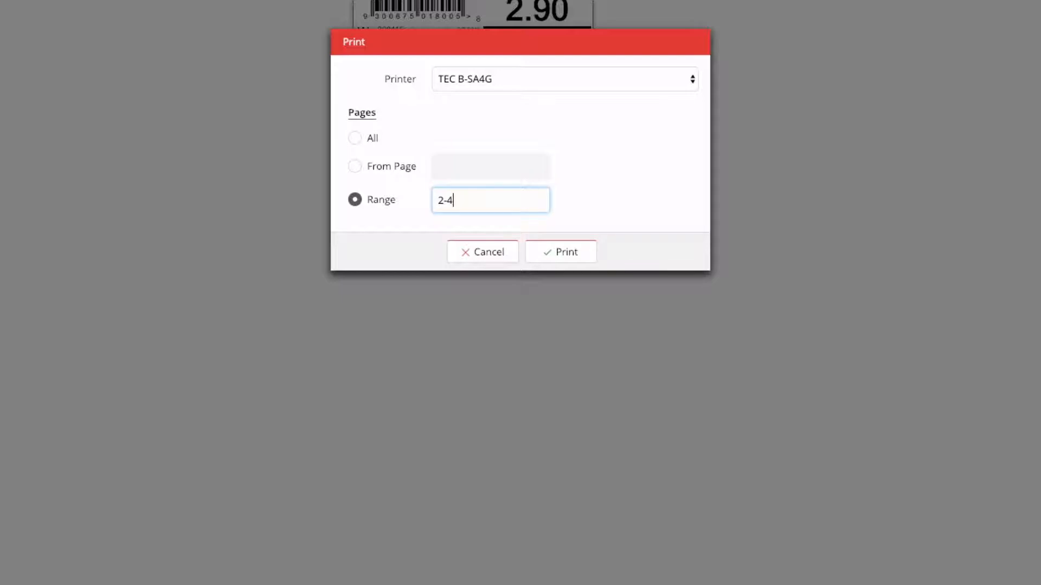
{"action": "mouse_move", "coordinate": [367, 160]}
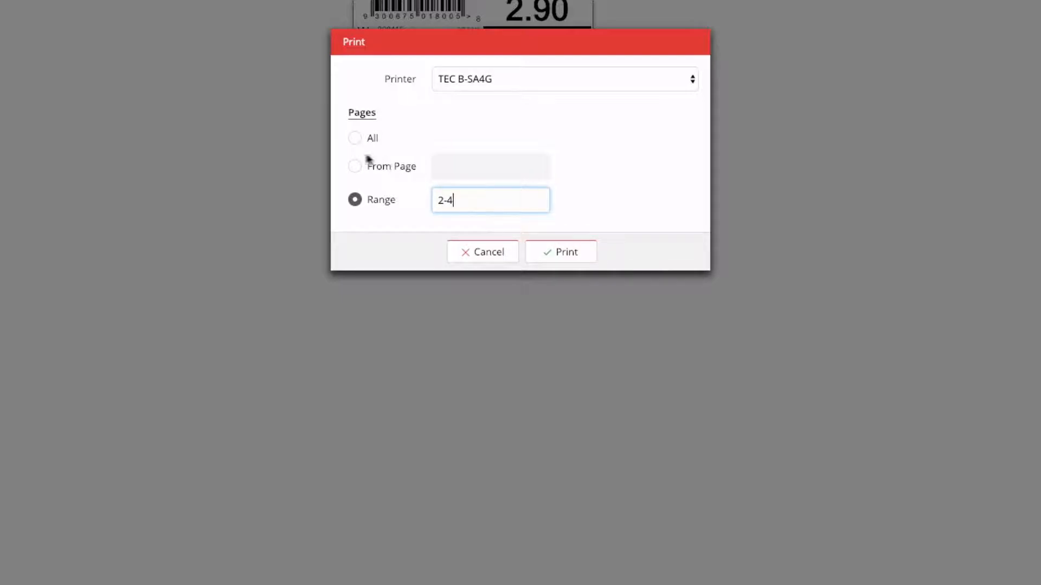
{"action": "left_click", "coordinate": [559, 252]}
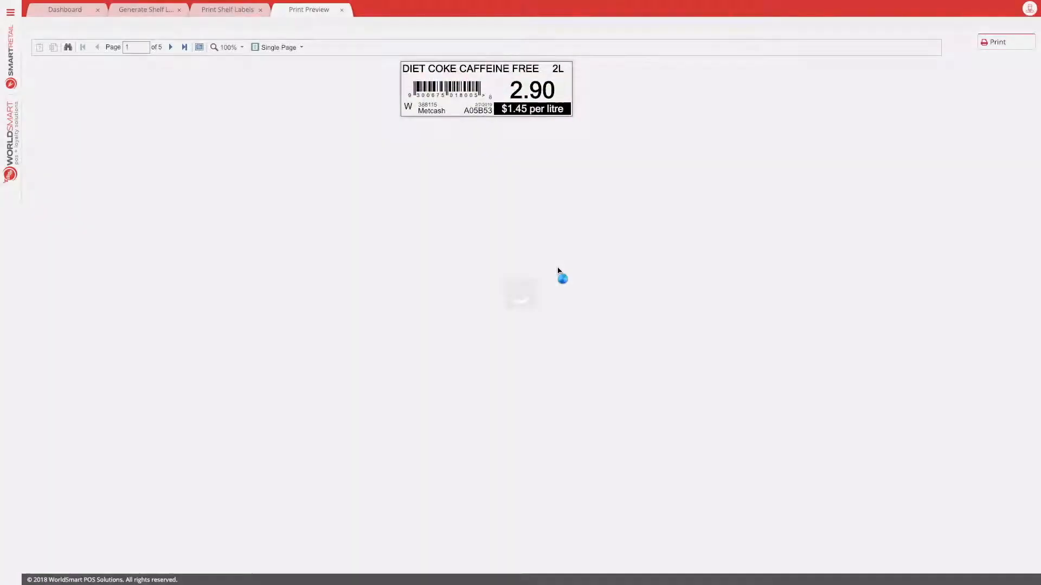
- Close the print preview, reselect the BSA Label batch and preview it again
{"action": "left_click", "coordinate": [995, 43]}
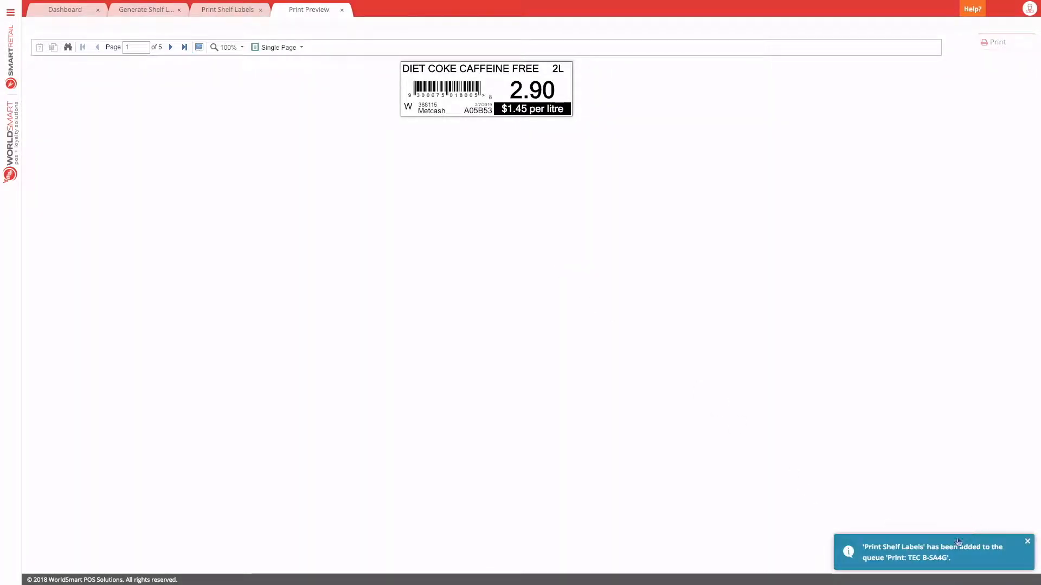
{"action": "left_click", "coordinate": [340, 10]}
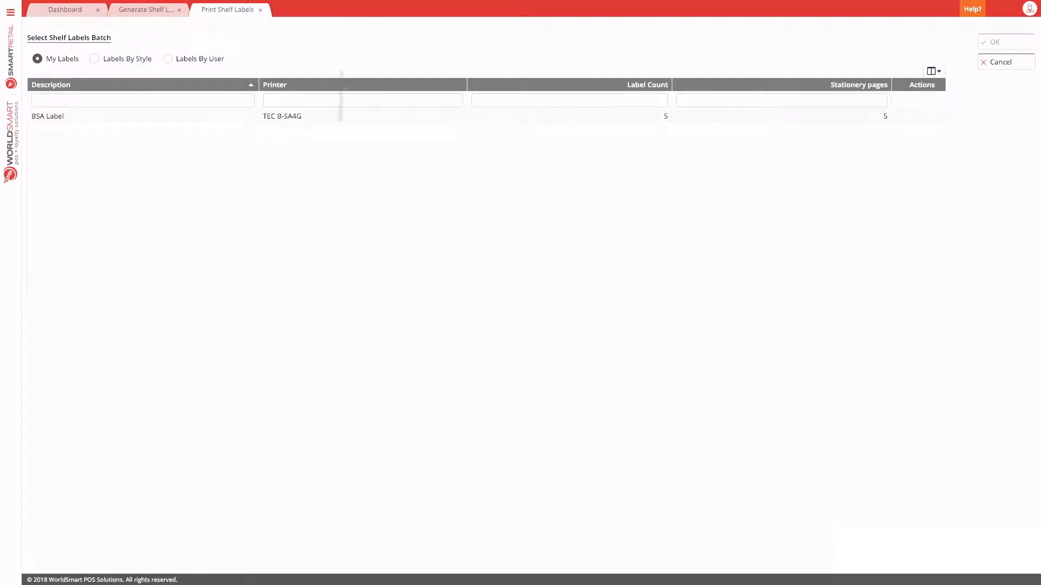
{"action": "mouse_move", "coordinate": [329, 154]}
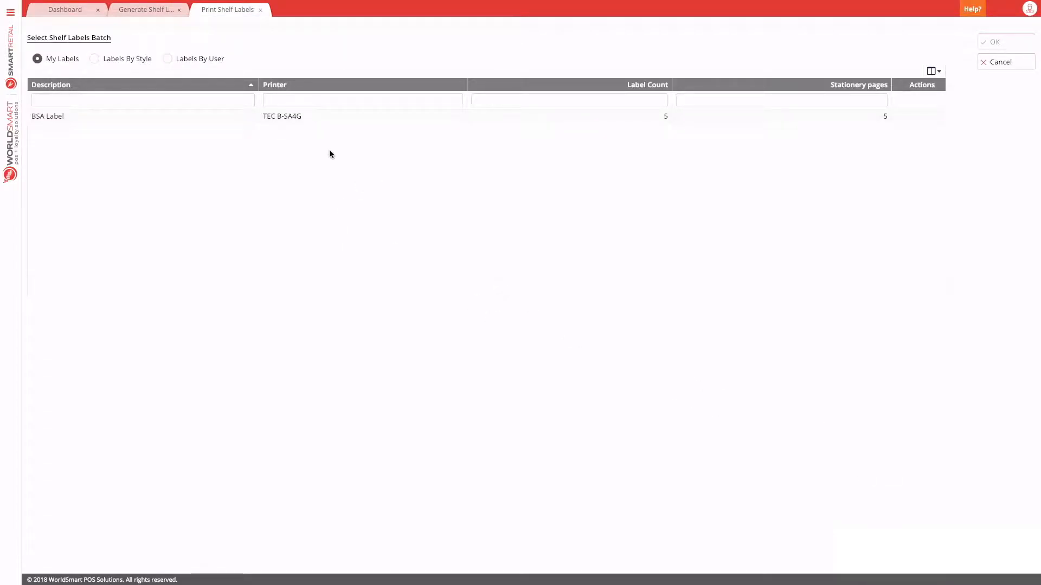
{"action": "left_click", "coordinate": [141, 116]}
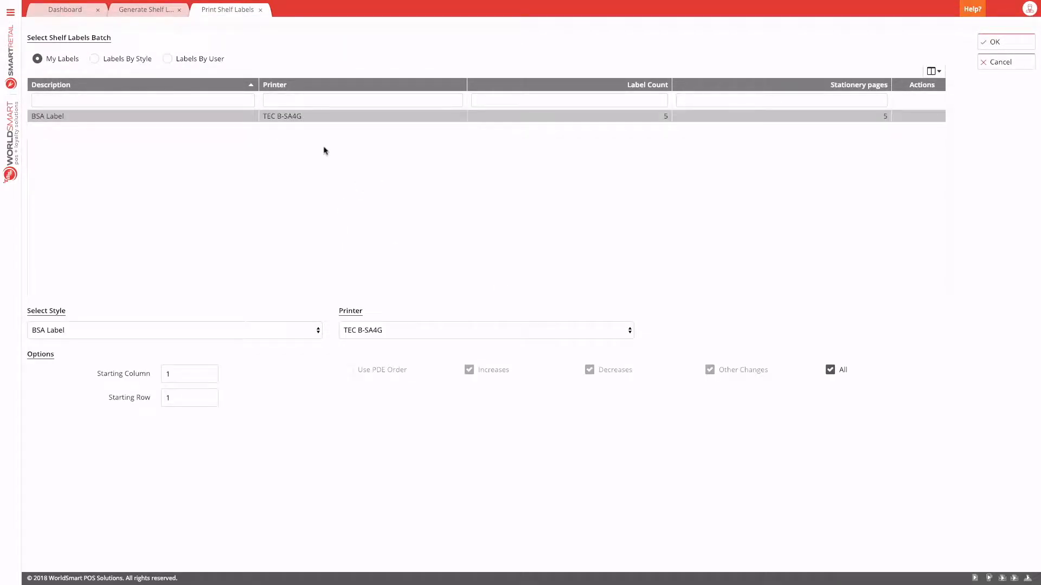
{"action": "left_click", "coordinate": [995, 42]}
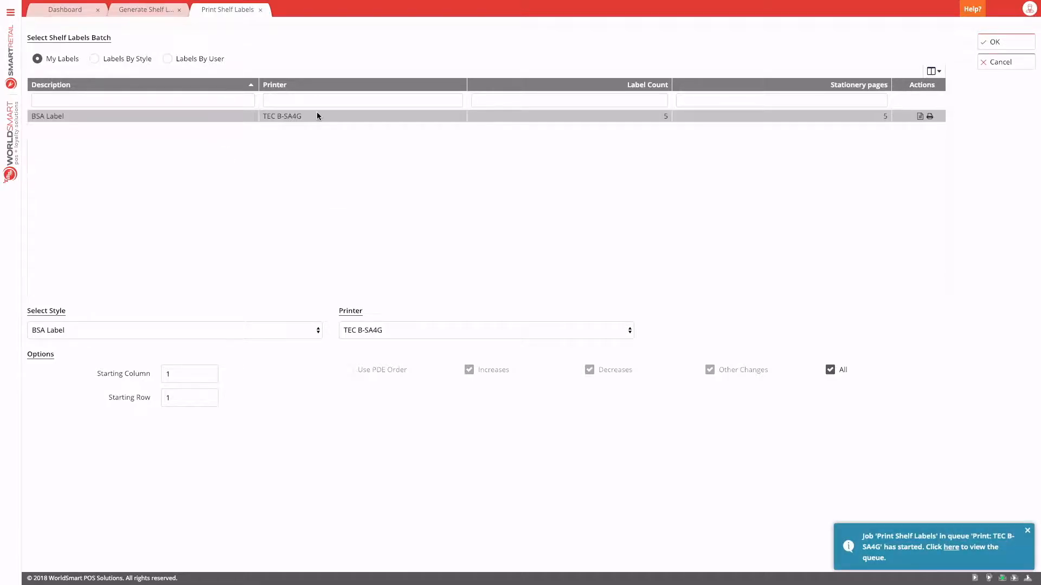
{"action": "mouse_move", "coordinate": [305, 126]}
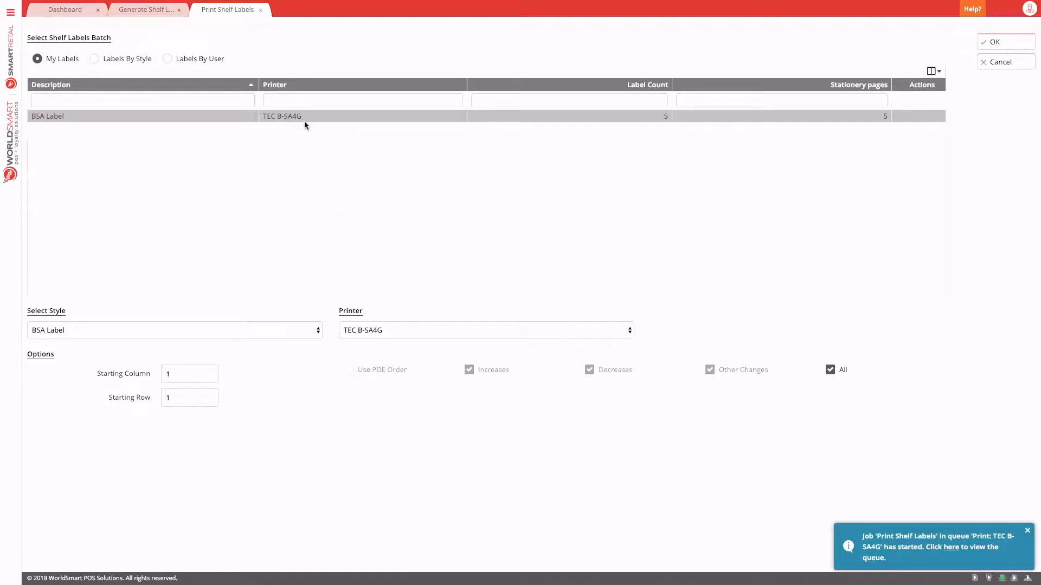
{"action": "mouse_move", "coordinate": [147, 10]}
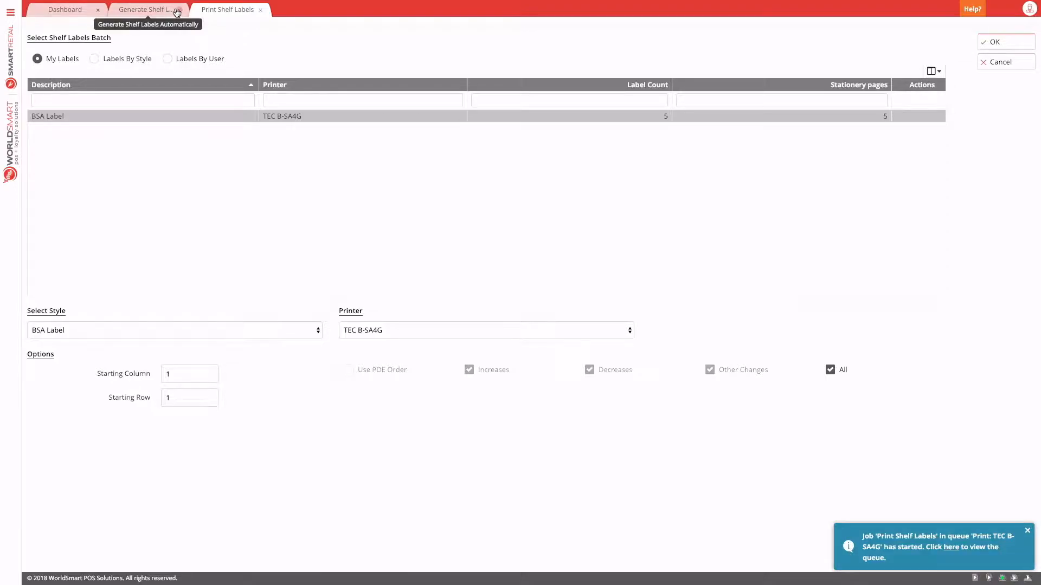
- Switch to manual generation, filter descriptions by 'coca' and save two COCA COLA 2L labels
{"action": "left_click", "coordinate": [11, 12]}
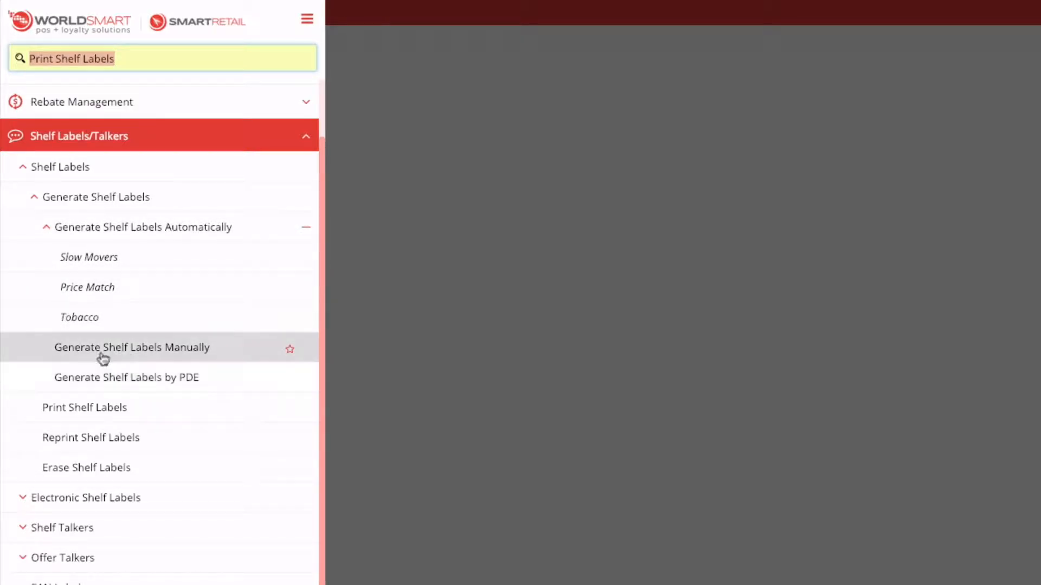
{"action": "left_click", "coordinate": [131, 347]}
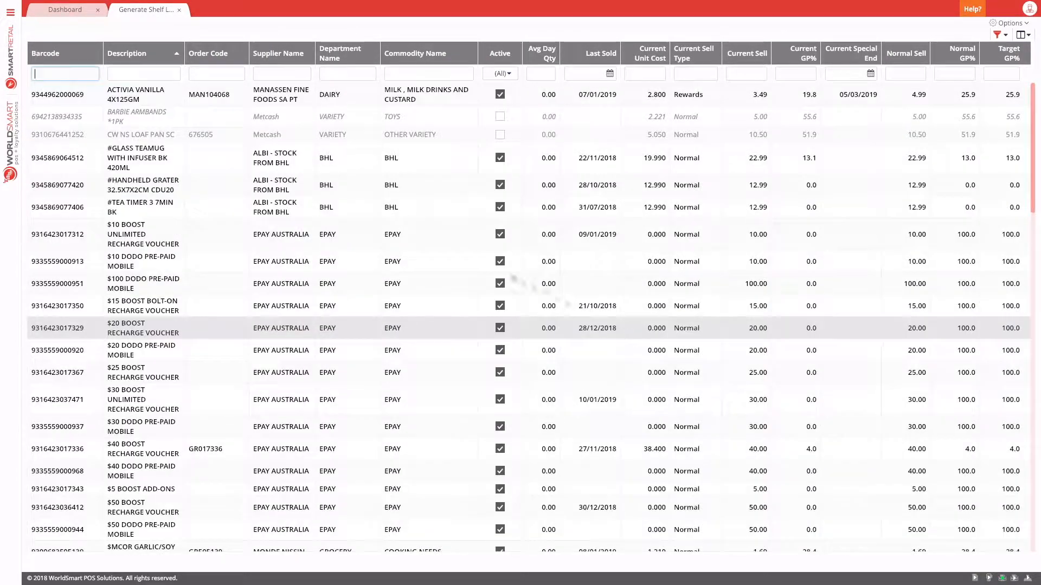
{"action": "left_click", "coordinate": [144, 72]}
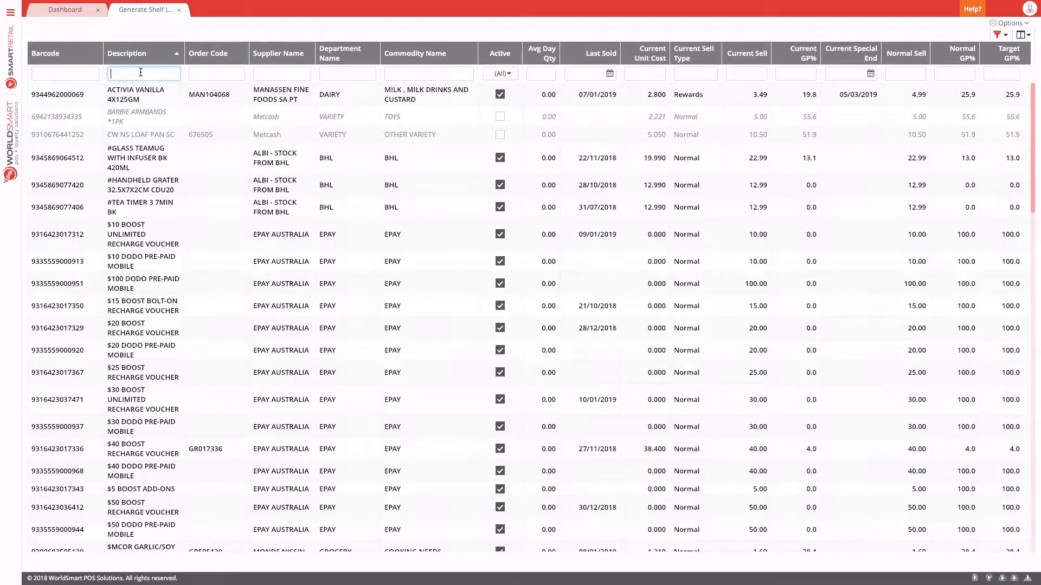
{"action": "type", "text": "coca"}
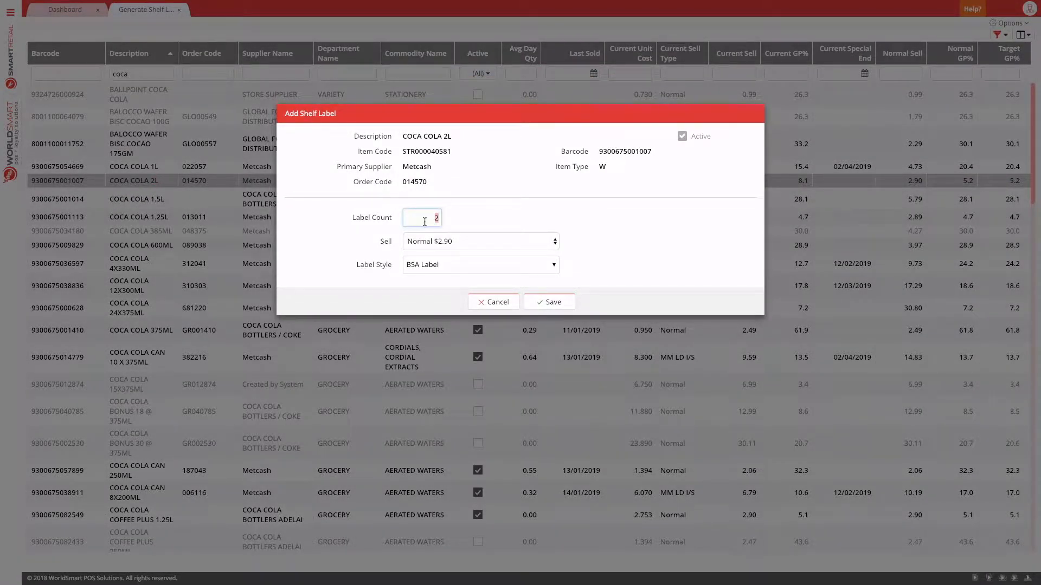
{"action": "mouse_move", "coordinate": [459, 255]}
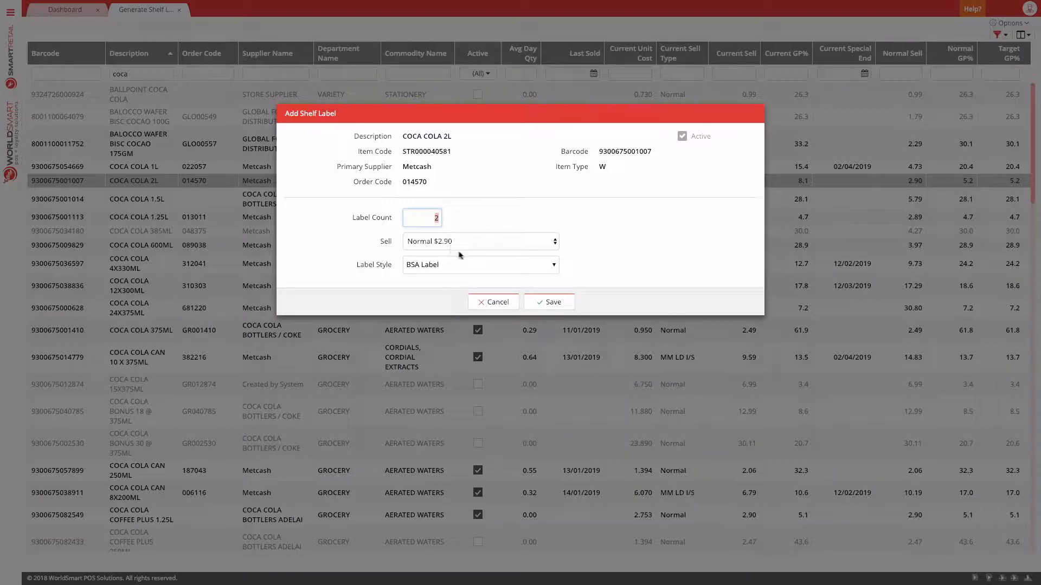
{"action": "mouse_move", "coordinate": [454, 247]}
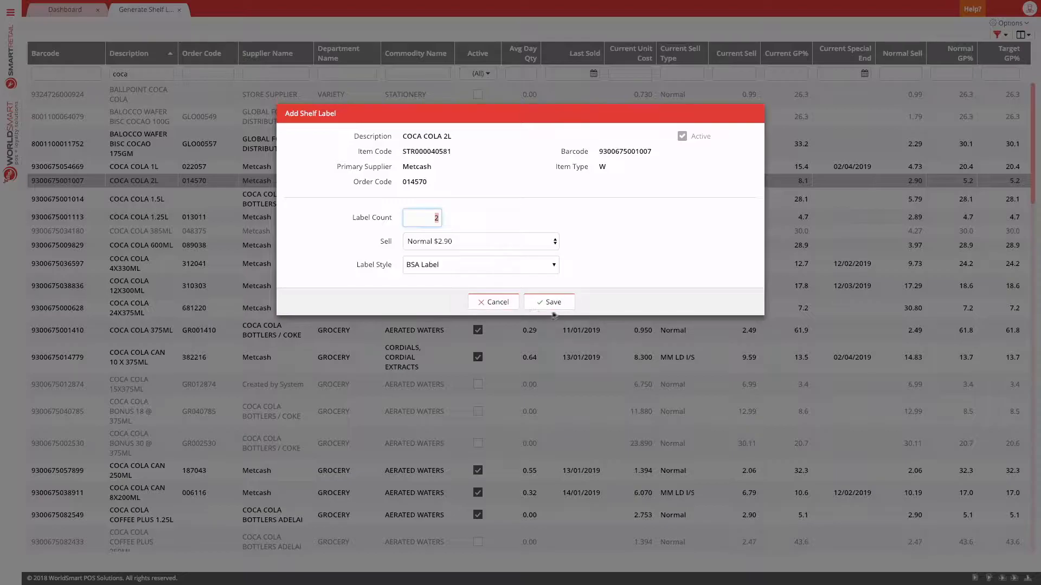
{"action": "left_click", "coordinate": [549, 302]}
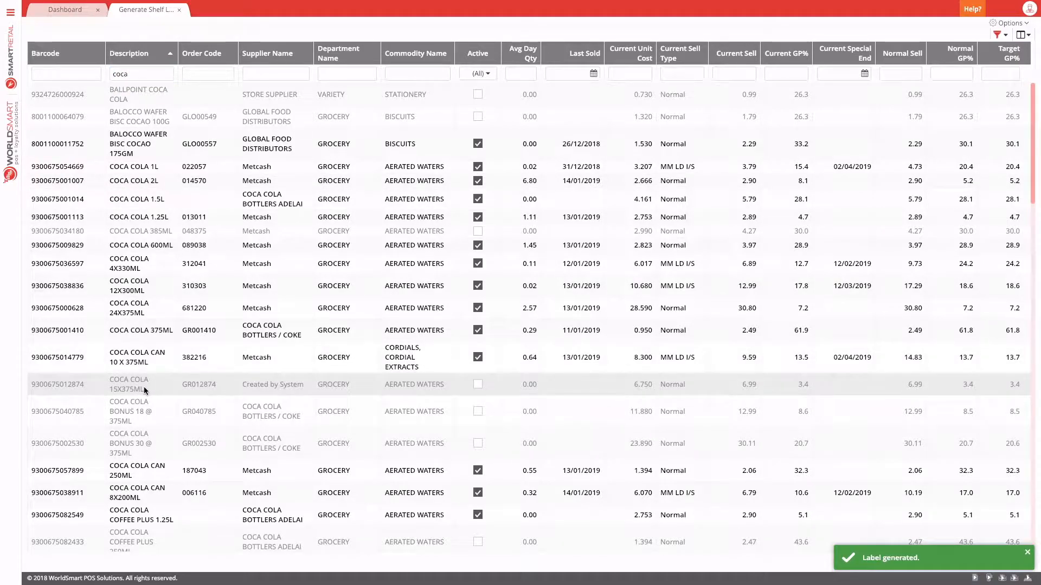
- Activate COCA COLA 15X375ML and save its label, then save the Family Pk 30X375ML label
{"action": "double_click", "coordinate": [132, 384]}
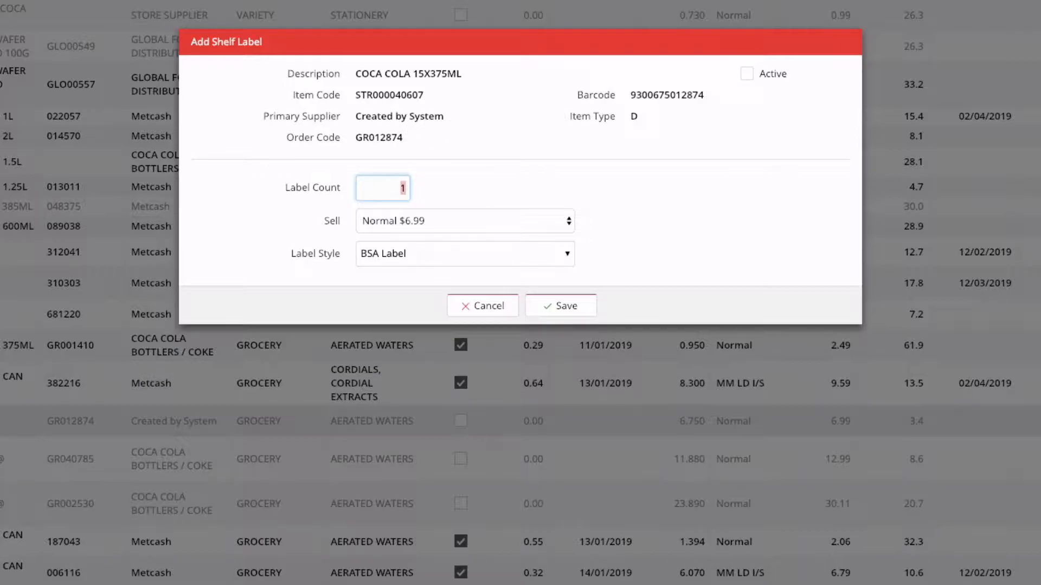
{"action": "mouse_move", "coordinate": [782, 91]}
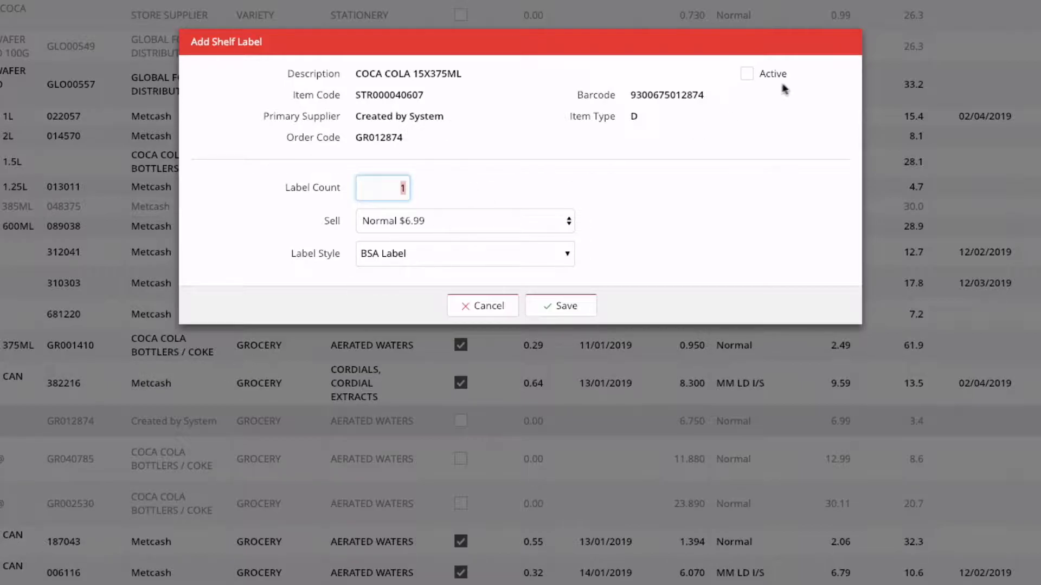
{"action": "left_click", "coordinate": [747, 74]}
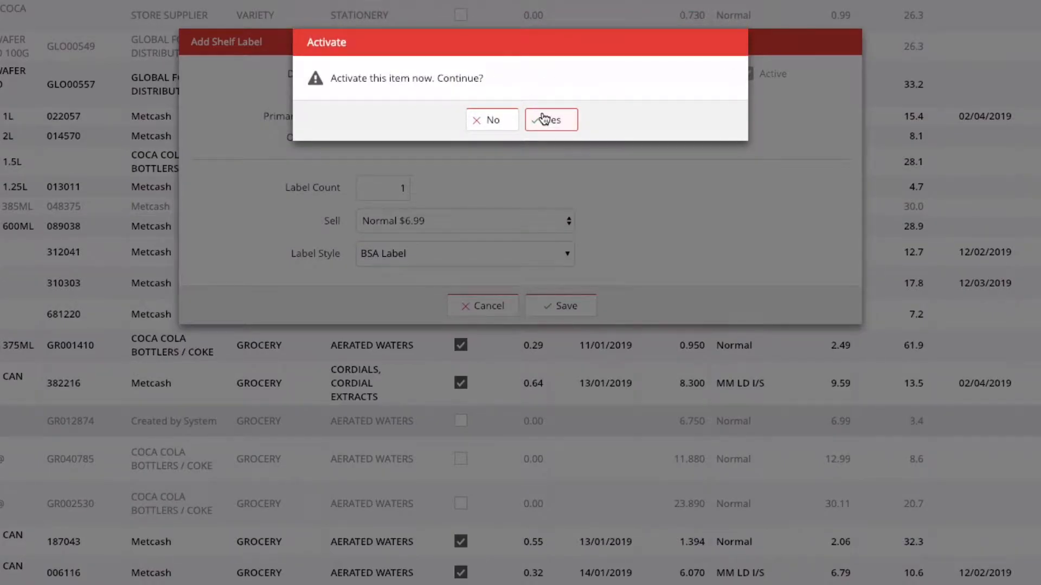
{"action": "left_click", "coordinate": [551, 119]}
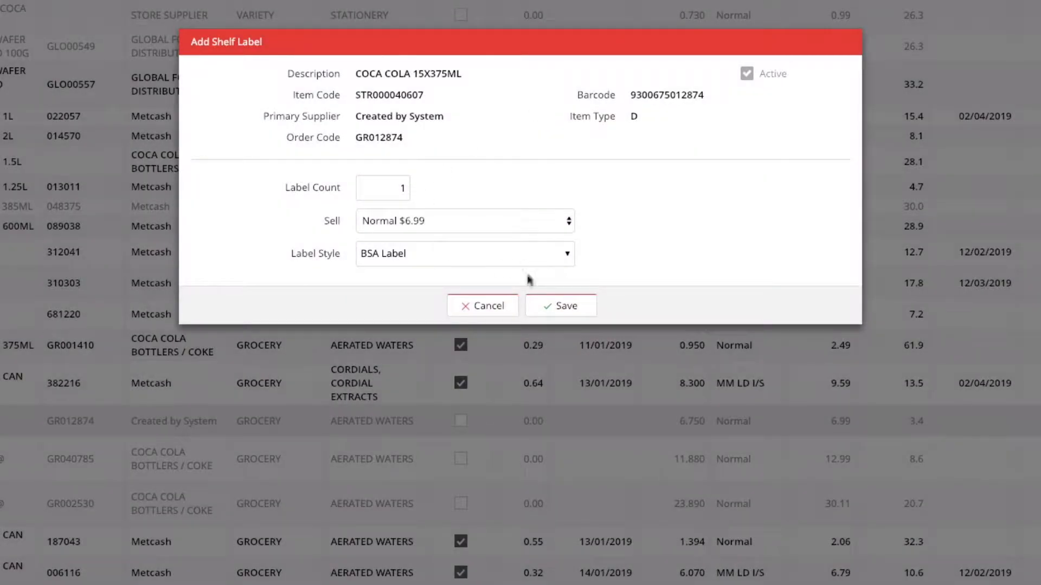
{"action": "left_click", "coordinate": [560, 306]}
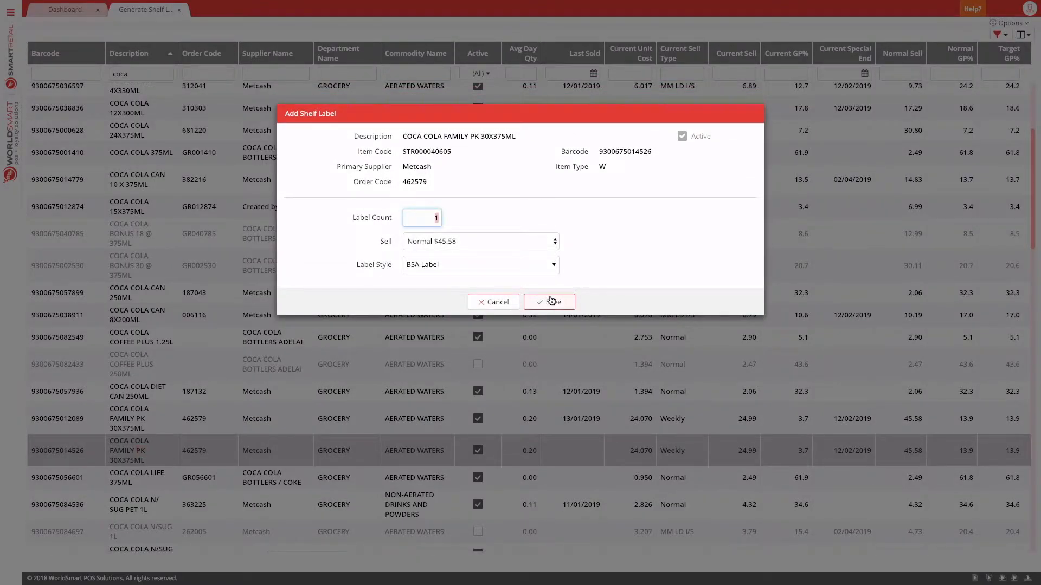
{"action": "left_click", "coordinate": [548, 301]}
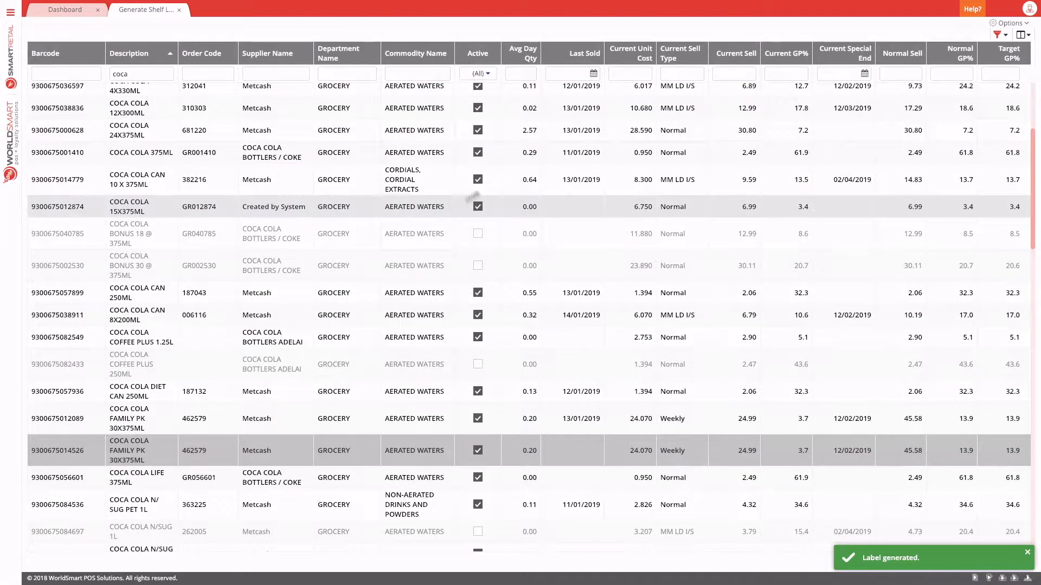
{"action": "left_click", "coordinate": [1008, 32]}
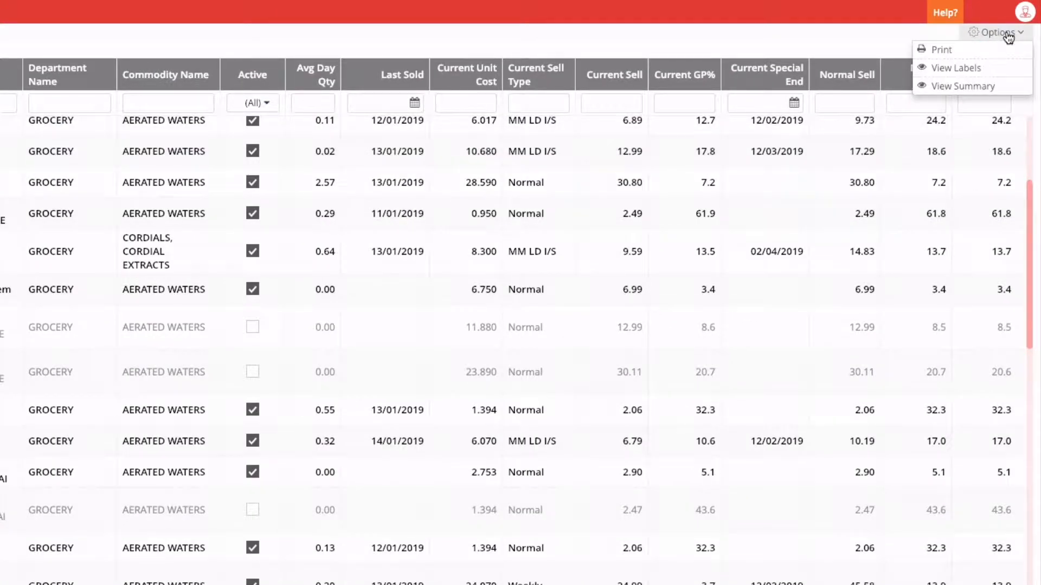
{"action": "mouse_move", "coordinate": [956, 67]}
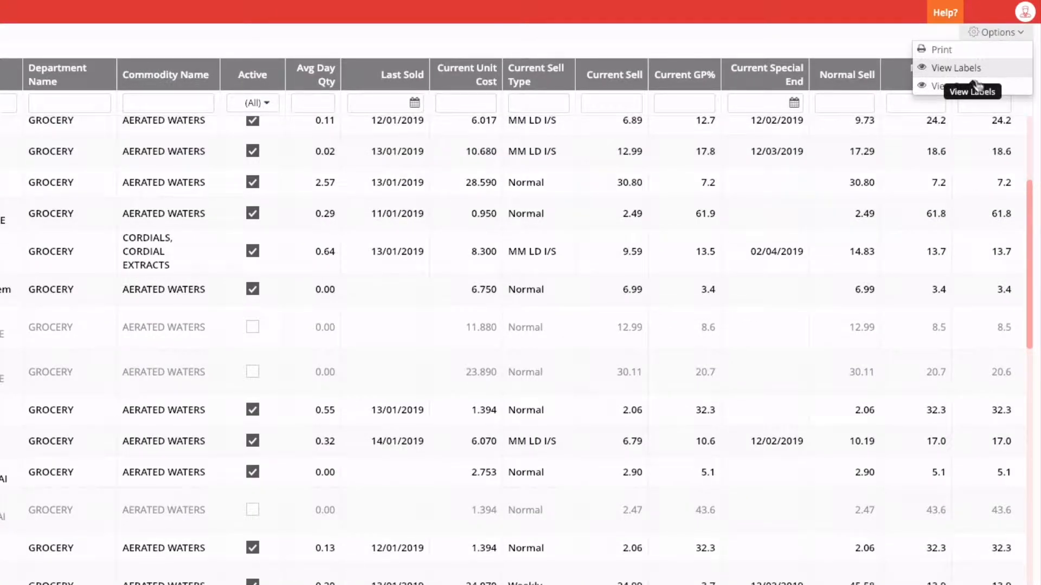
{"action": "left_click", "coordinate": [957, 67]}
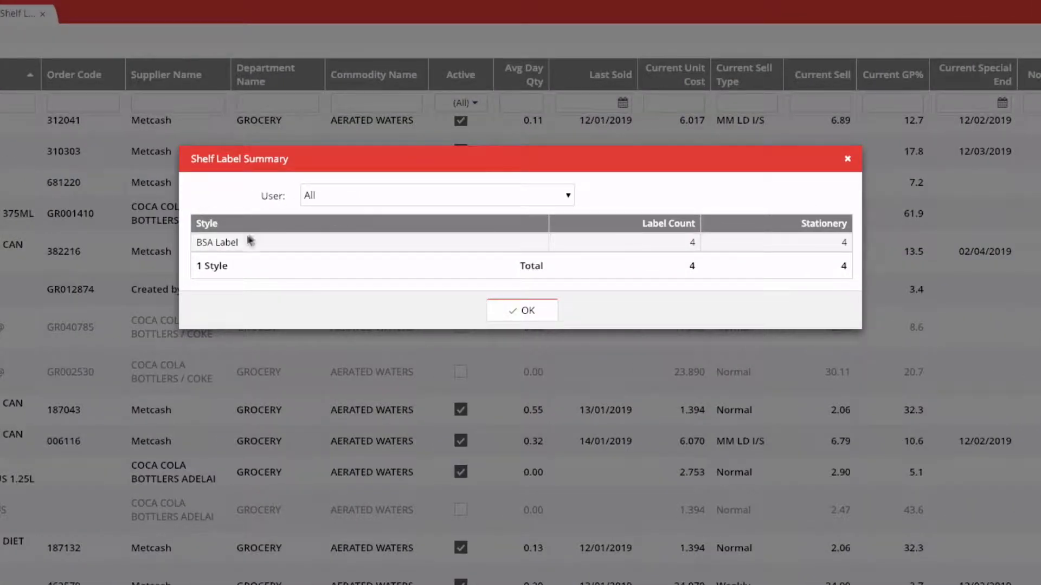
{"action": "mouse_move", "coordinate": [585, 211]}
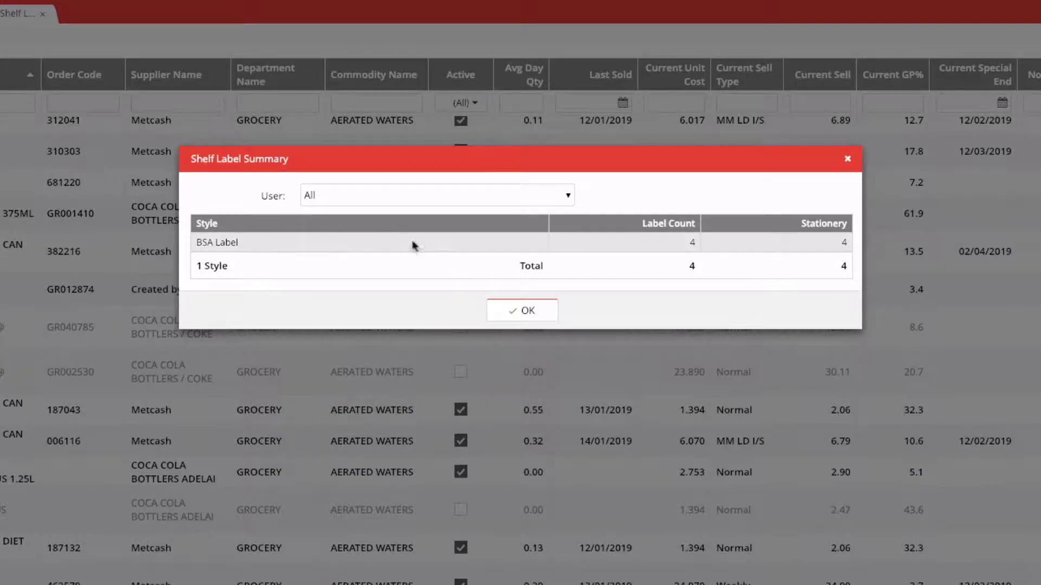
{"action": "left_click", "coordinate": [521, 310]}
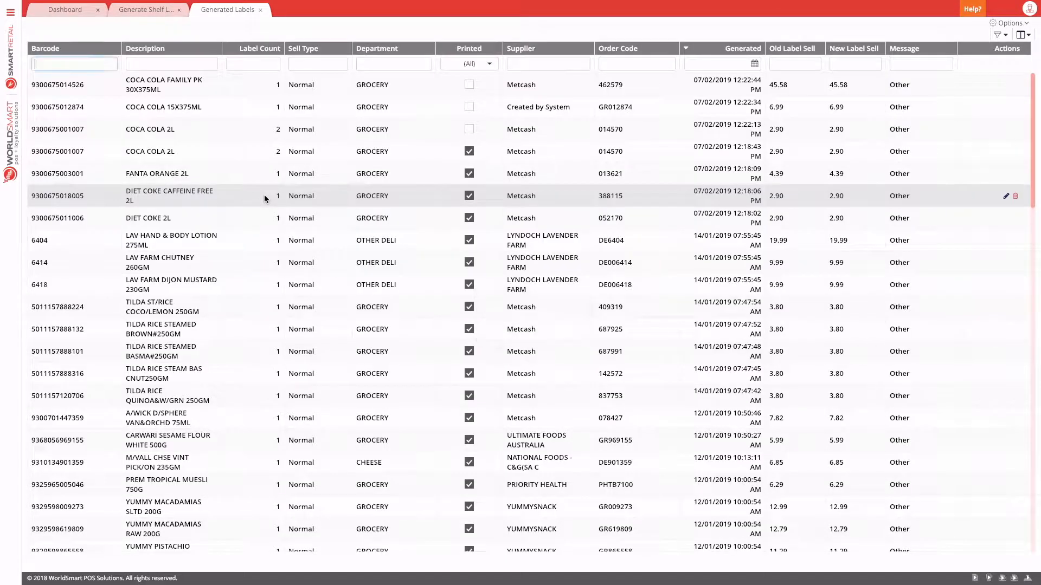
{"action": "mouse_move", "coordinate": [523, 126]}
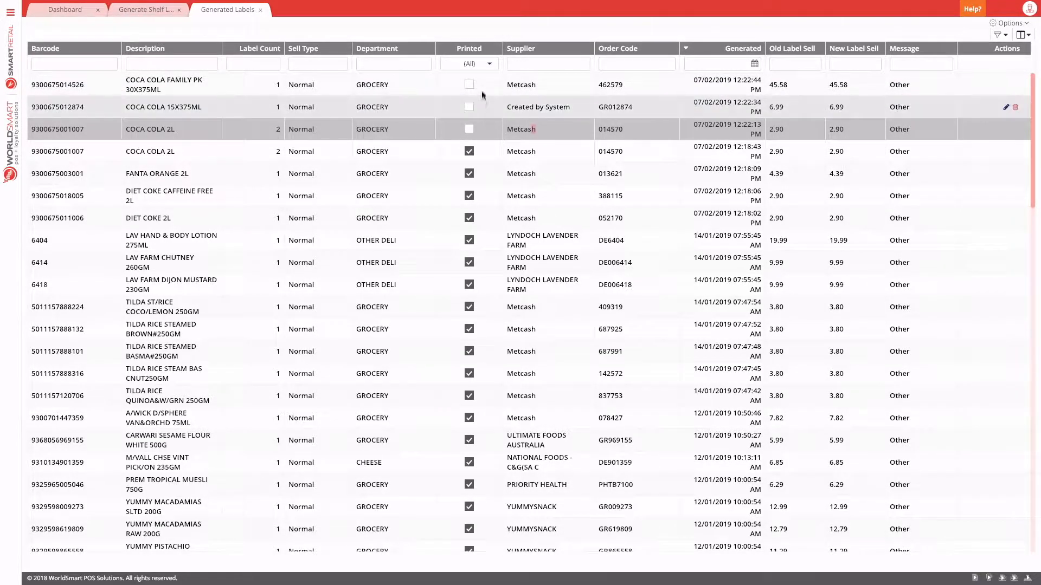
- Filter to unprinted labels and delete the COCA COLA FAMILY PK 30X375ML label
{"action": "left_click", "coordinate": [468, 63]}
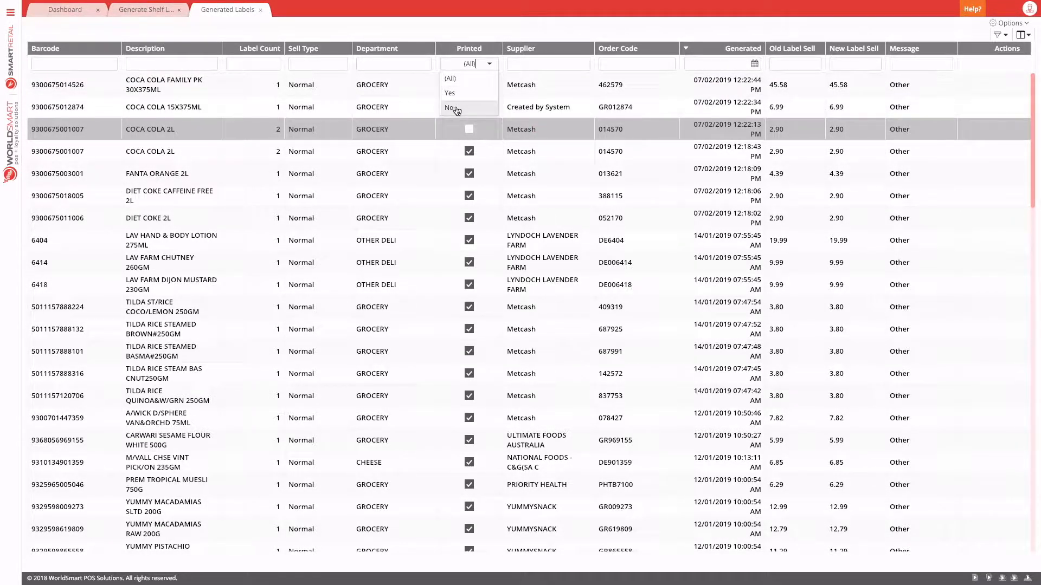
{"action": "left_click", "coordinate": [452, 108]}
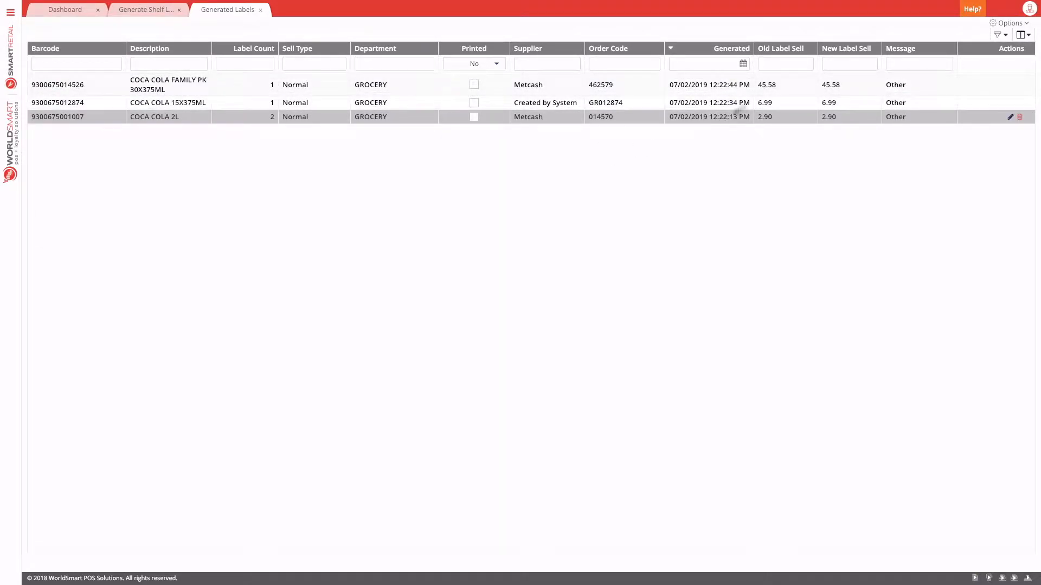
{"action": "mouse_move", "coordinate": [915, 101]}
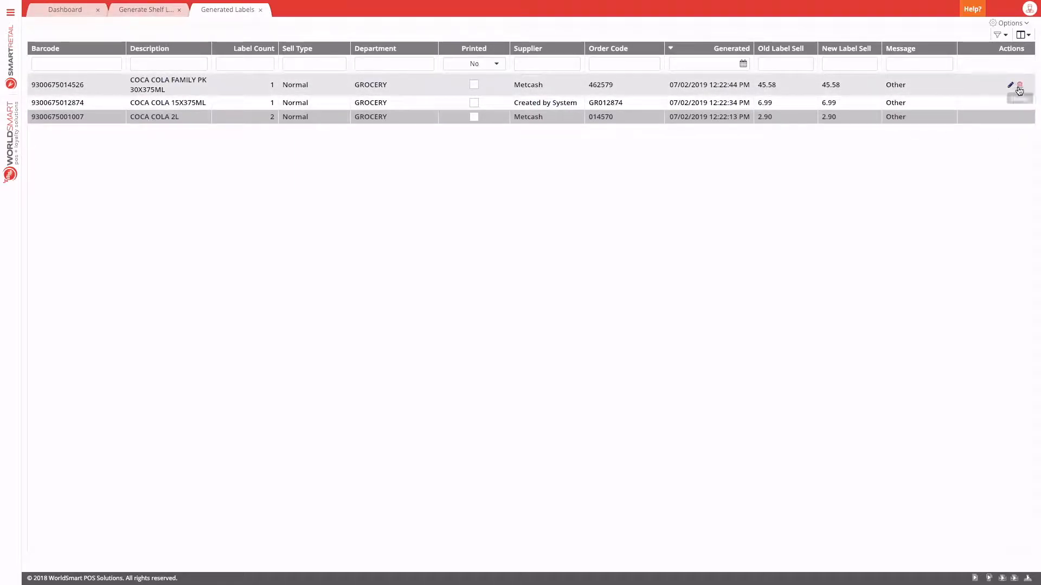
{"action": "left_click", "coordinate": [1019, 87]}
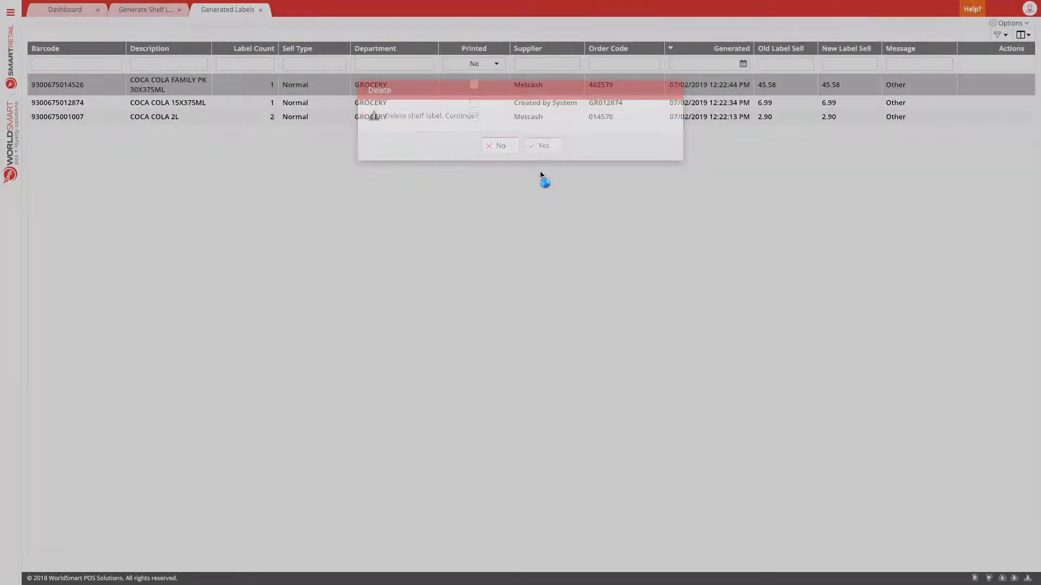
{"action": "left_click", "coordinate": [539, 145]}
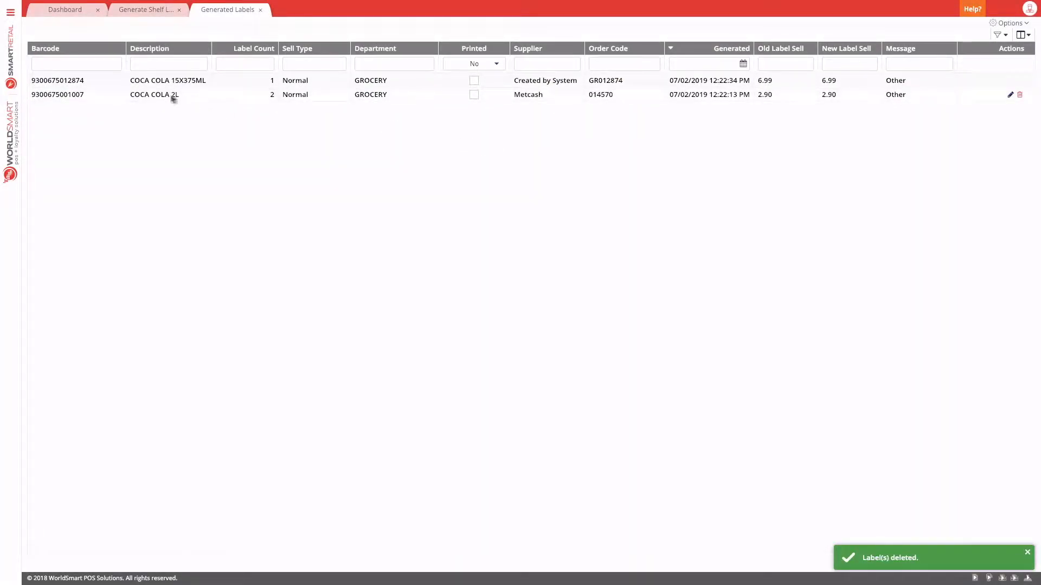
{"action": "mouse_move", "coordinate": [1010, 94]}
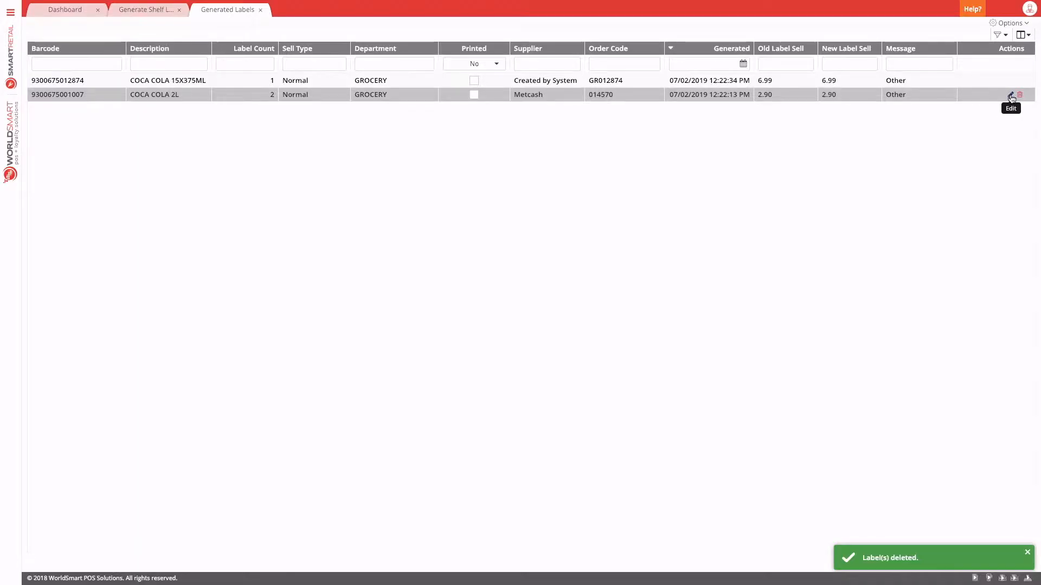
- Edit the COCA COLA 2L label and save its count as 1
{"action": "left_click", "coordinate": [1010, 95]}
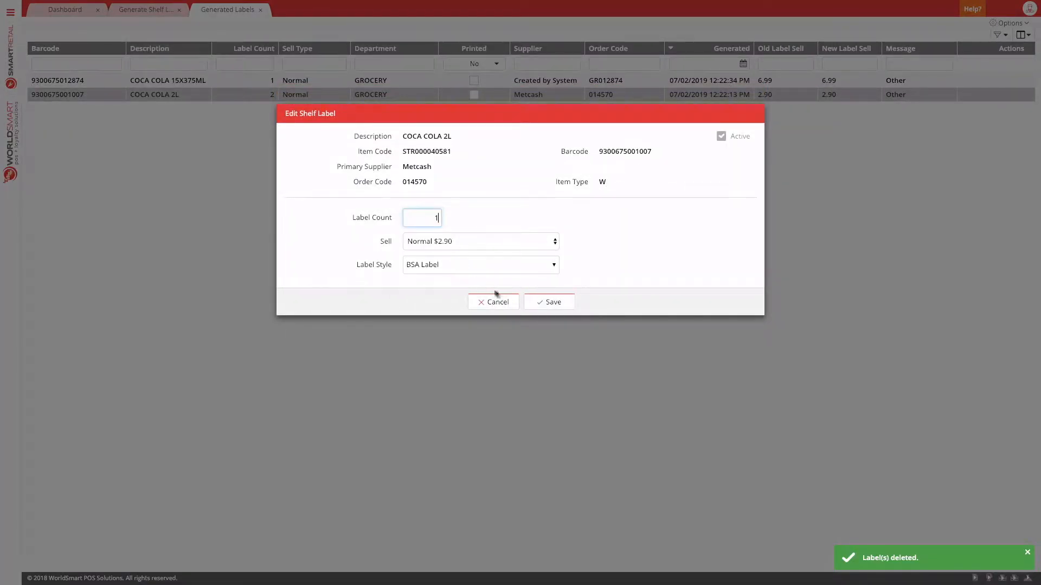
{"action": "left_click", "coordinate": [549, 301]}
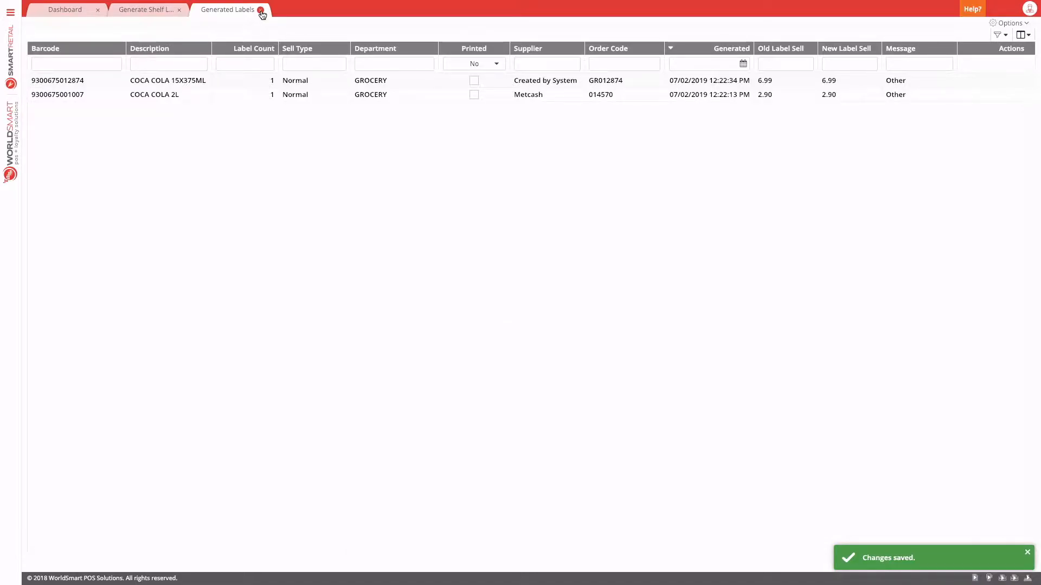
- Print the BSA Label batch of two unprinted labels, all pages, on the TEC B-SA4G
{"action": "left_click", "coordinate": [1009, 23]}
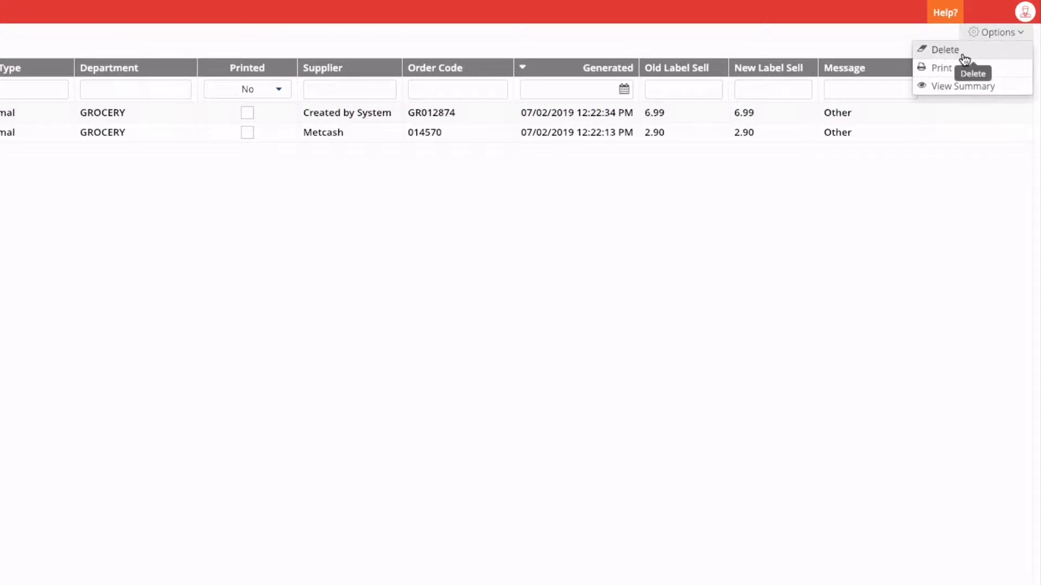
{"action": "left_click", "coordinate": [941, 67]}
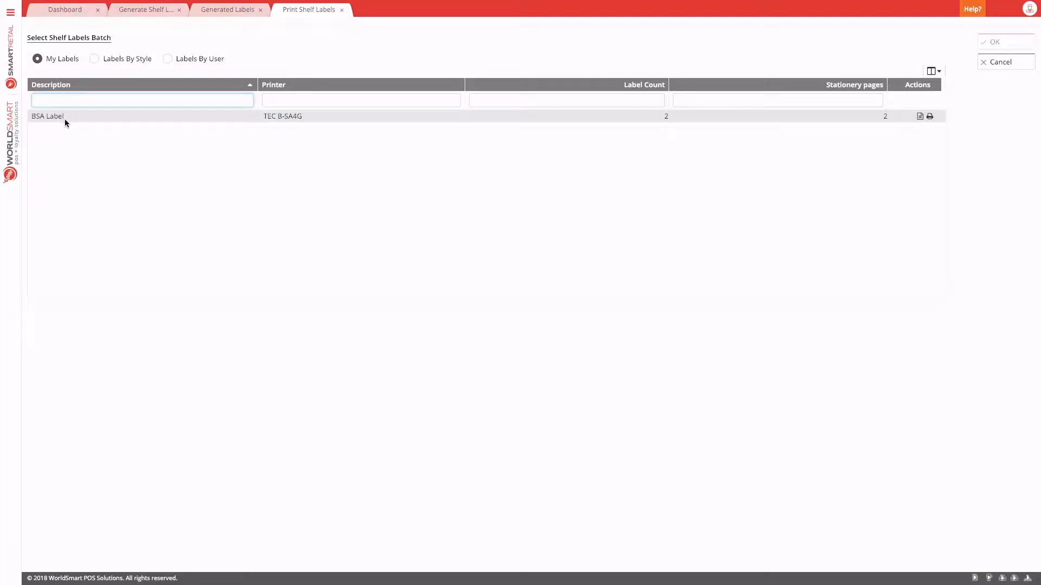
{"action": "left_click", "coordinate": [47, 116]}
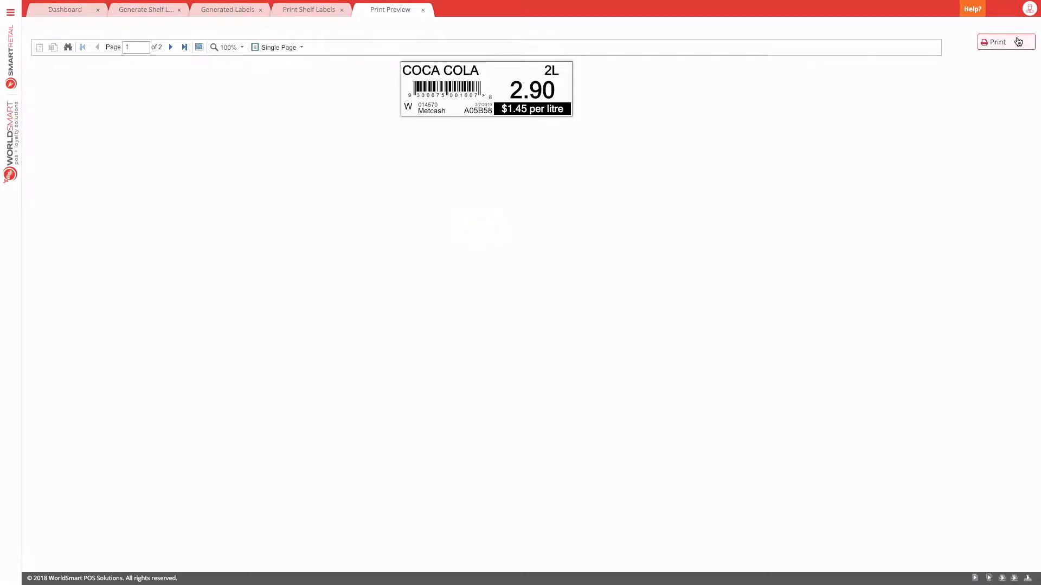
{"action": "left_click", "coordinate": [1006, 43]}
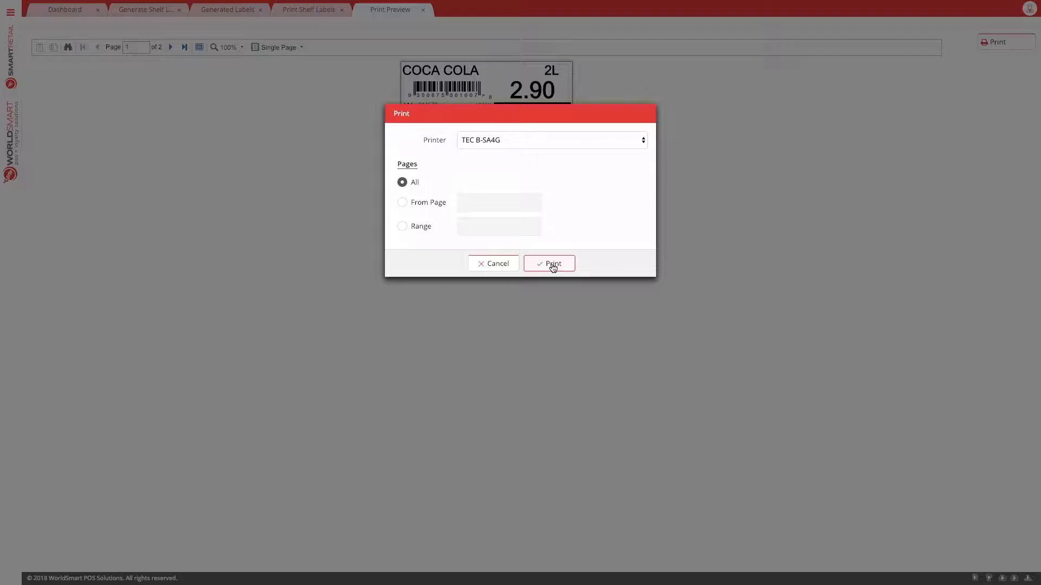
{"action": "left_click", "coordinate": [549, 263]}
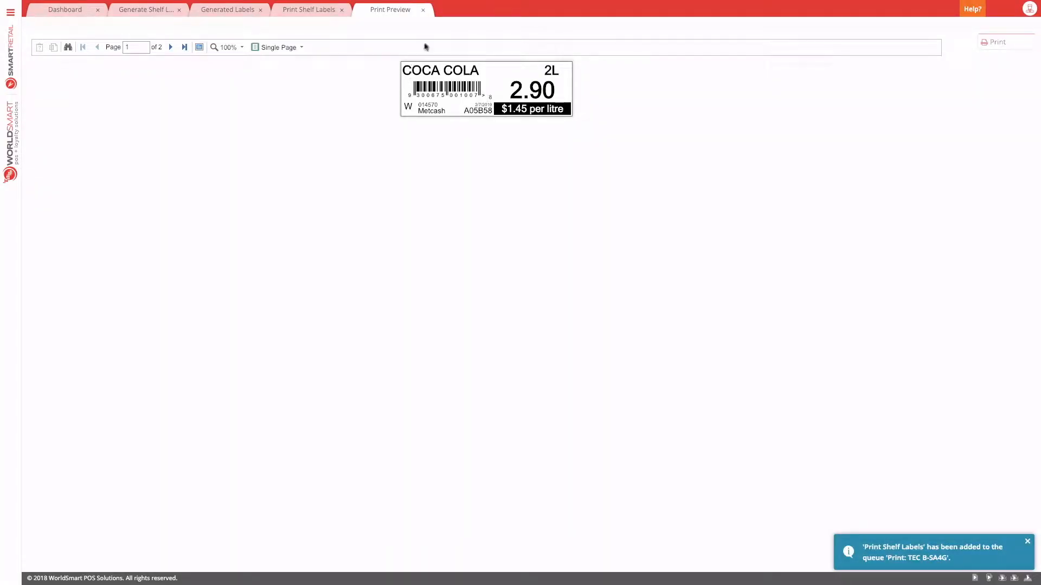
- Close the Print Preview and Print Shelf Labels tabs, returning to the Generated Labels list
{"action": "left_click", "coordinate": [422, 10]}
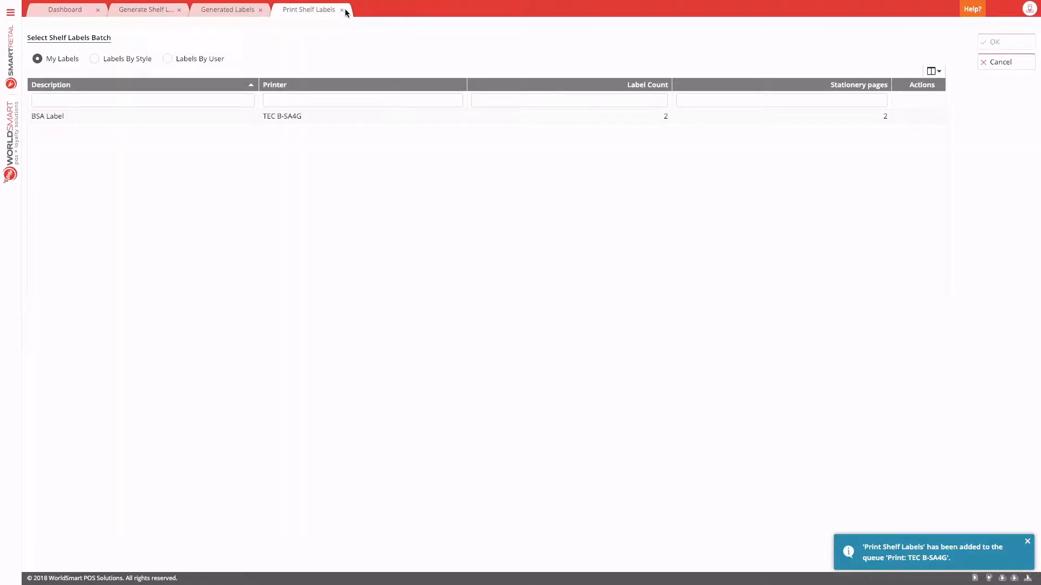
{"action": "left_click", "coordinate": [342, 9]}
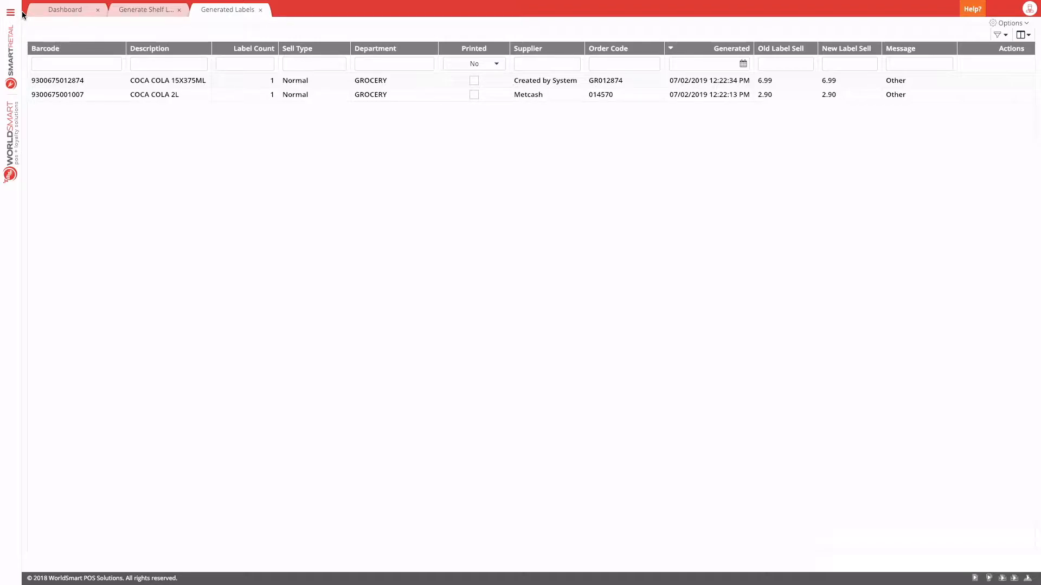
- Start Generate Shelf Labels from PDE data, keeping the existing unprinted labels
{"action": "left_click", "coordinate": [11, 13]}
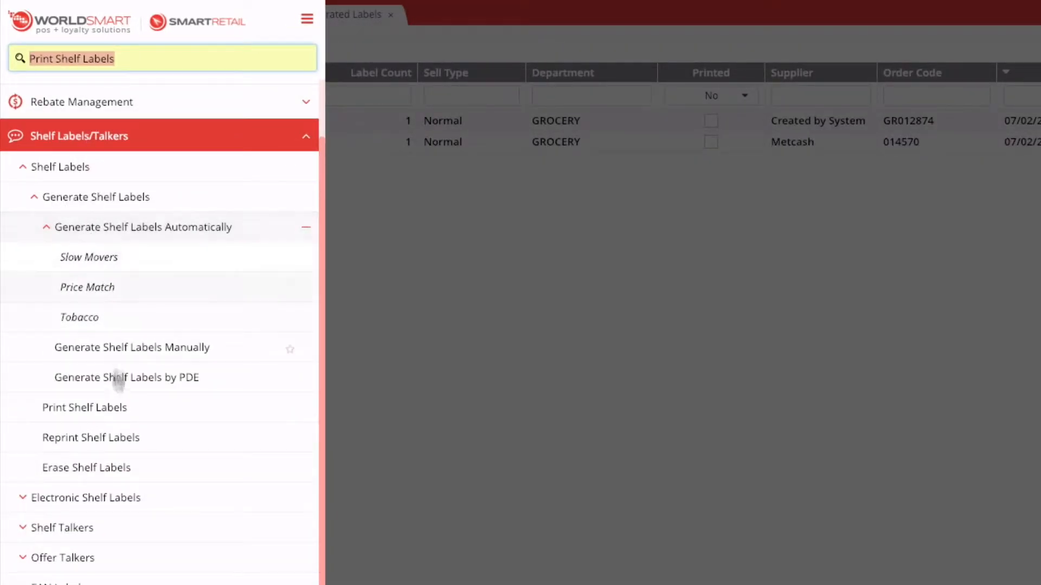
{"action": "left_click", "coordinate": [127, 377]}
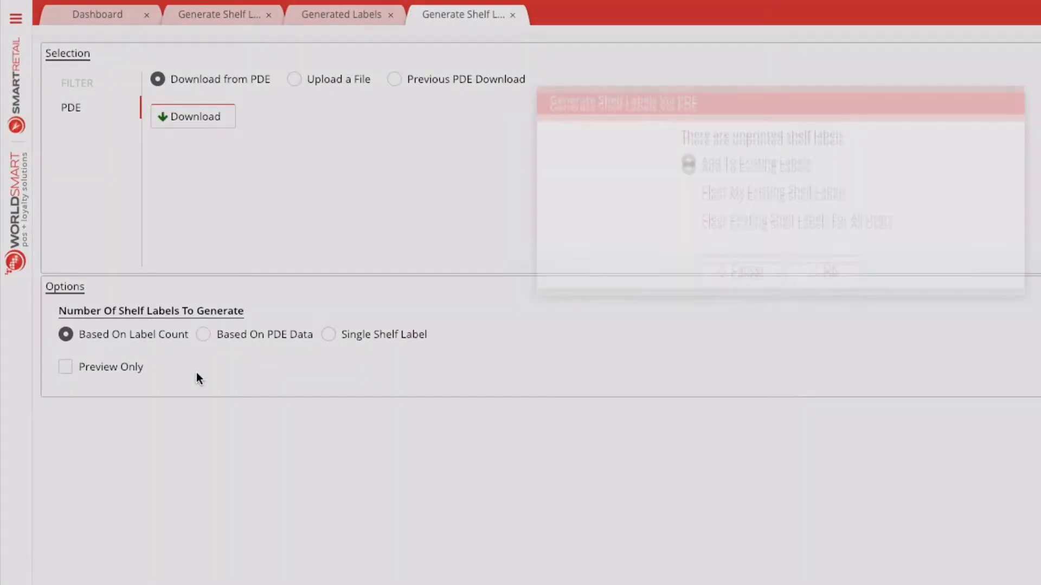
{"action": "left_click", "coordinate": [193, 116]}
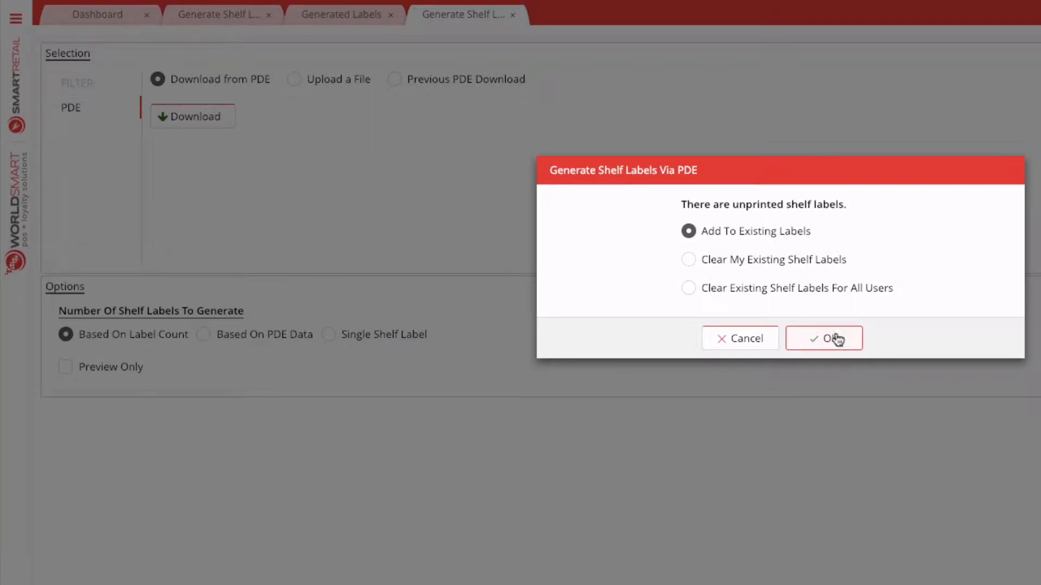
{"action": "left_click", "coordinate": [823, 338]}
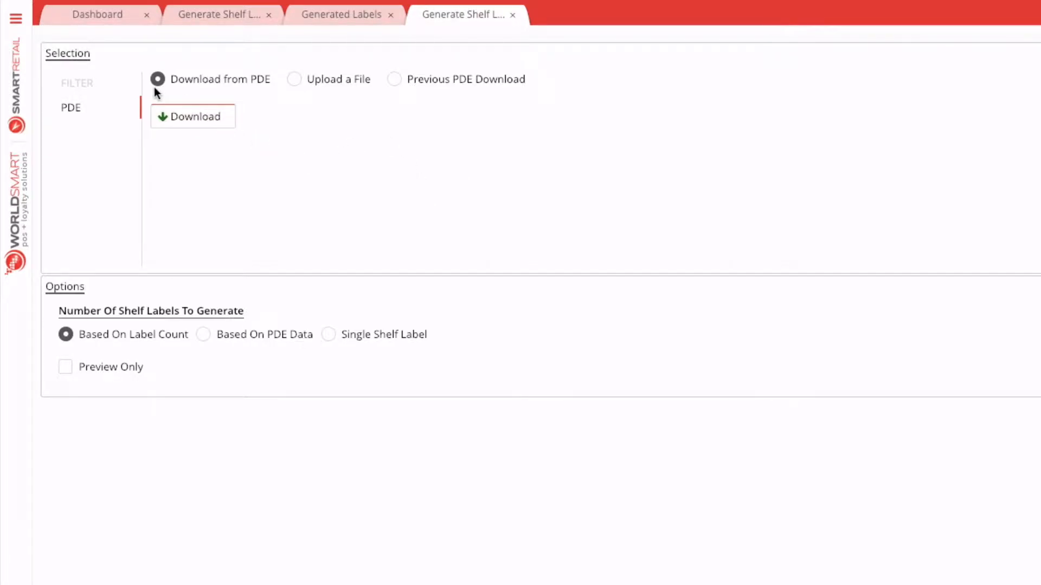
{"action": "mouse_move", "coordinate": [395, 85]}
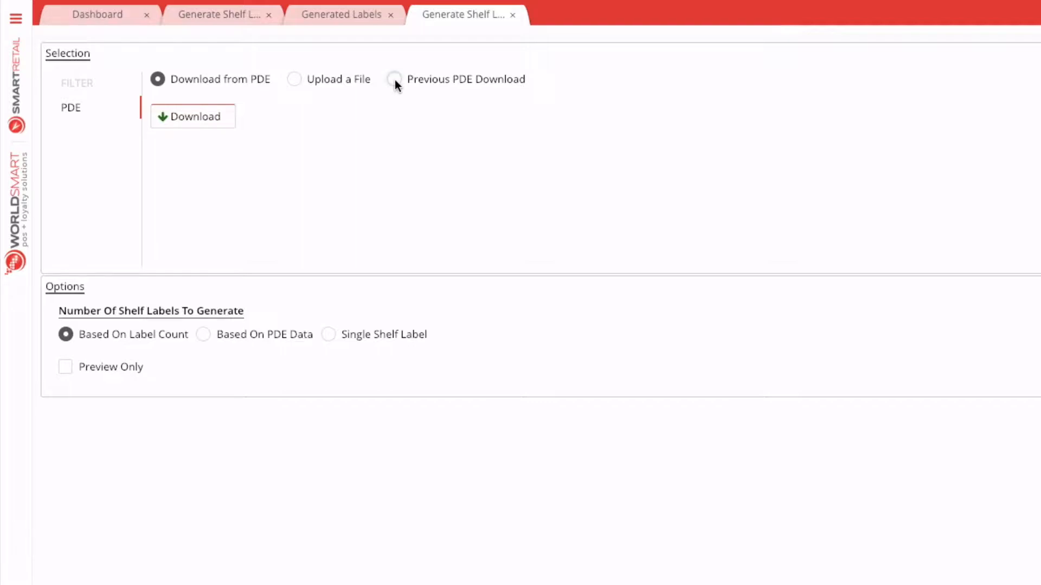
- Use the previous Link Items and Locations PDE download, all PDE data, quantity by item label count, and generate
{"action": "left_click", "coordinate": [393, 79]}
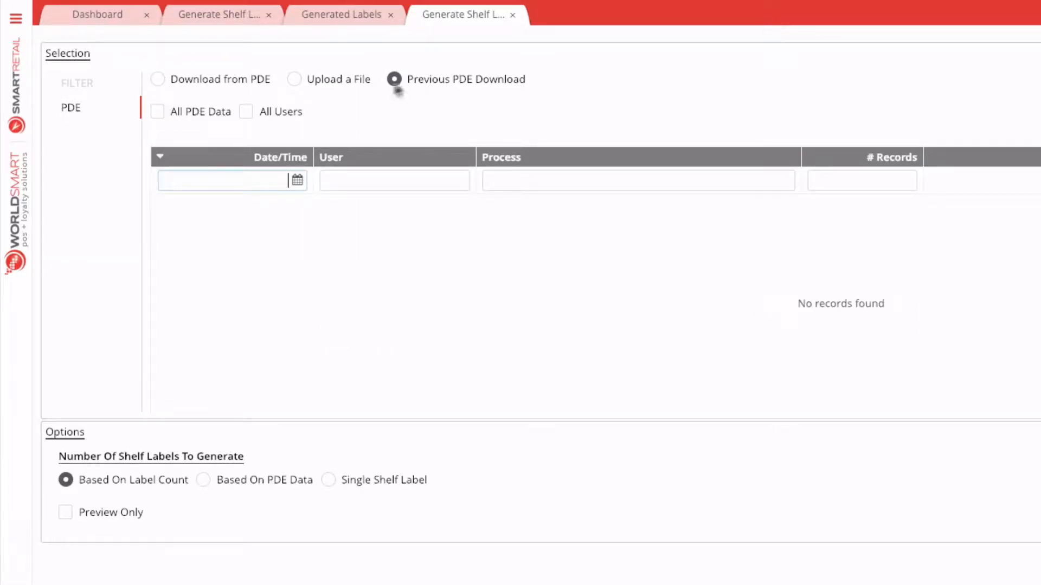
{"action": "left_click", "coordinate": [157, 111]}
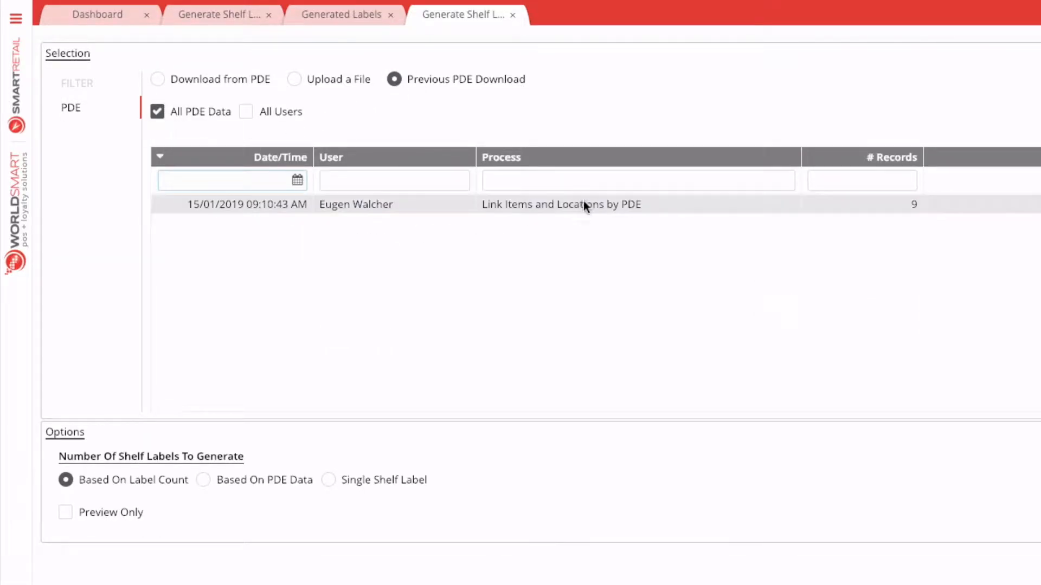
{"action": "left_click", "coordinate": [561, 203]}
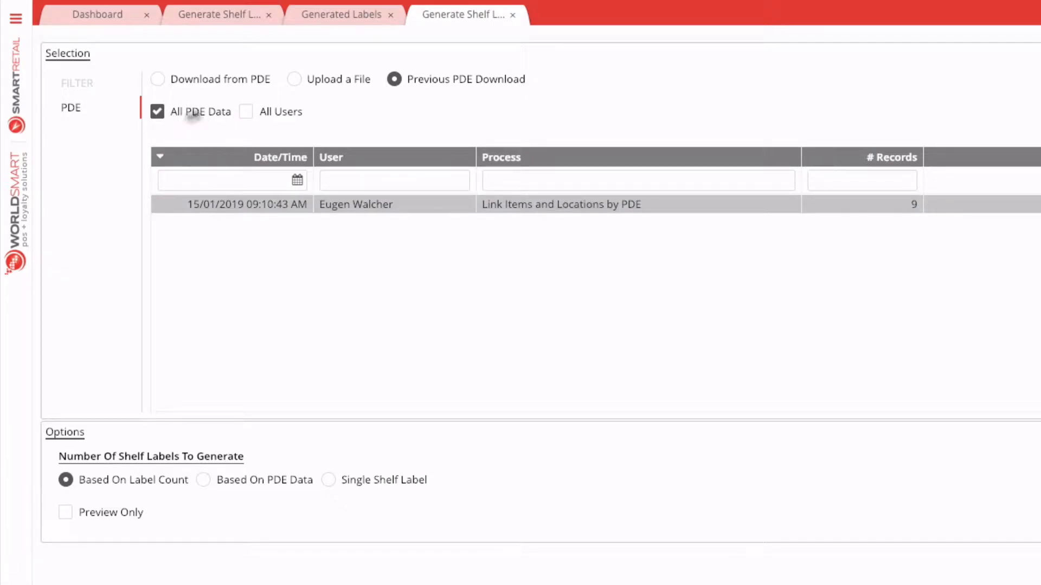
{"action": "mouse_move", "coordinate": [527, 240]}
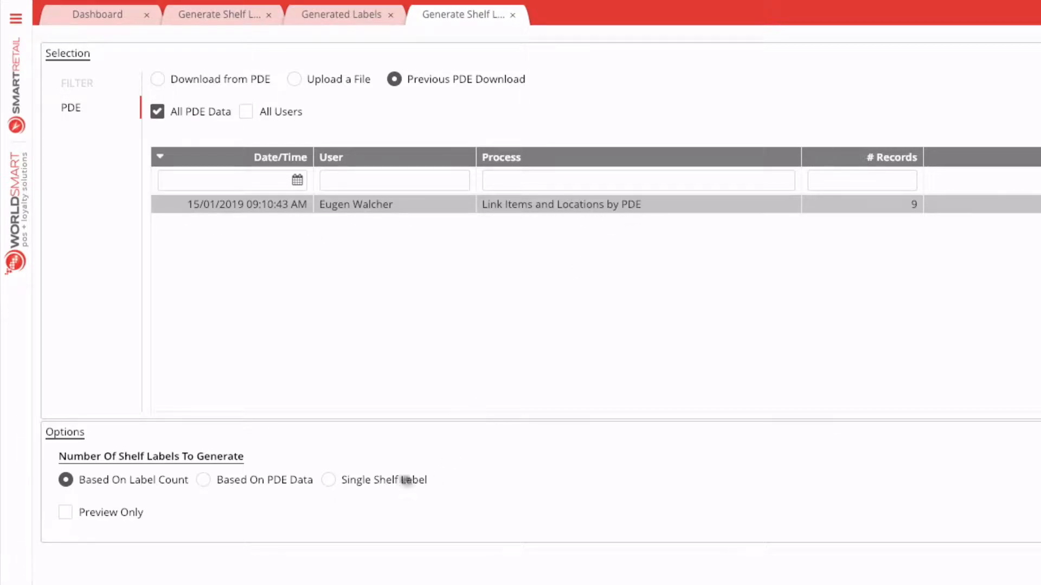
{"action": "left_click", "coordinate": [330, 480]}
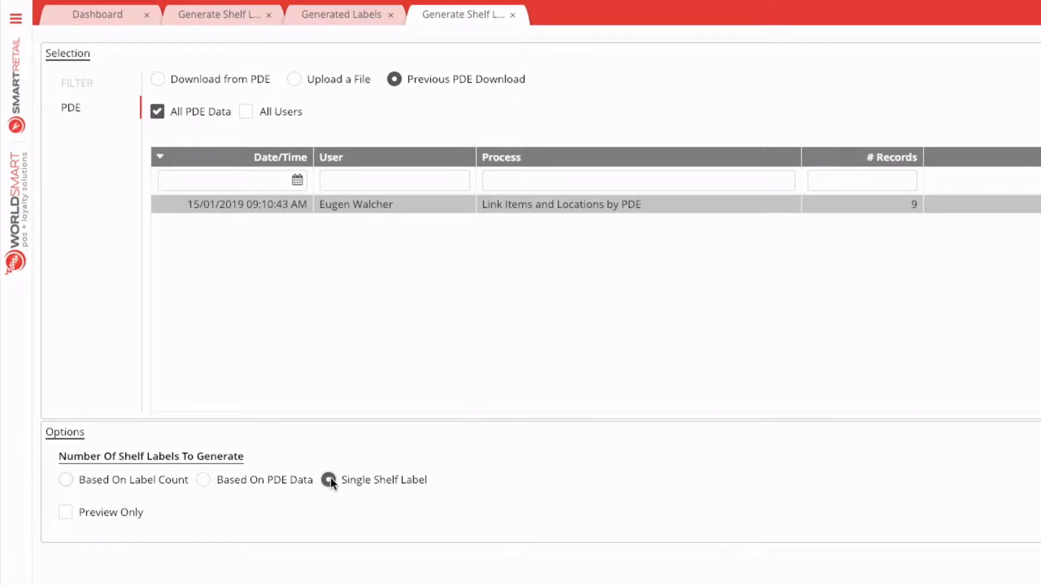
{"action": "left_click", "coordinate": [66, 480]}
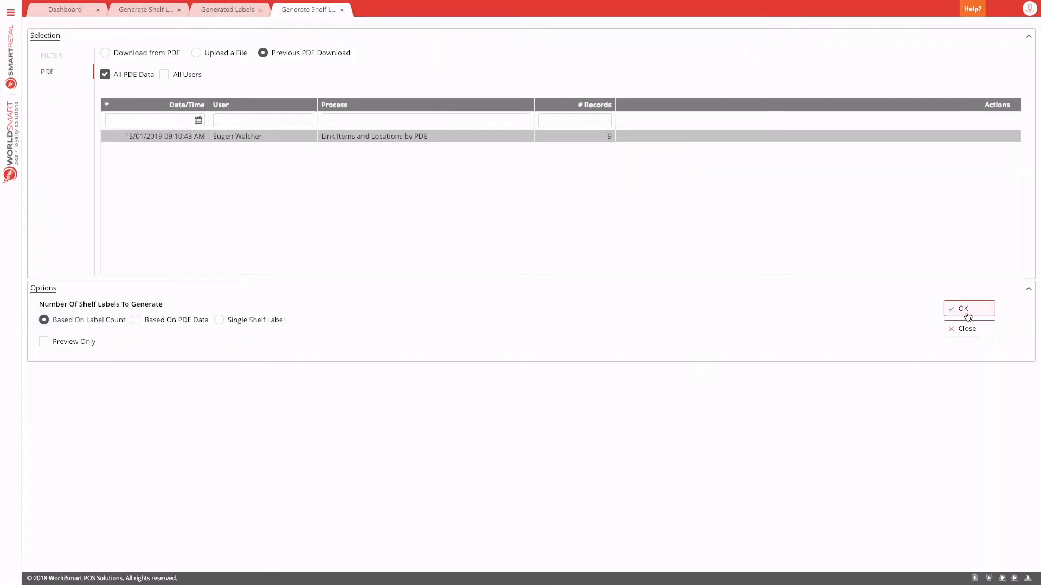
{"action": "left_click", "coordinate": [969, 307]}
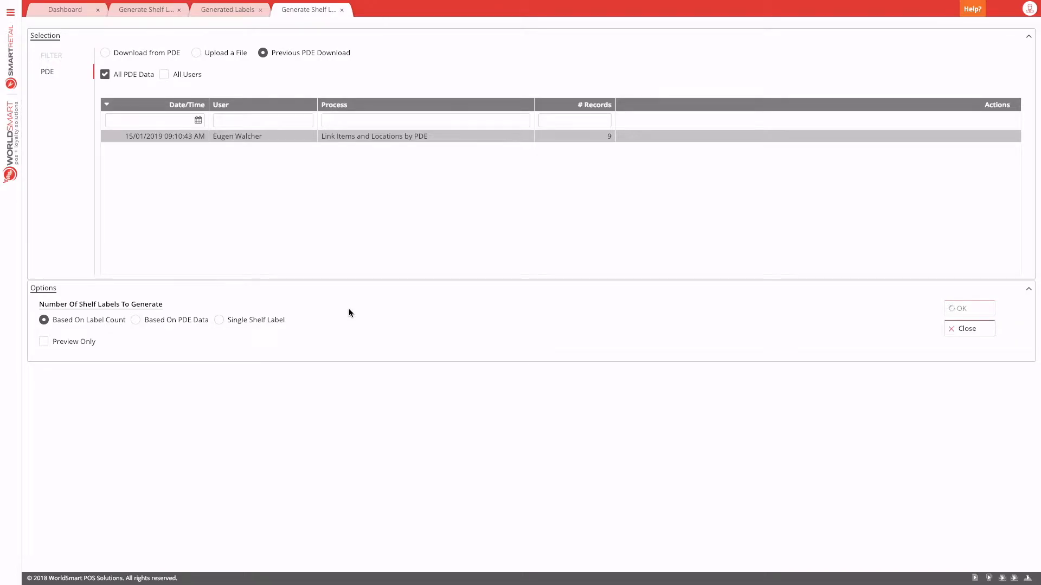
{"action": "mouse_move", "coordinate": [353, 420]}
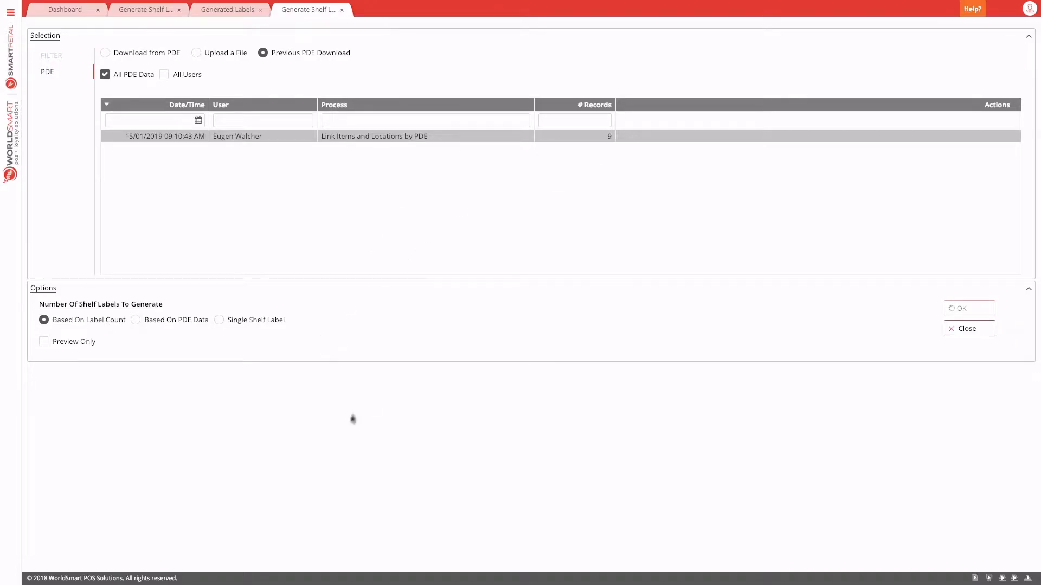
{"action": "left_click", "coordinate": [959, 309]}
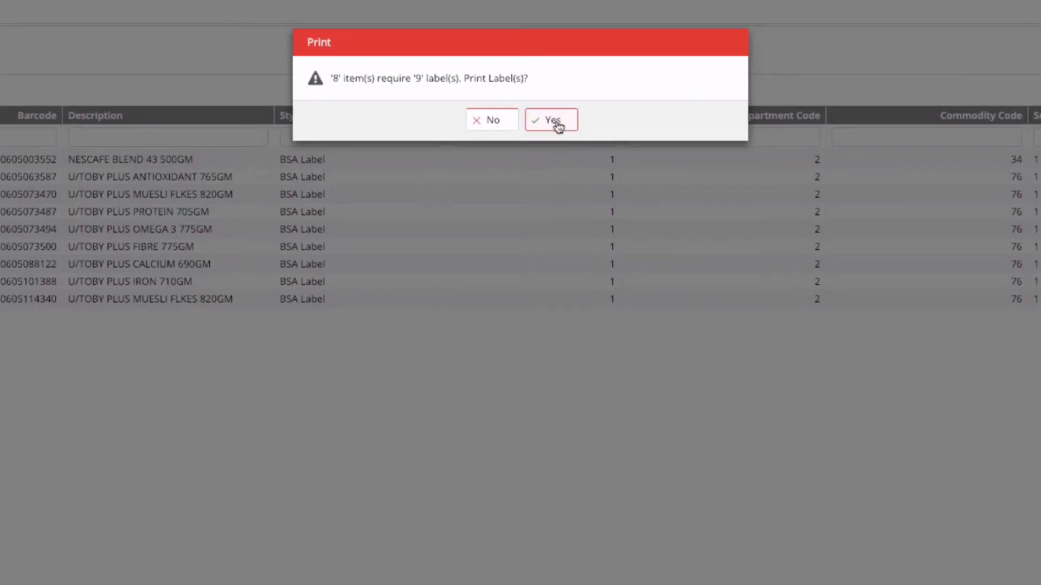
- Print the nine generated PDE labels, all pages, on the TEC B-SA4G printer
{"action": "left_click", "coordinate": [551, 121]}
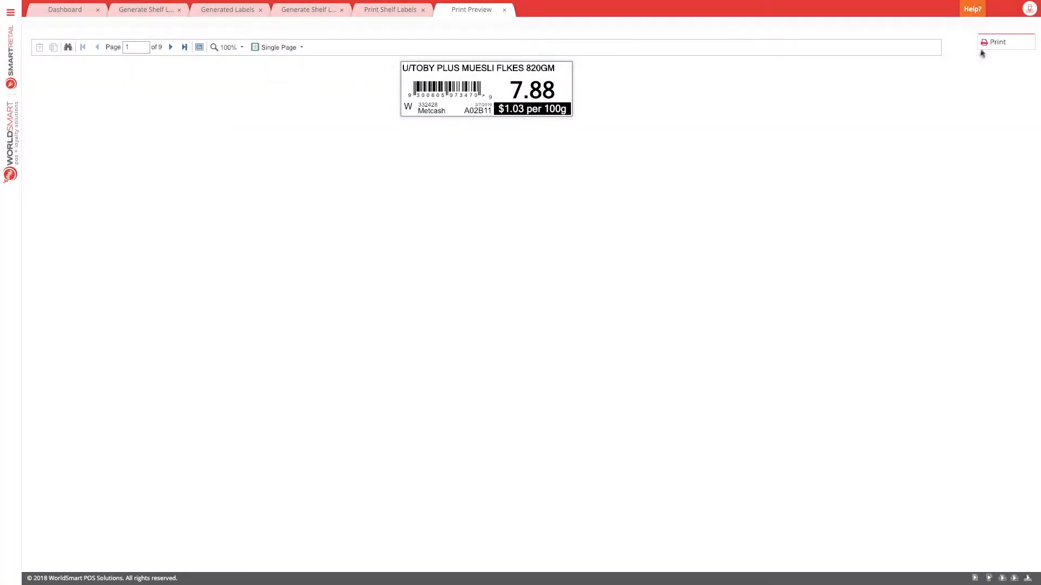
{"action": "left_click", "coordinate": [995, 43]}
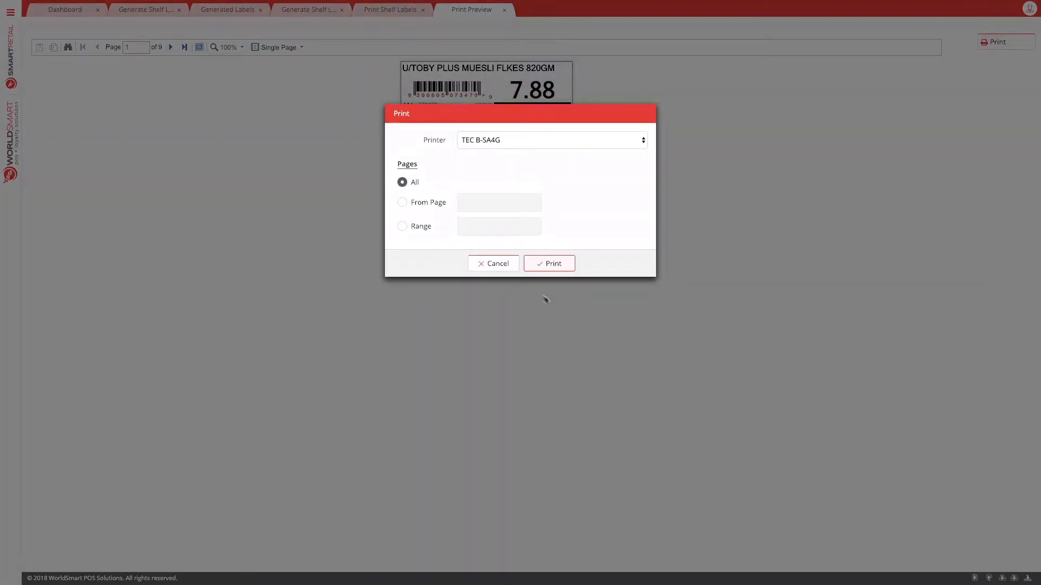
{"action": "left_click", "coordinate": [549, 263]}
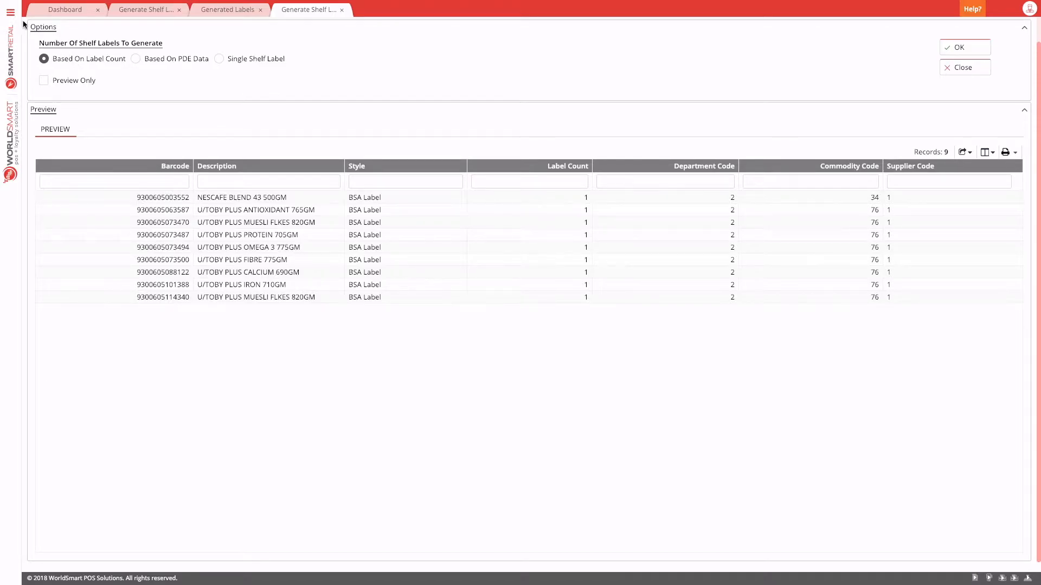
- Erase all users' unprinted shelf labels via Erase Shelf Labels, then close the tab
{"action": "left_click", "coordinate": [11, 12]}
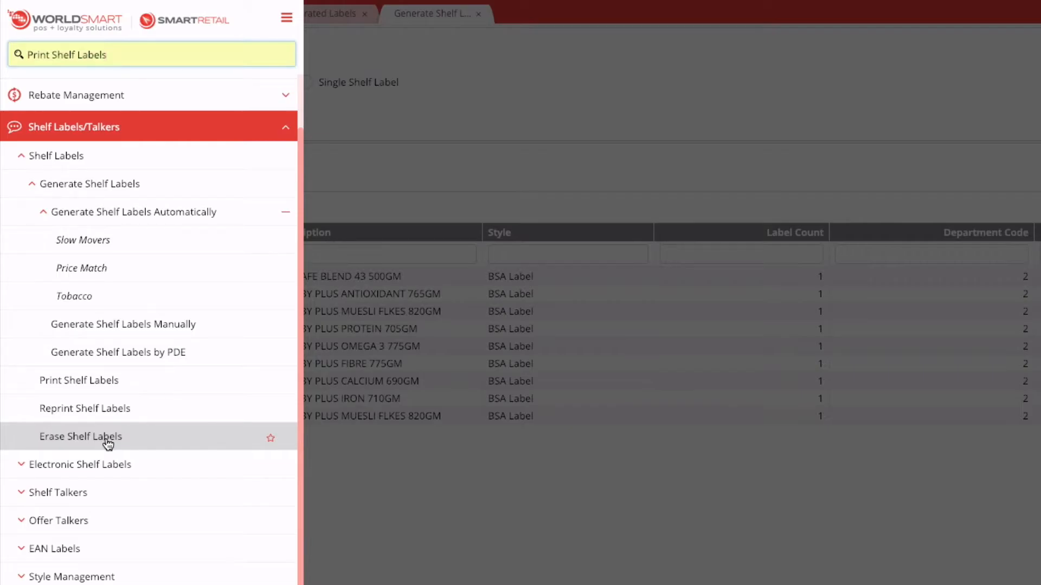
{"action": "left_click", "coordinate": [80, 436]}
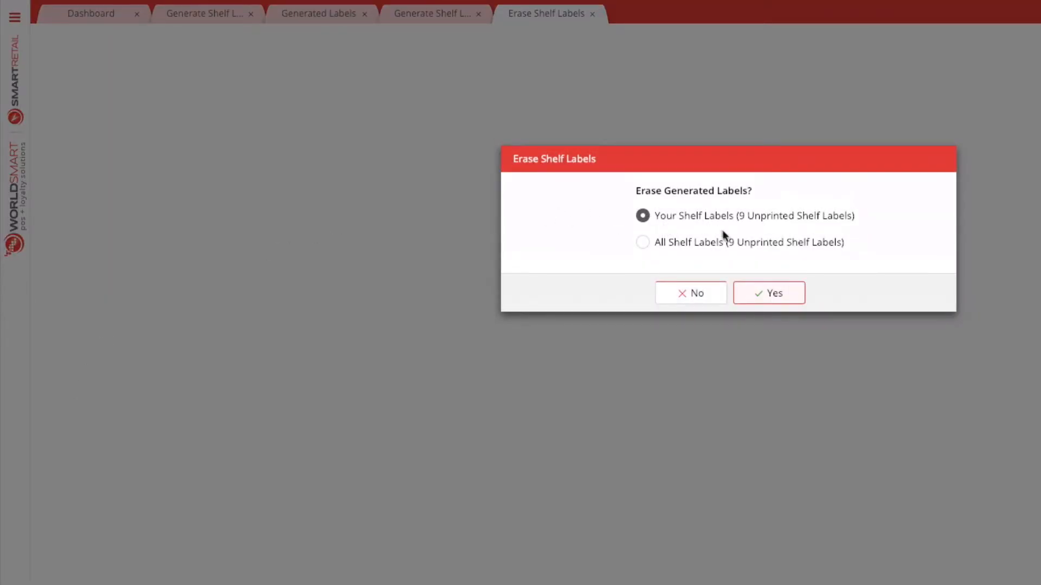
{"action": "mouse_move", "coordinate": [707, 223]}
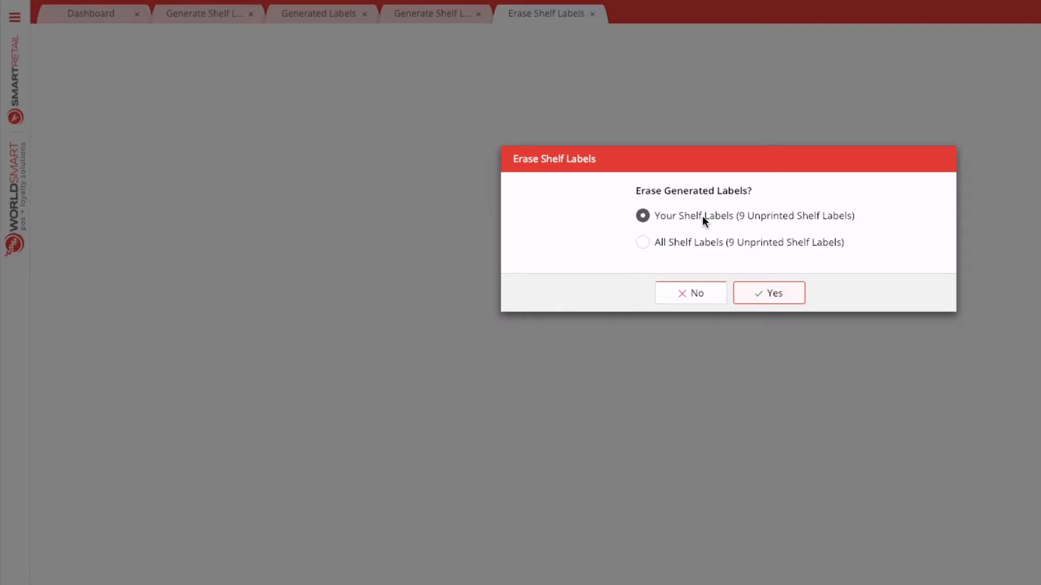
{"action": "mouse_move", "coordinate": [734, 225]}
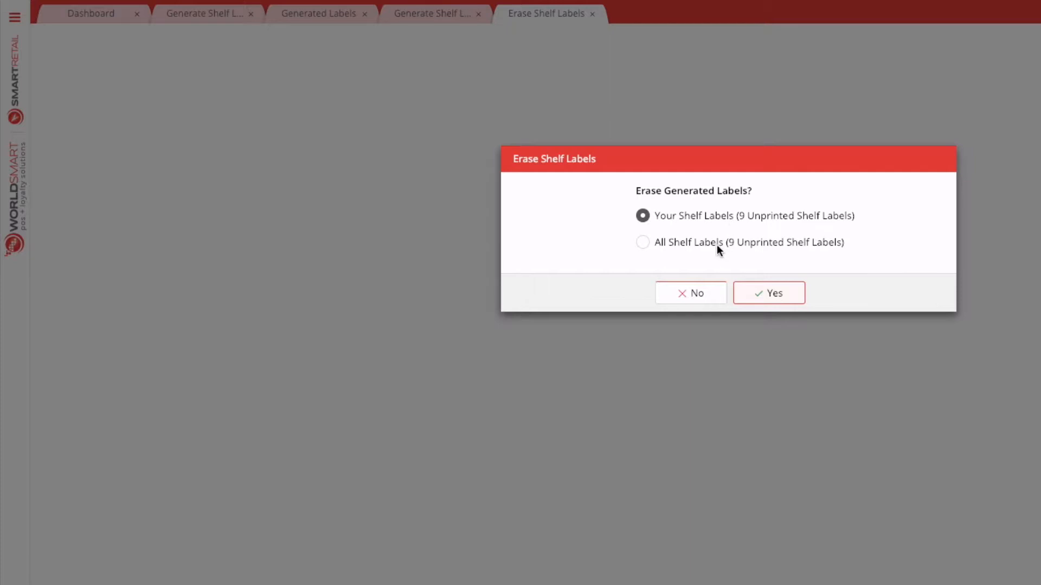
{"action": "left_click", "coordinate": [642, 242]}
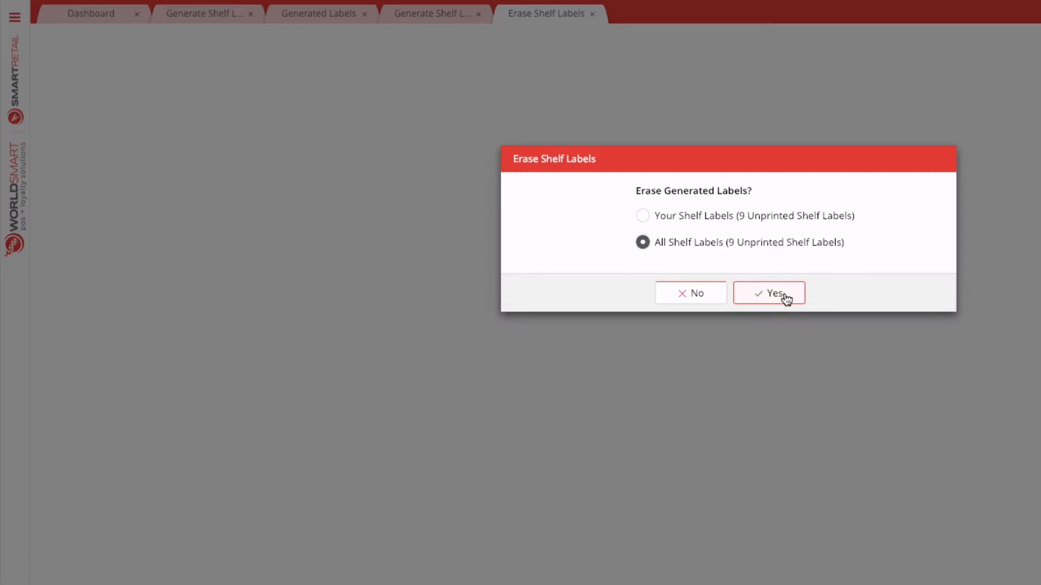
{"action": "left_click", "coordinate": [769, 294]}
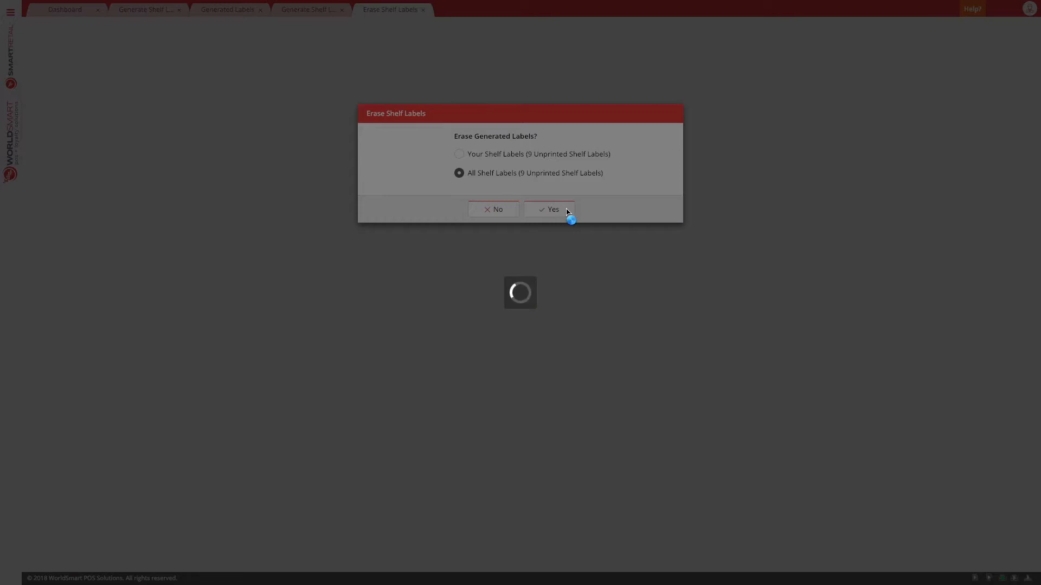
{"action": "left_click", "coordinate": [548, 209]}
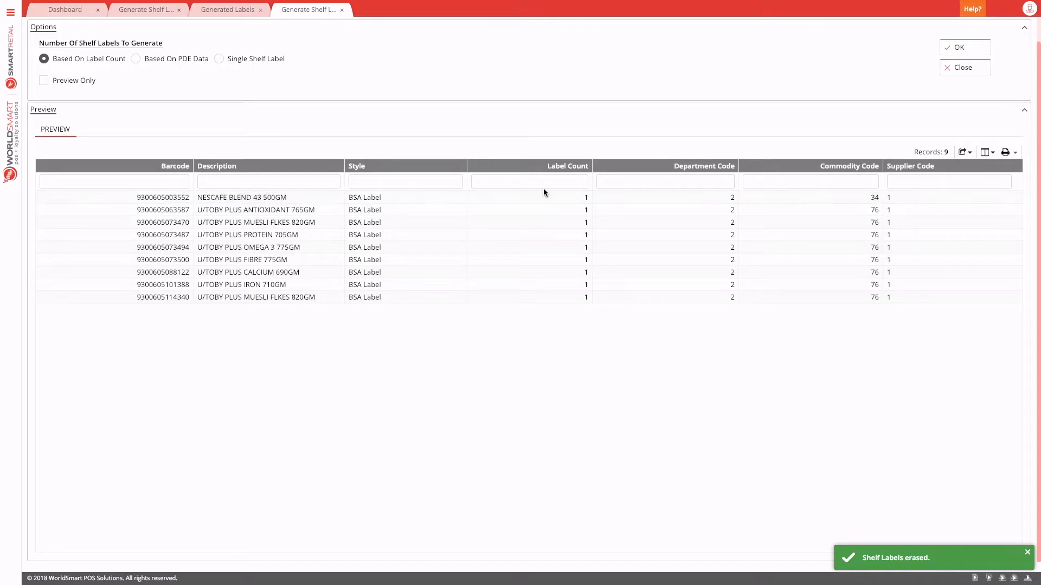
{"action": "left_click", "coordinate": [341, 10]}
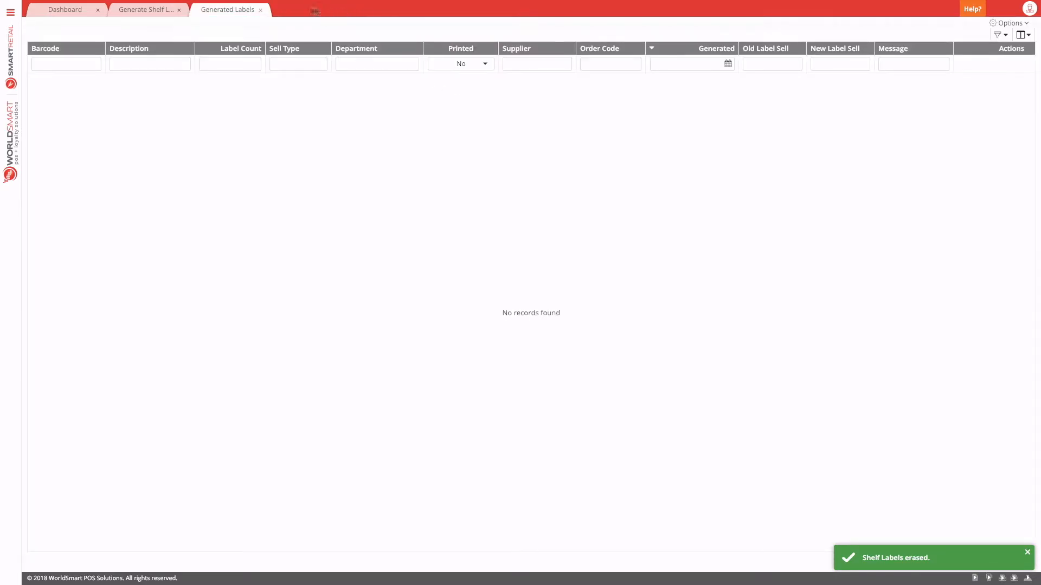
- Close the empty Generated Labels tab and show the Shelf Labels/Talkers navigation
{"action": "left_click", "coordinate": [260, 10]}
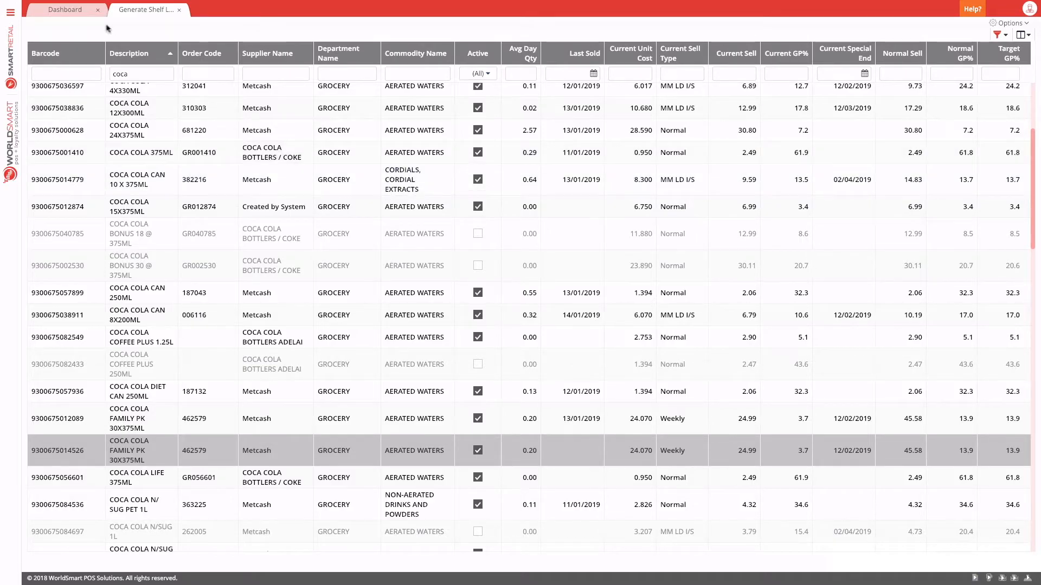
{"action": "left_click", "coordinate": [11, 12]}
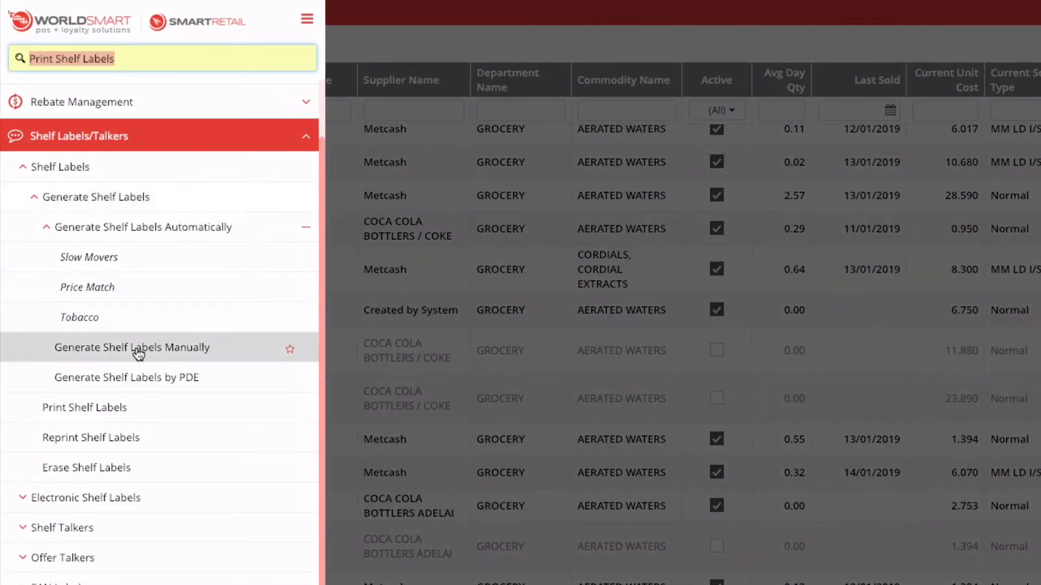
{"action": "mouse_move", "coordinate": [121, 441]}
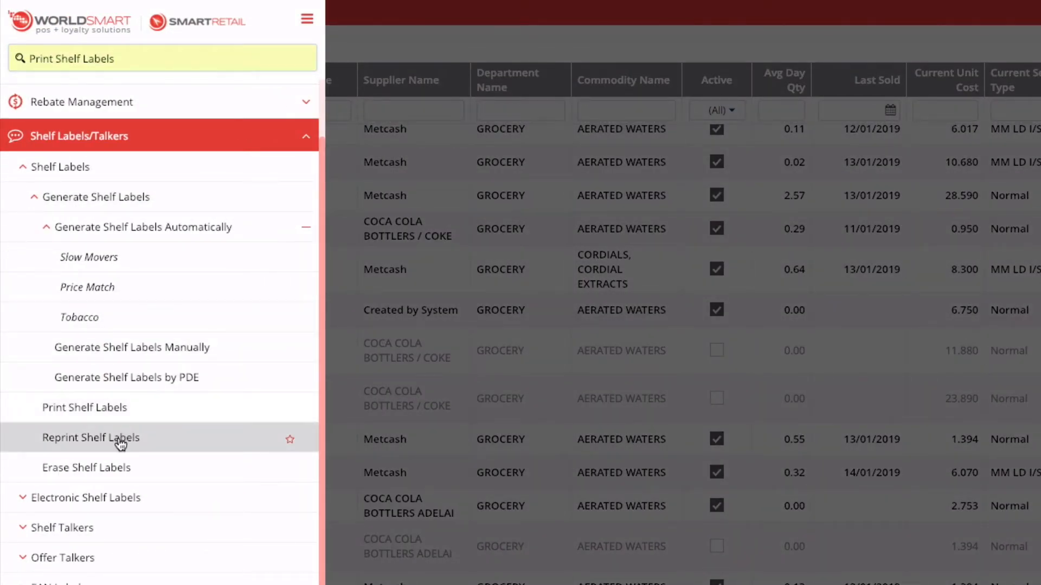
- Reprint the latest 9-label batch with BSA Label style and choose the printer
{"action": "left_click", "coordinate": [91, 437]}
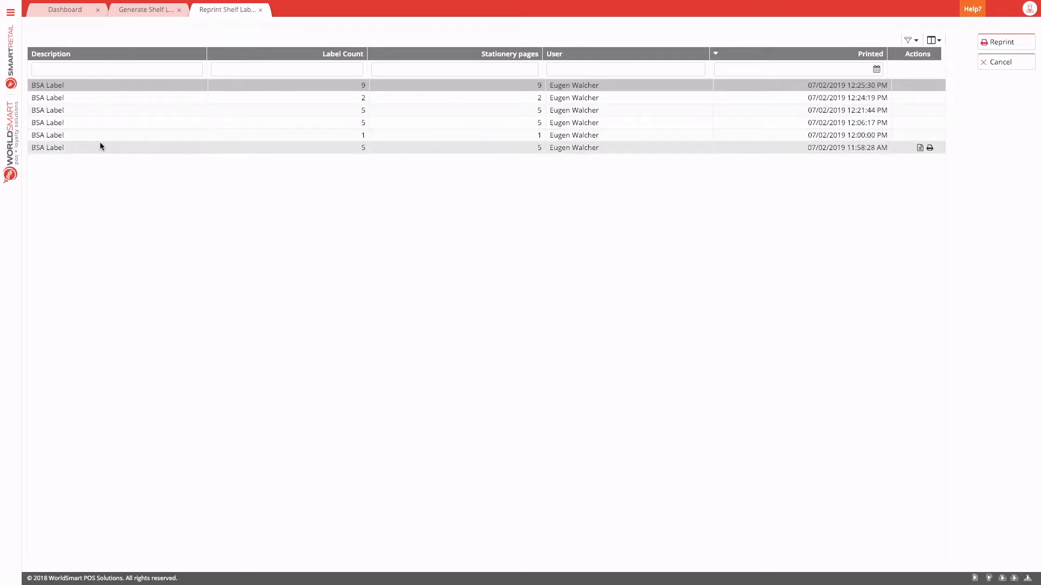
{"action": "mouse_move", "coordinate": [483, 98]}
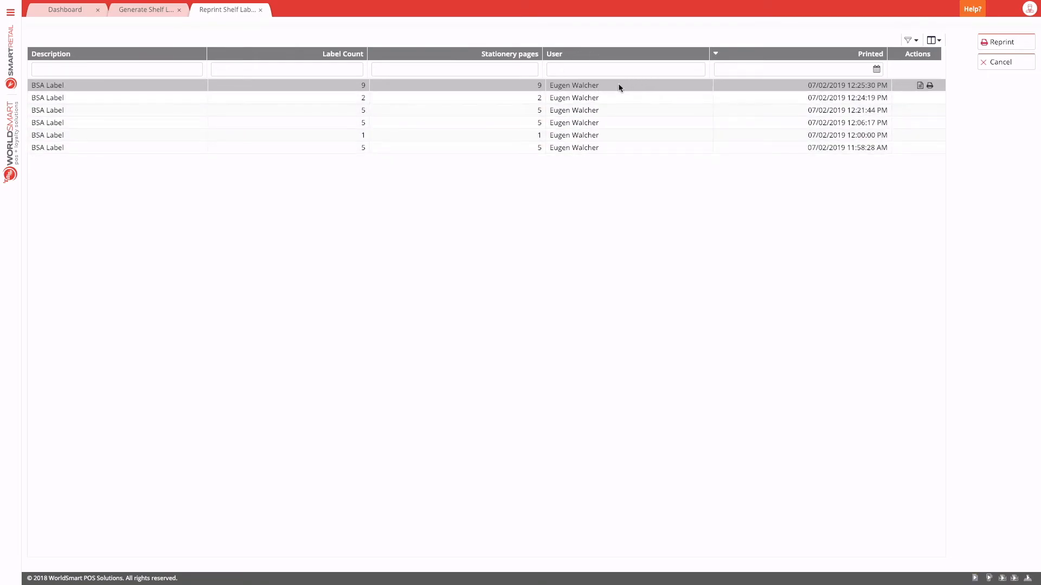
{"action": "mouse_move", "coordinate": [848, 98]}
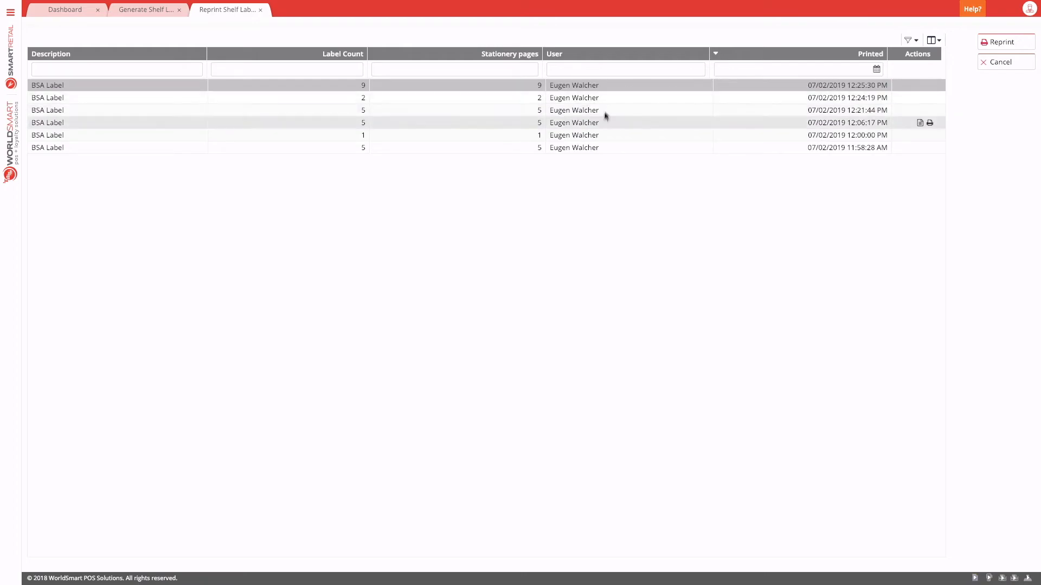
{"action": "mouse_move", "coordinate": [564, 125]}
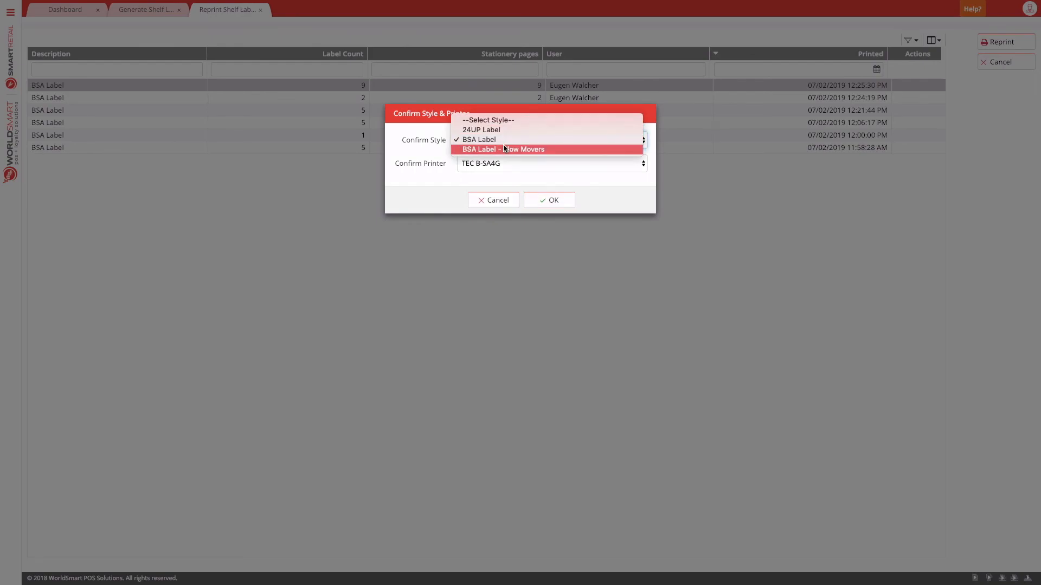
{"action": "left_click", "coordinate": [478, 140]}
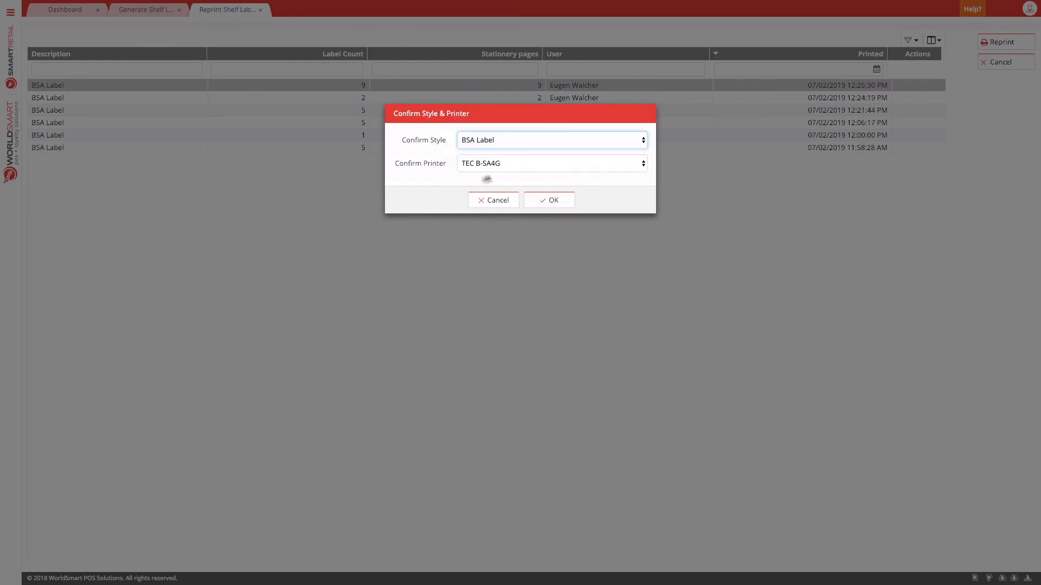
{"action": "left_click", "coordinate": [550, 164]}
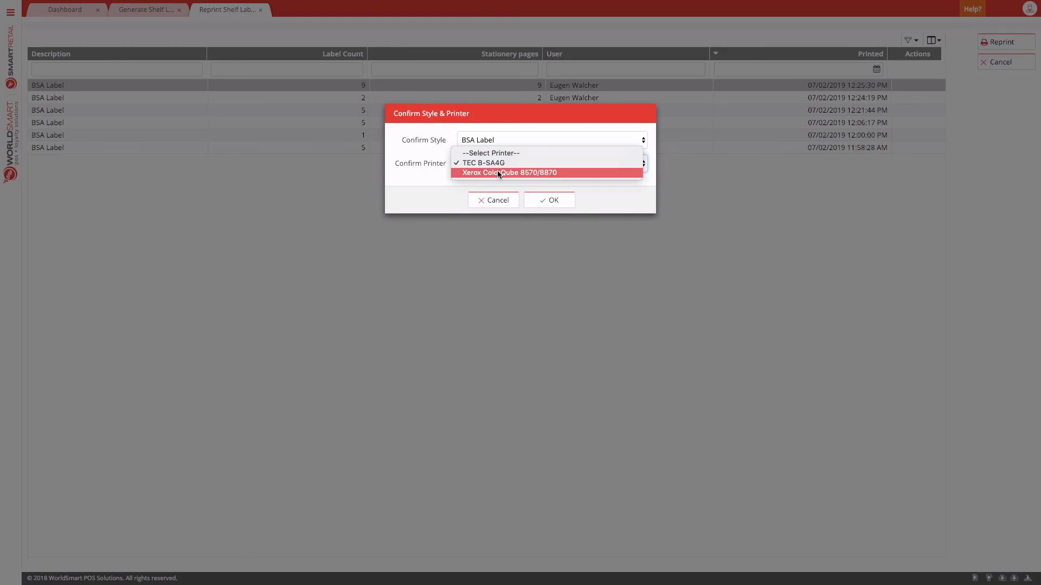